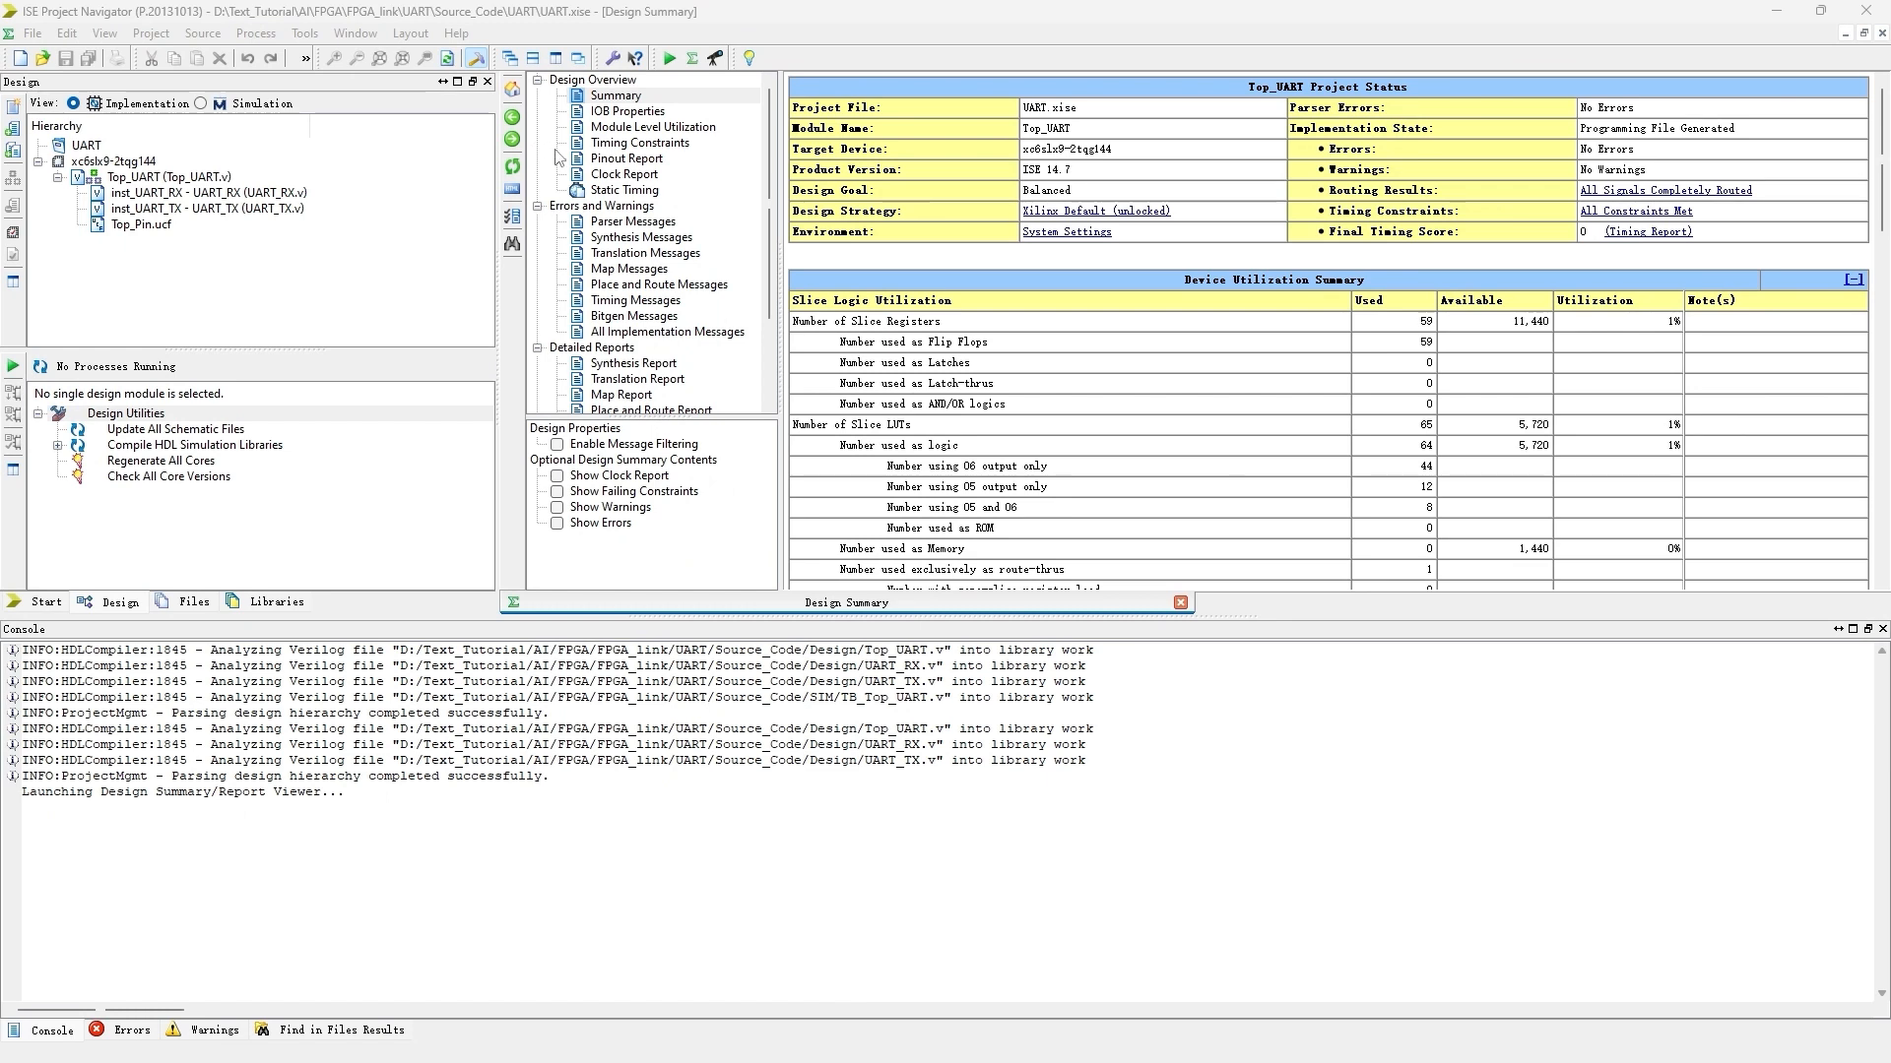
- Add a new ChipScope Definition and Connection File named CS to the Top_UART project
{"action": "right_click", "coordinate": [115, 160]}
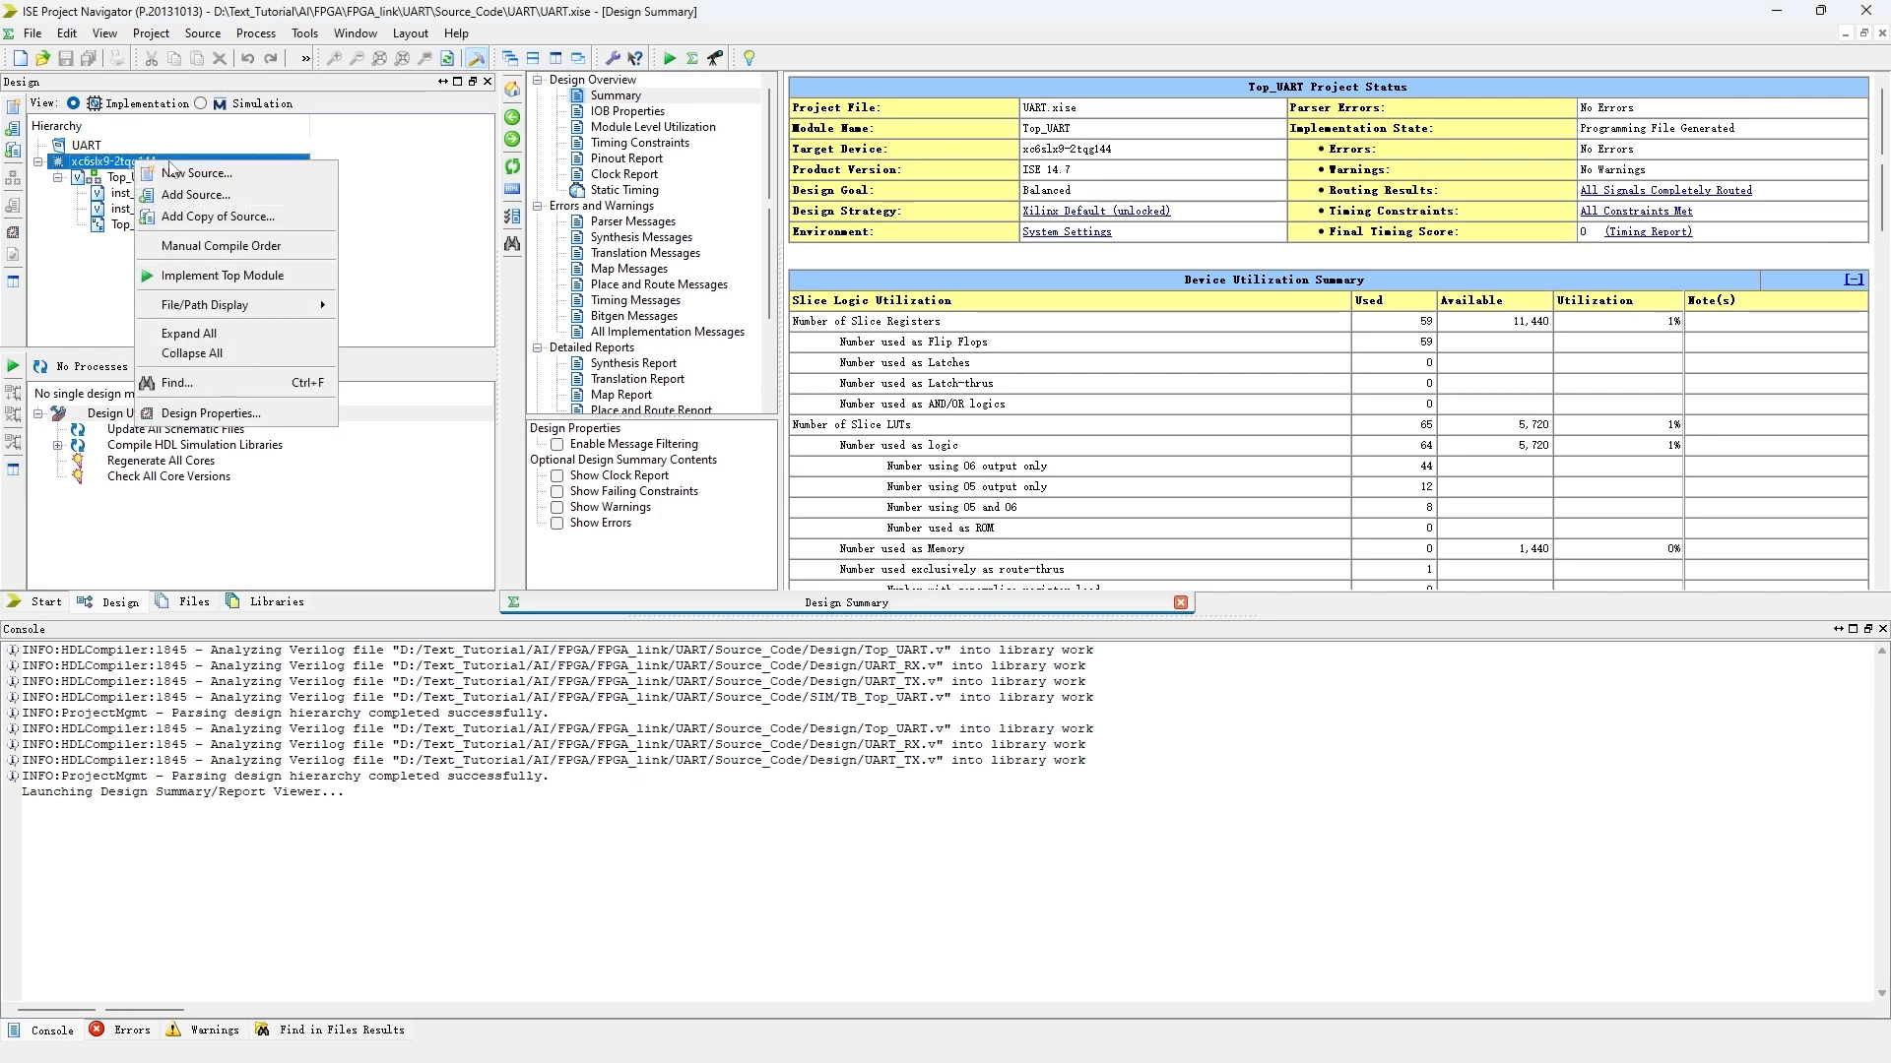
{"action": "left_click", "coordinate": [195, 173]}
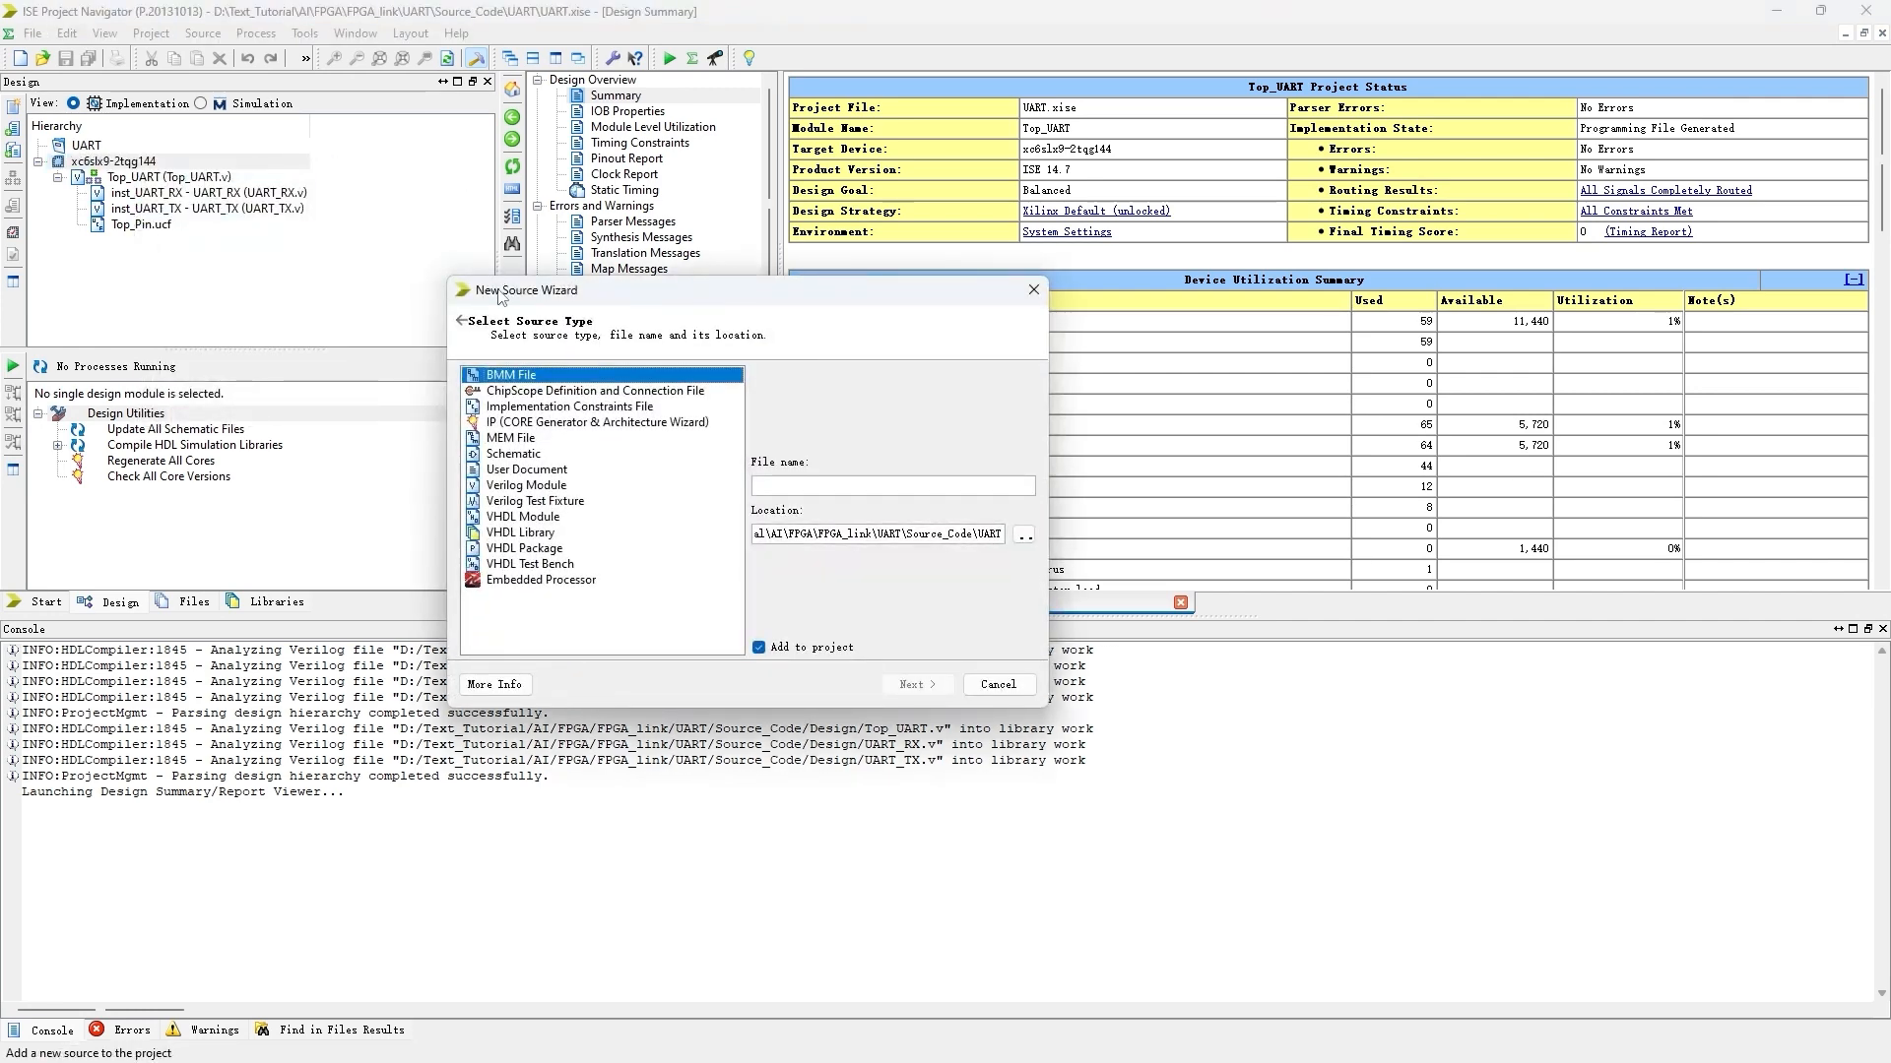
{"action": "left_click", "coordinate": [593, 390]}
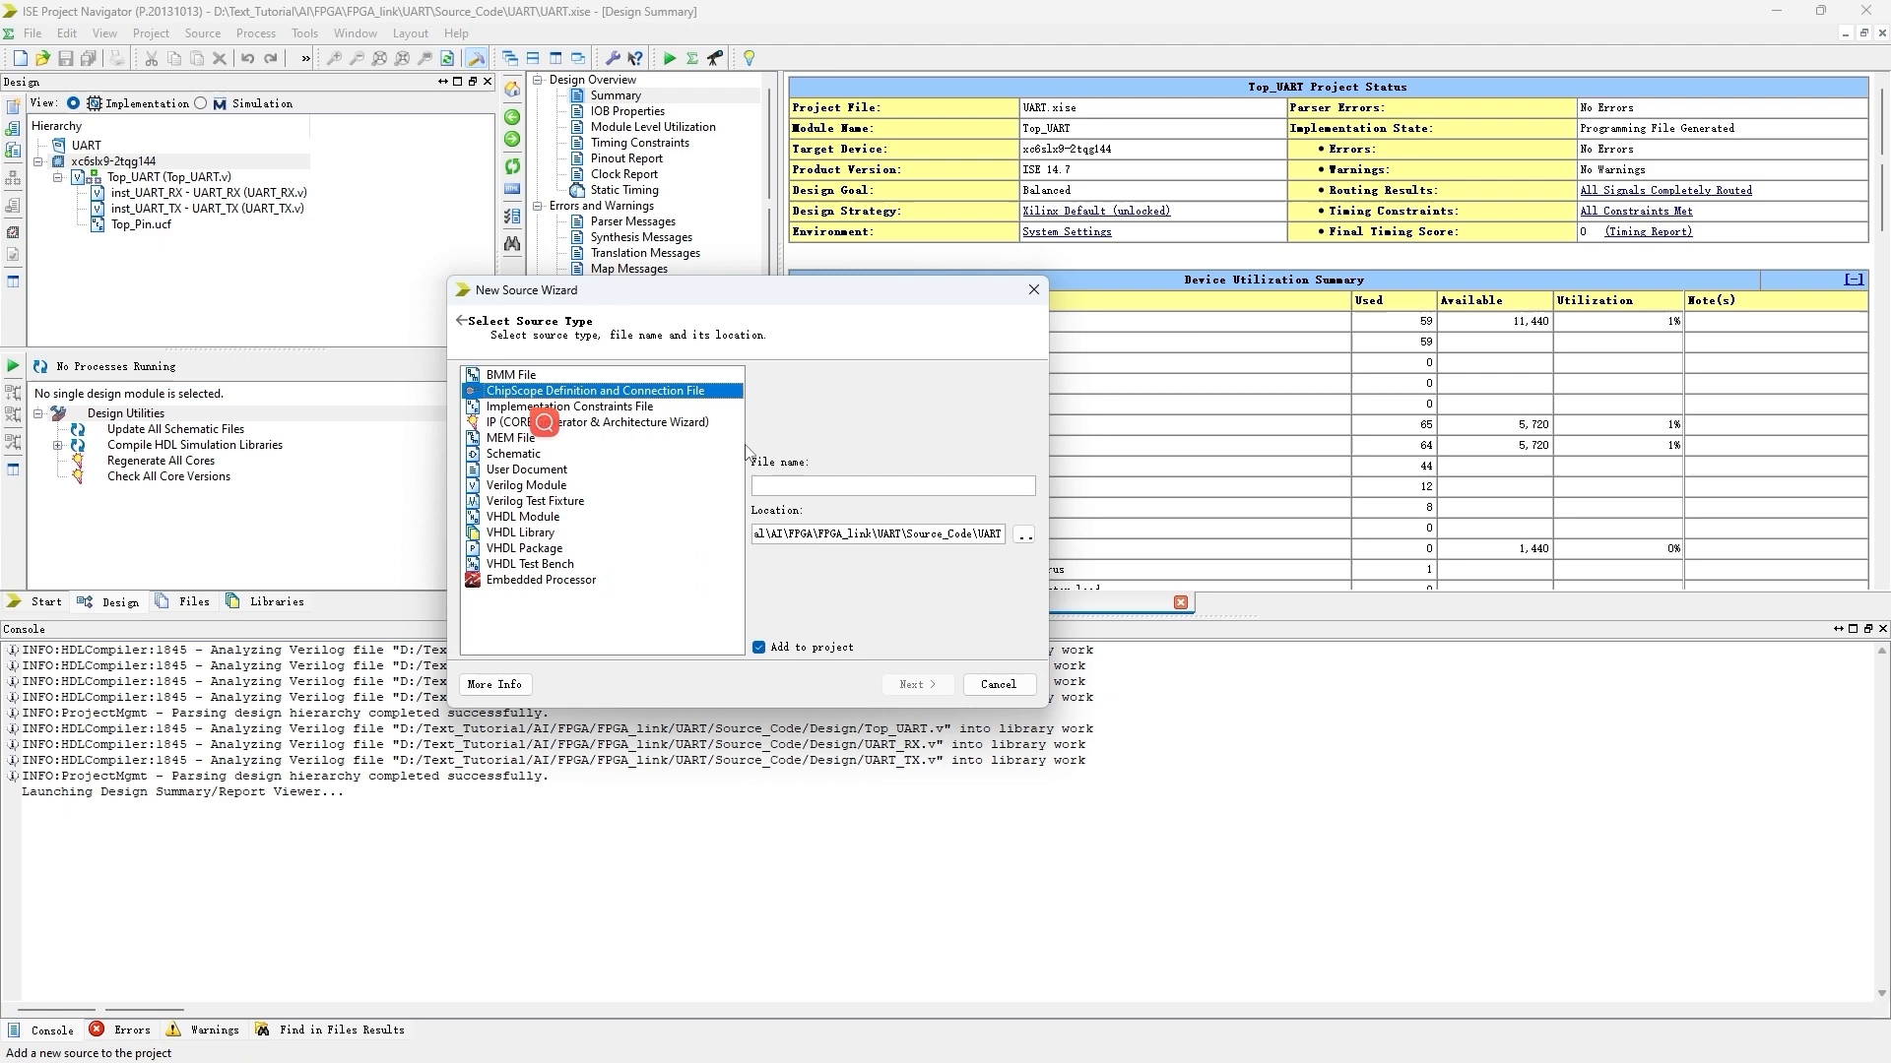
{"action": "left_click", "coordinate": [917, 683]}
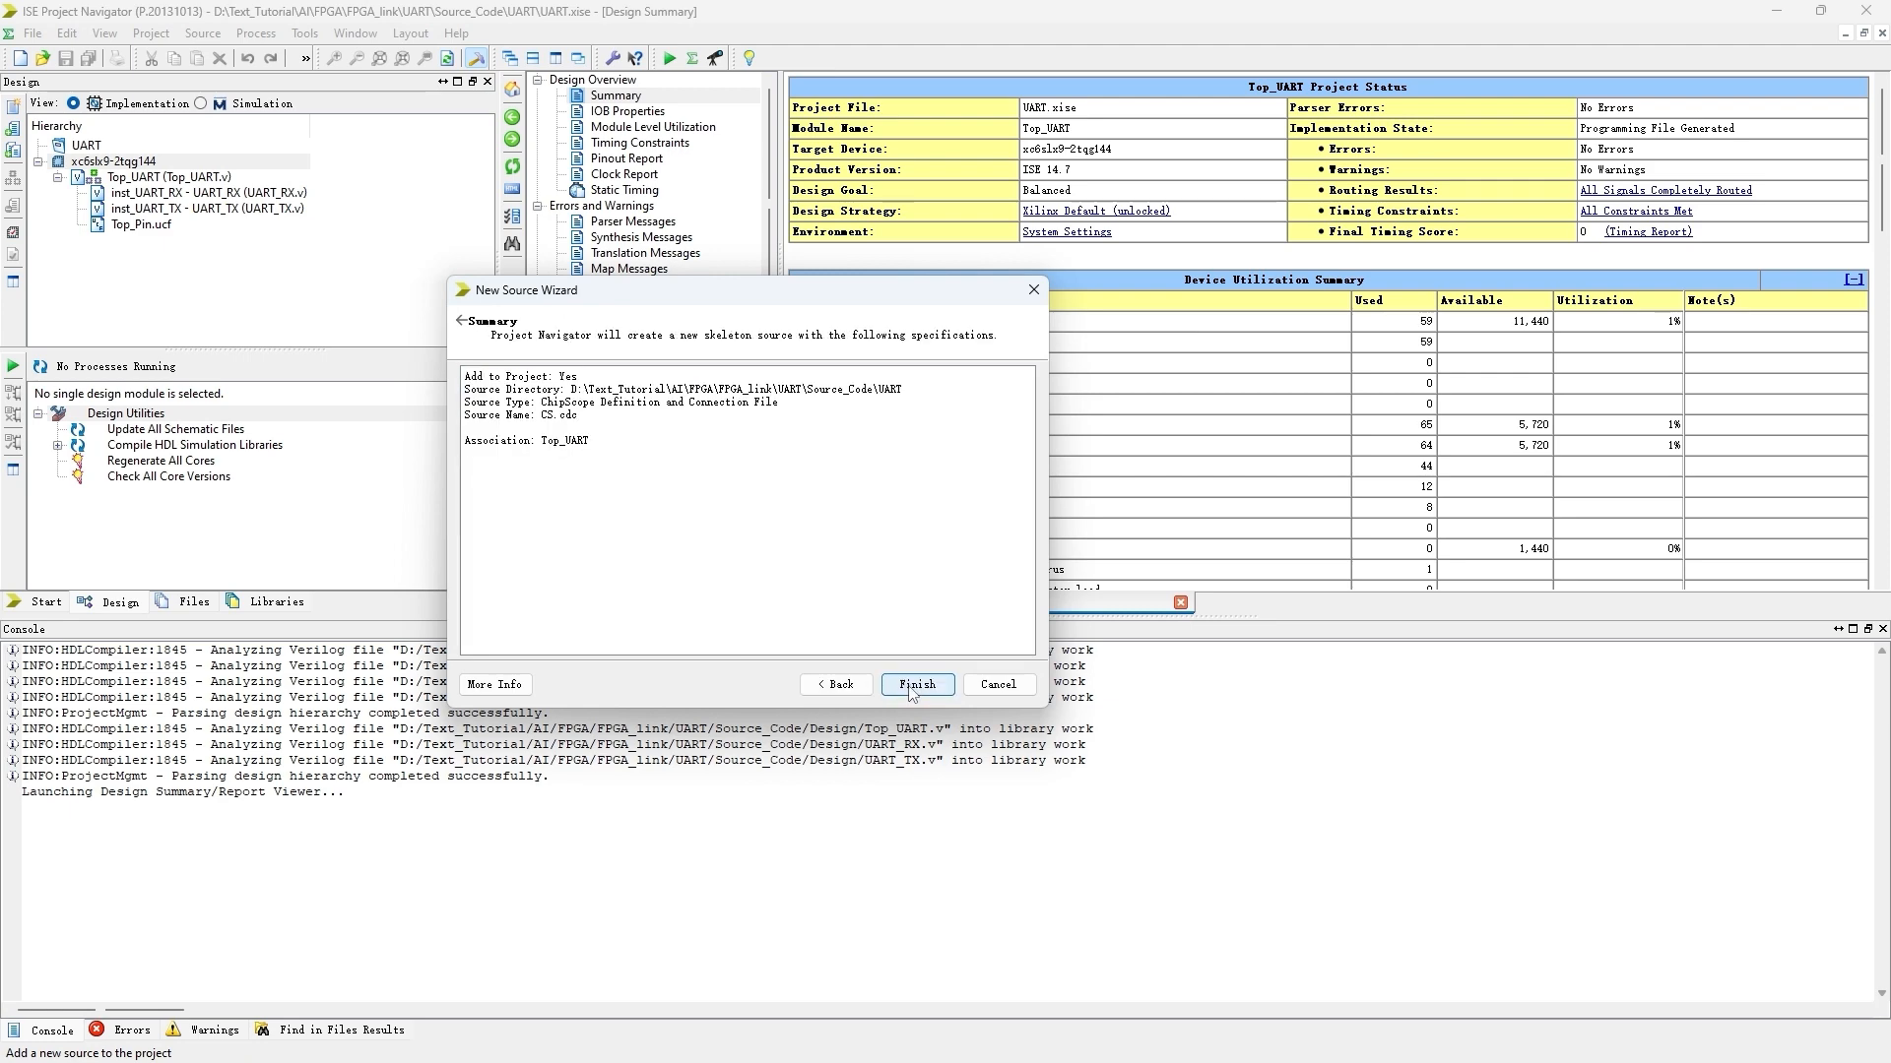
{"action": "left_click", "coordinate": [914, 683]}
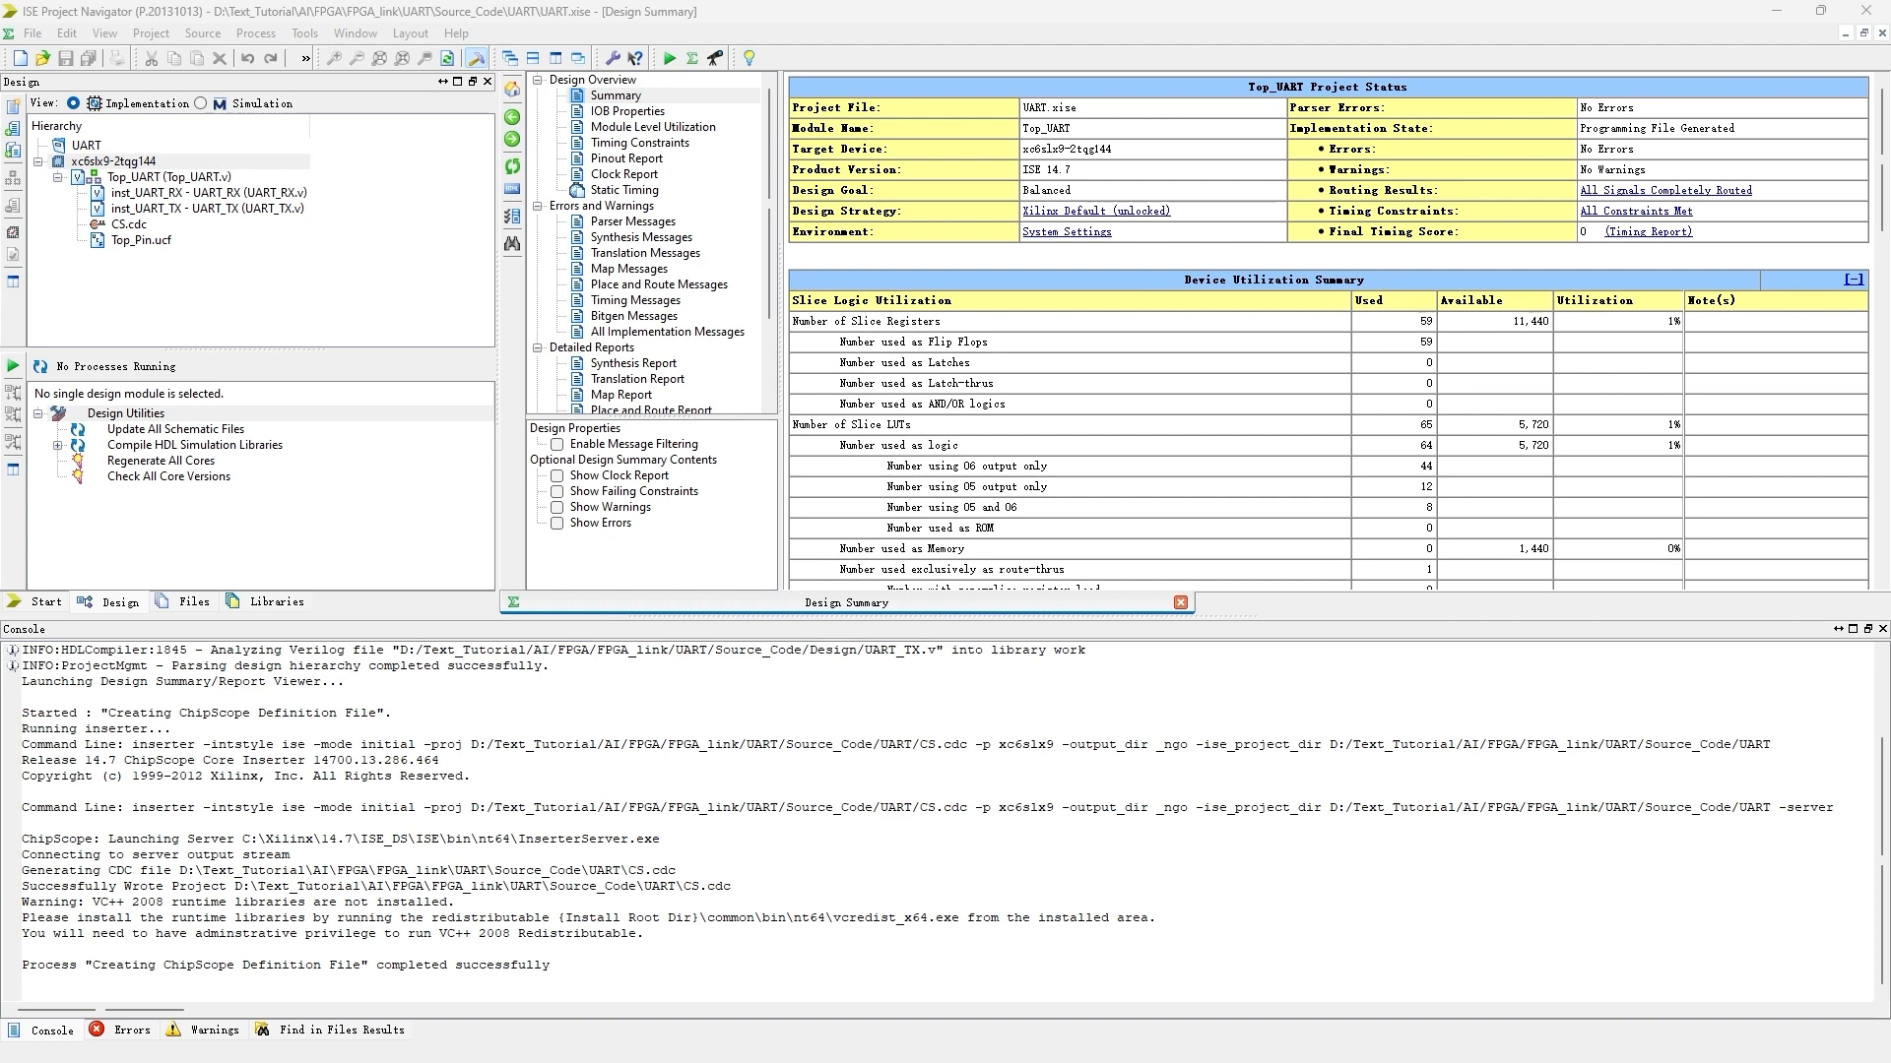
- Open CS.cdc in Core Inserter and give the ILA a 9-bit trigger port with 2048-sample capture
{"action": "left_click", "coordinate": [127, 225]}
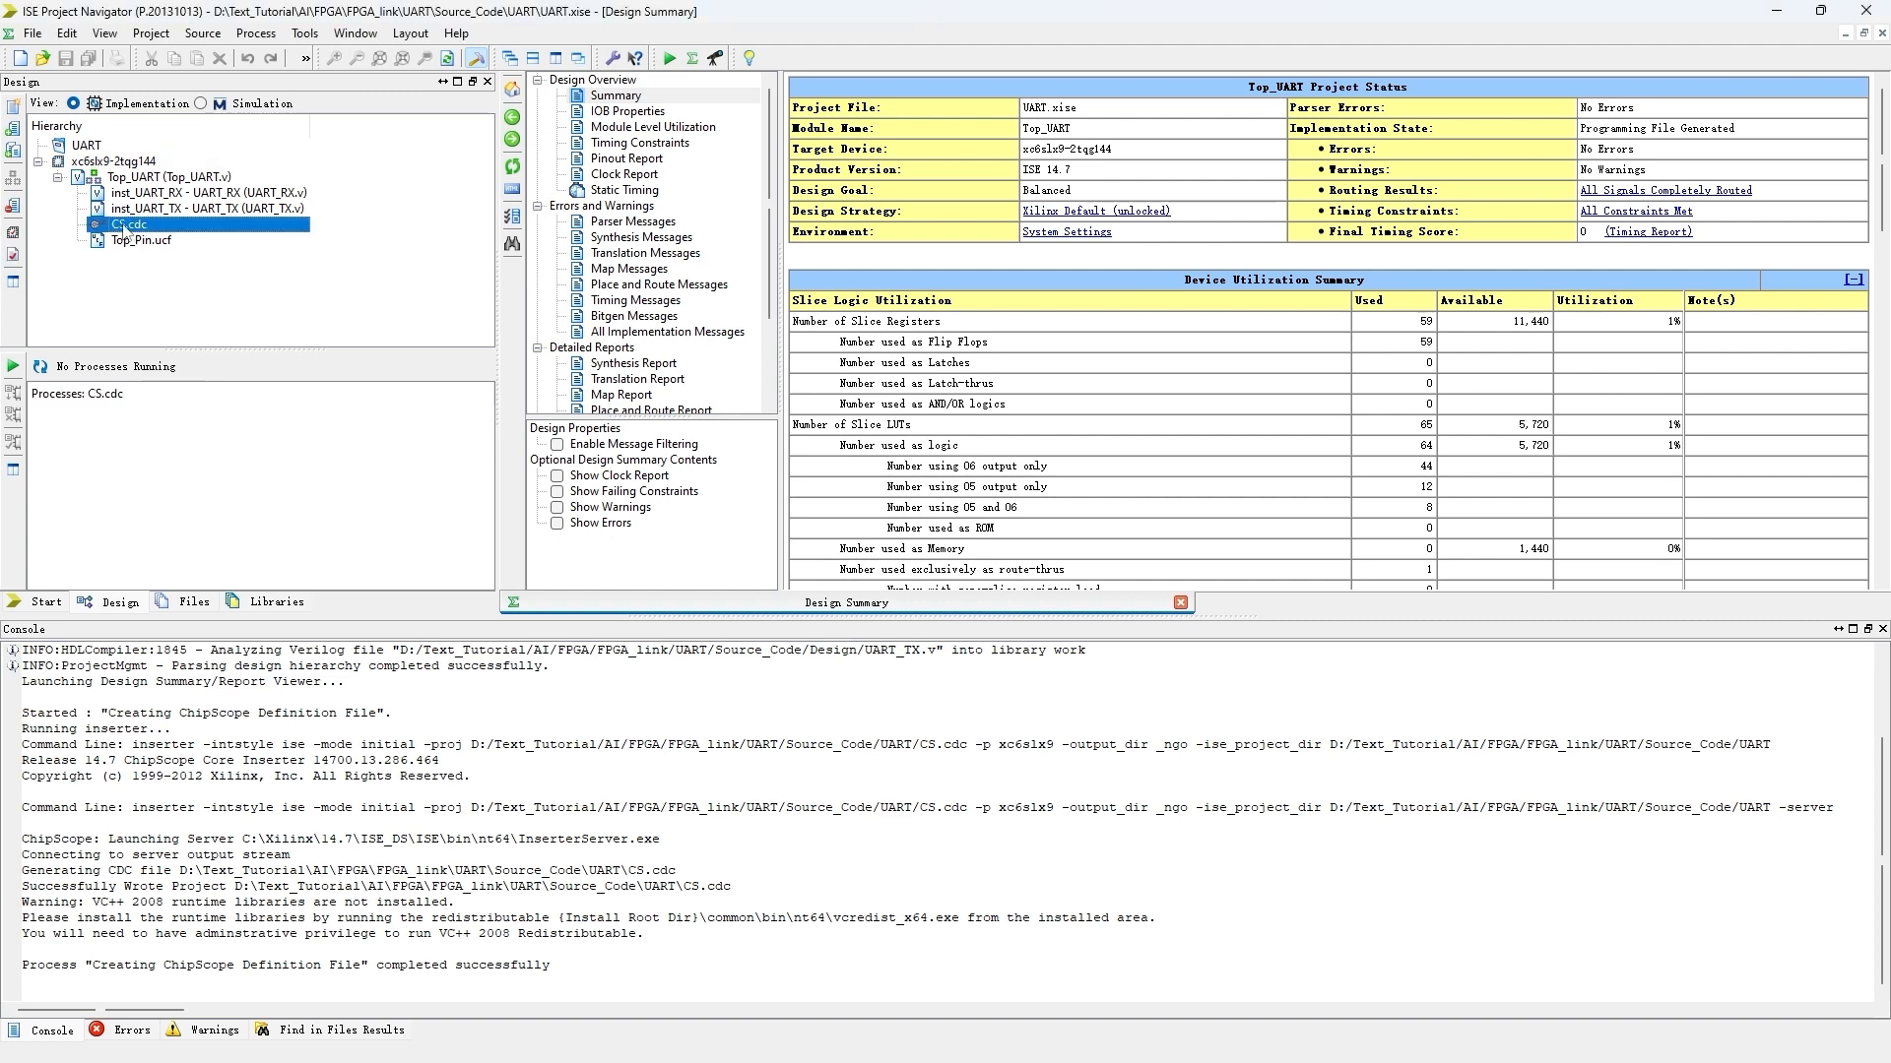
{"action": "double_click", "coordinate": [127, 224]}
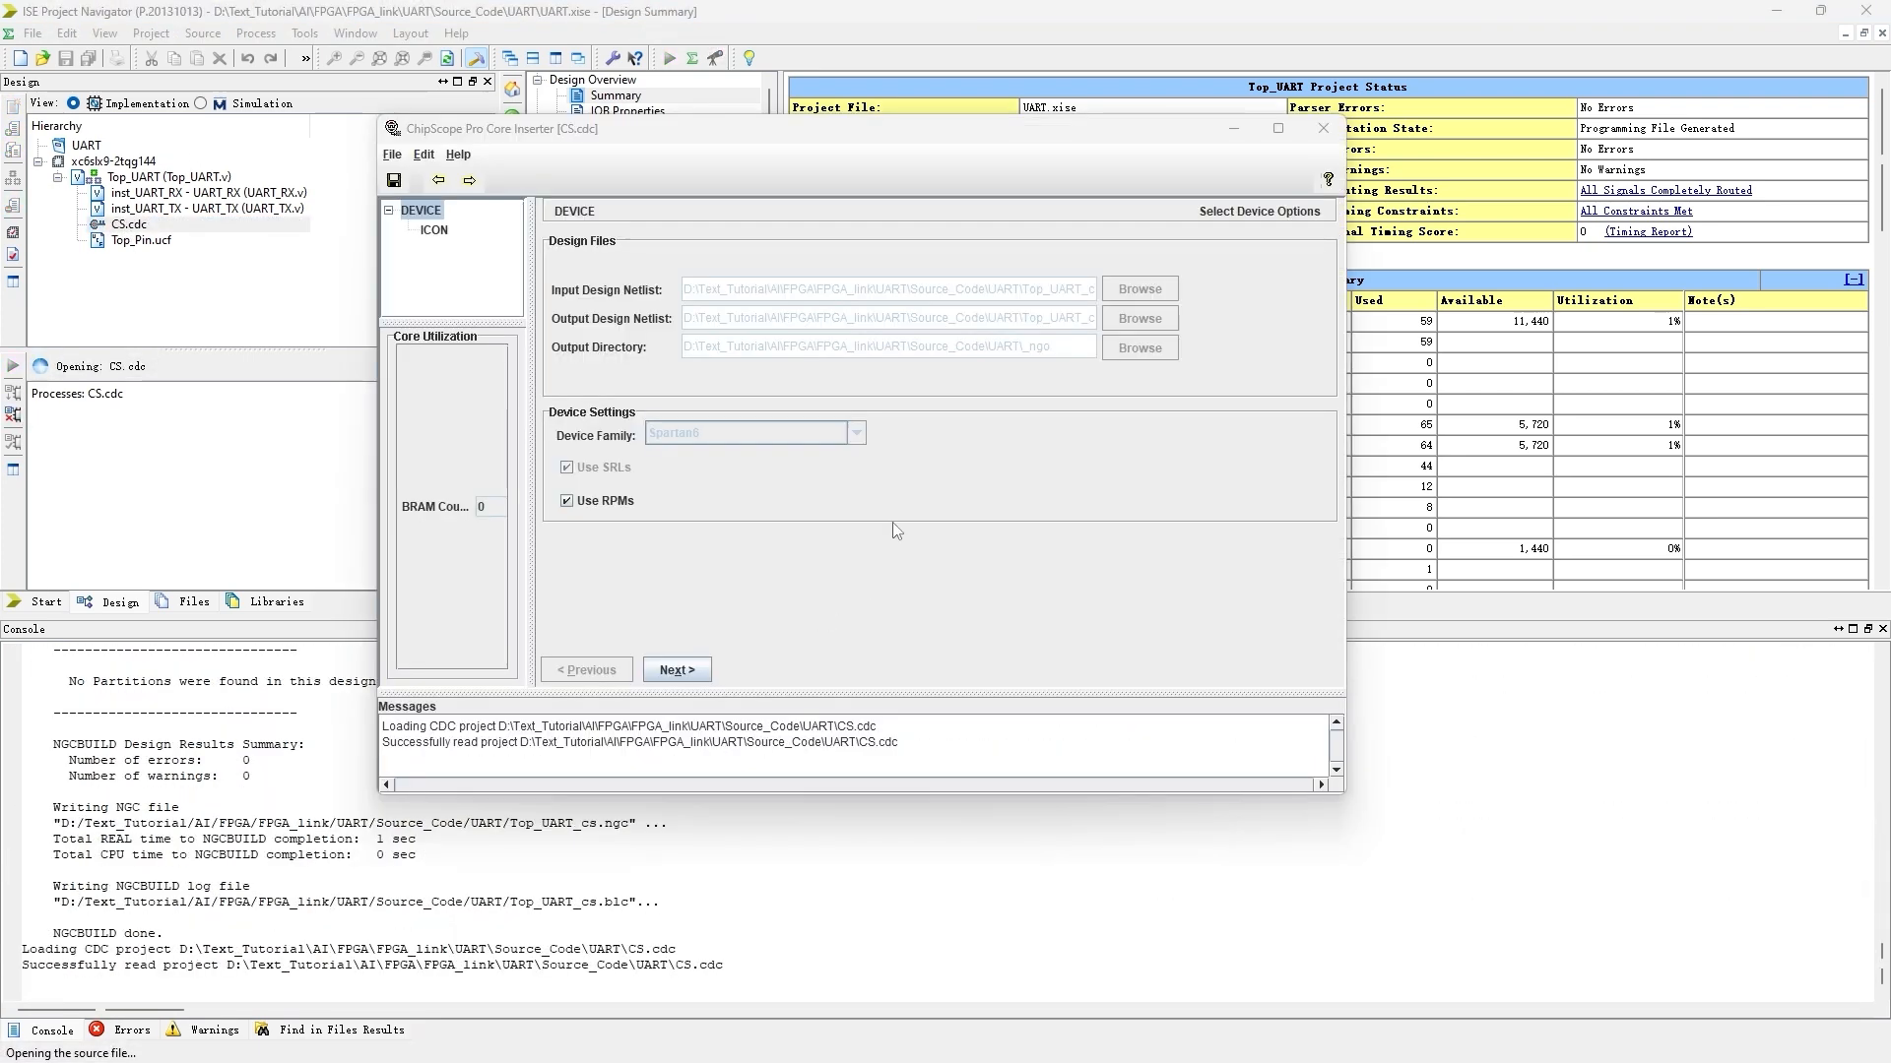
{"action": "left_click", "coordinate": [676, 669]}
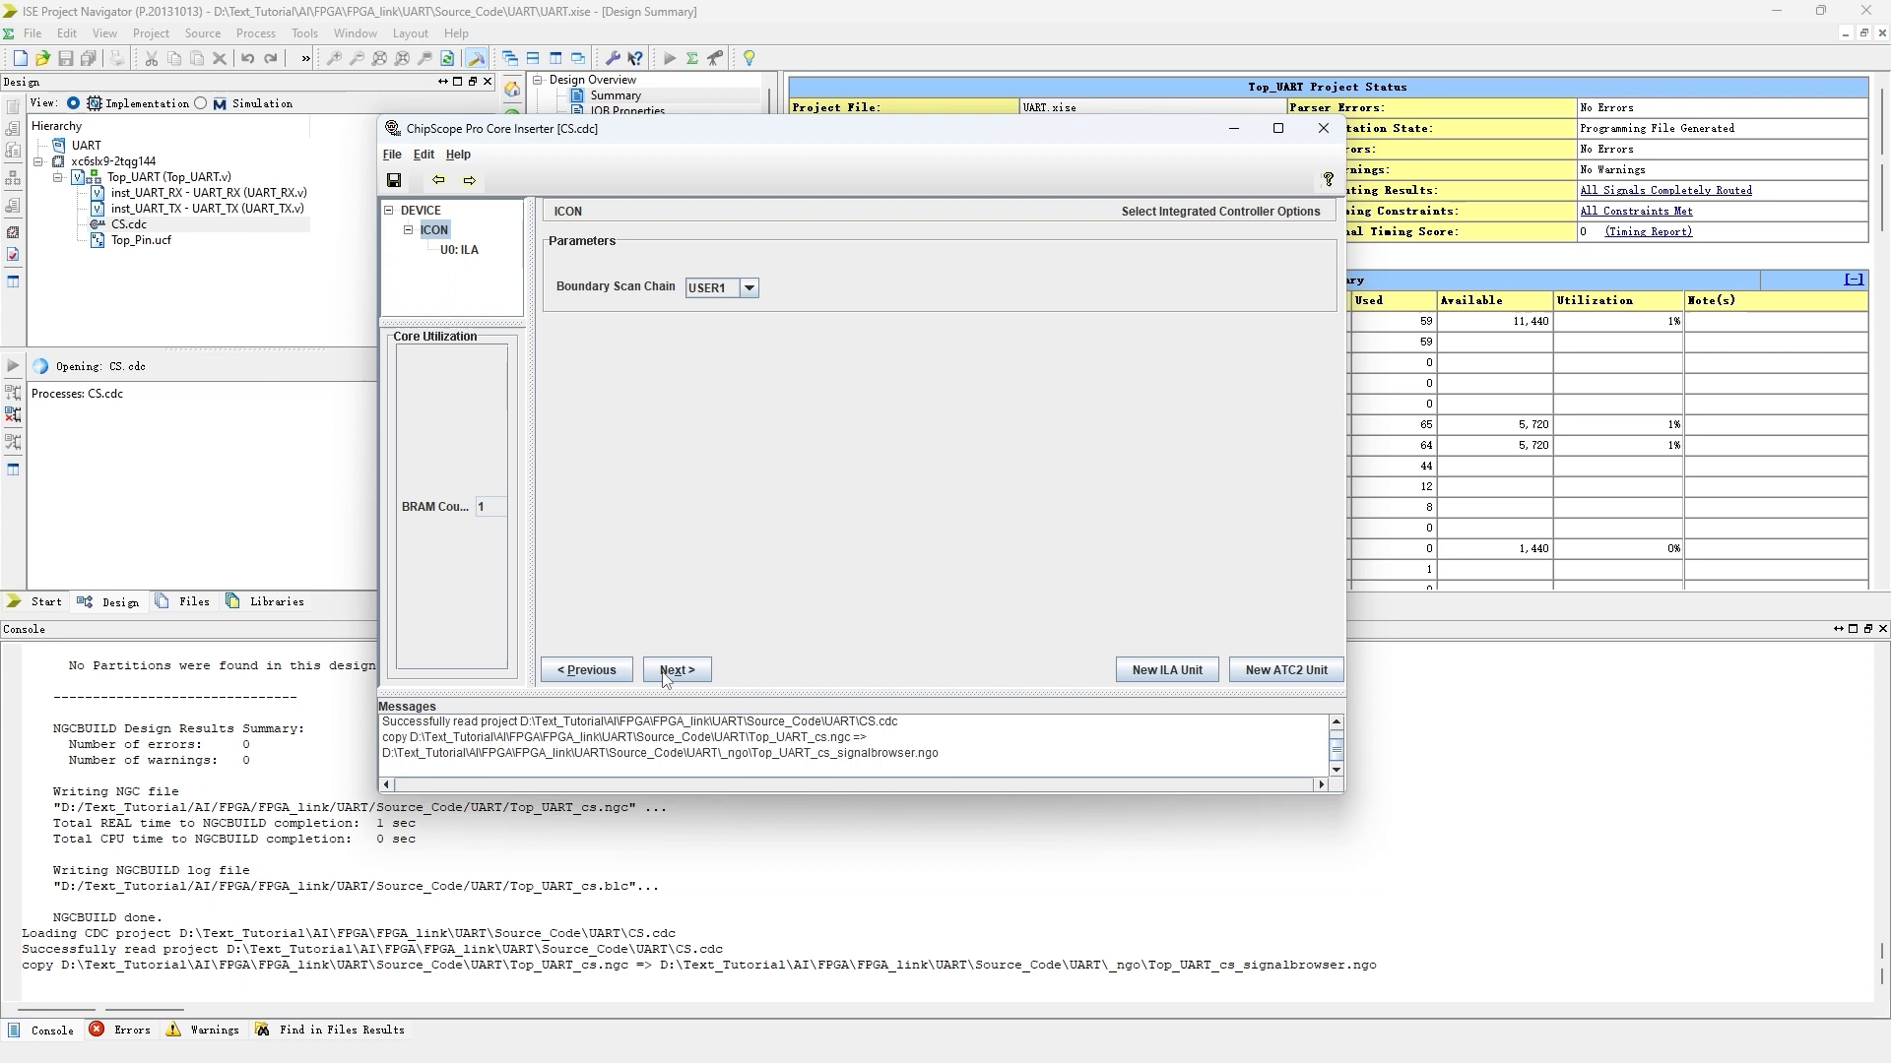
{"action": "left_click", "coordinate": [675, 669]}
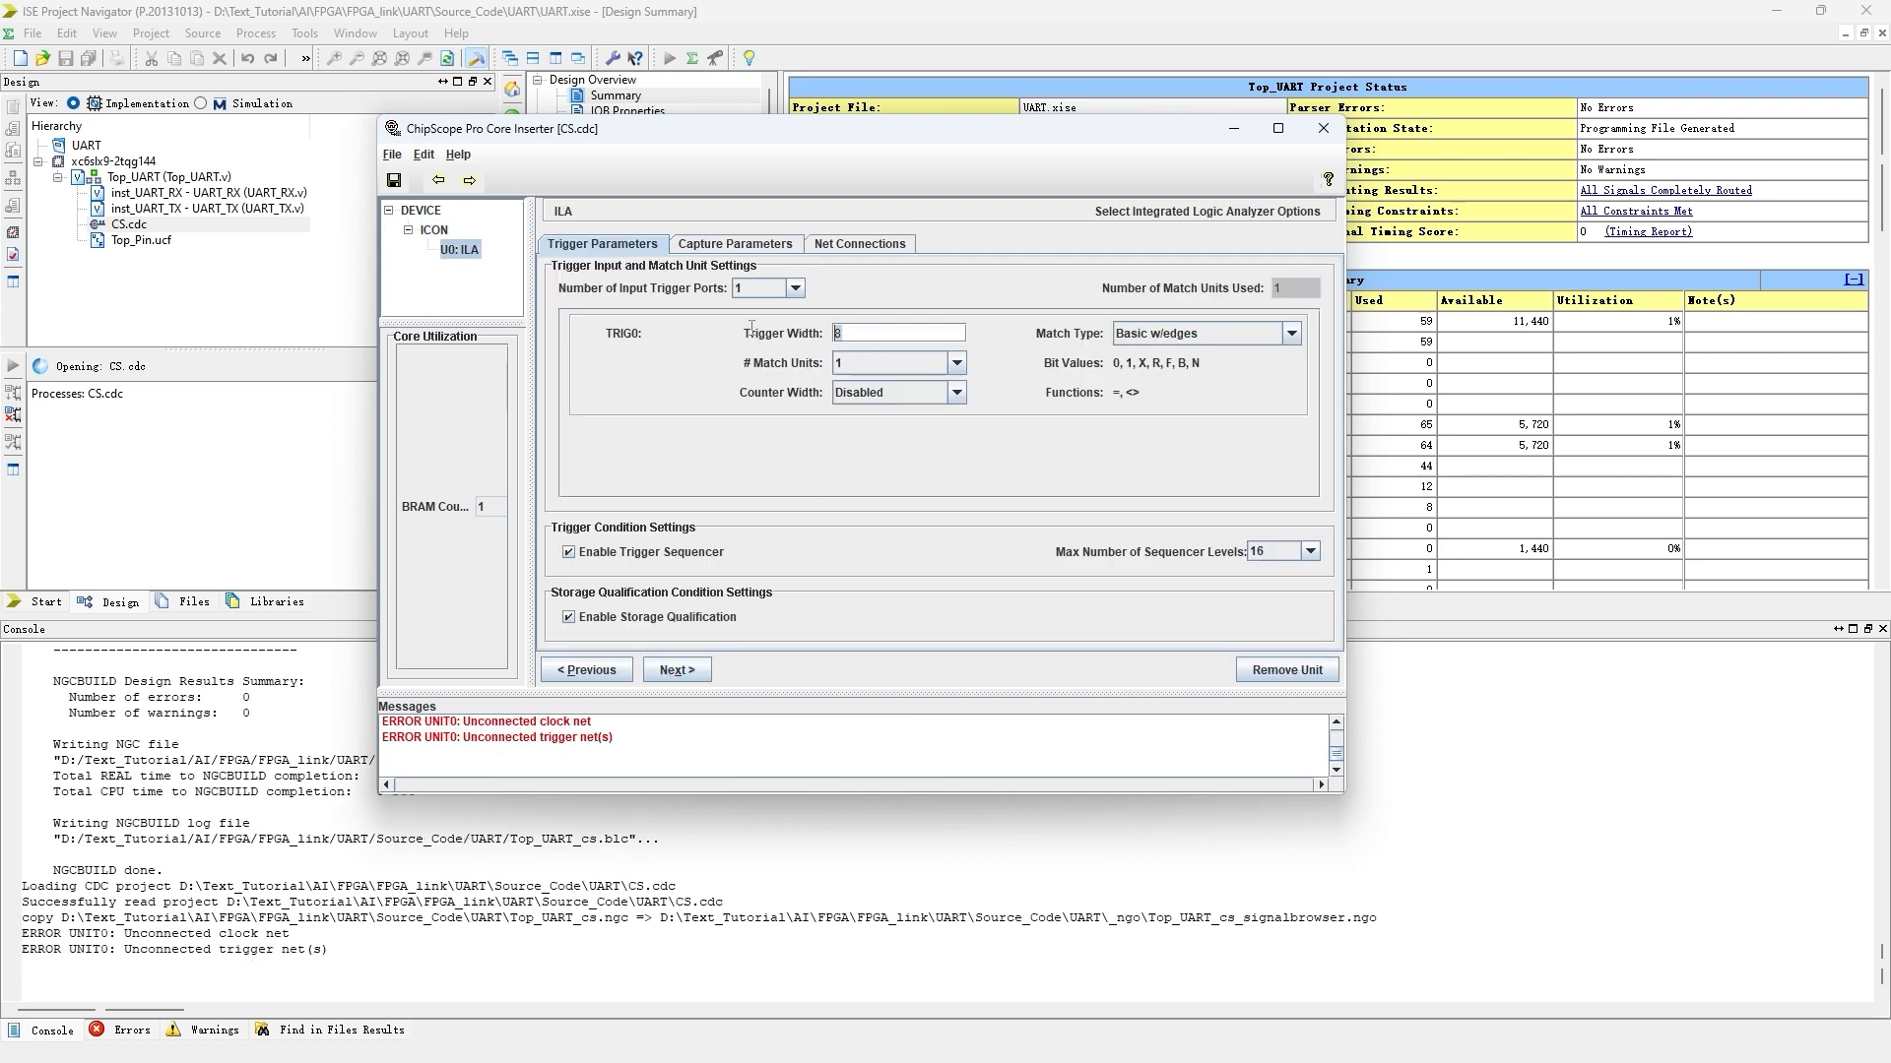
{"action": "type", "text": "9"}
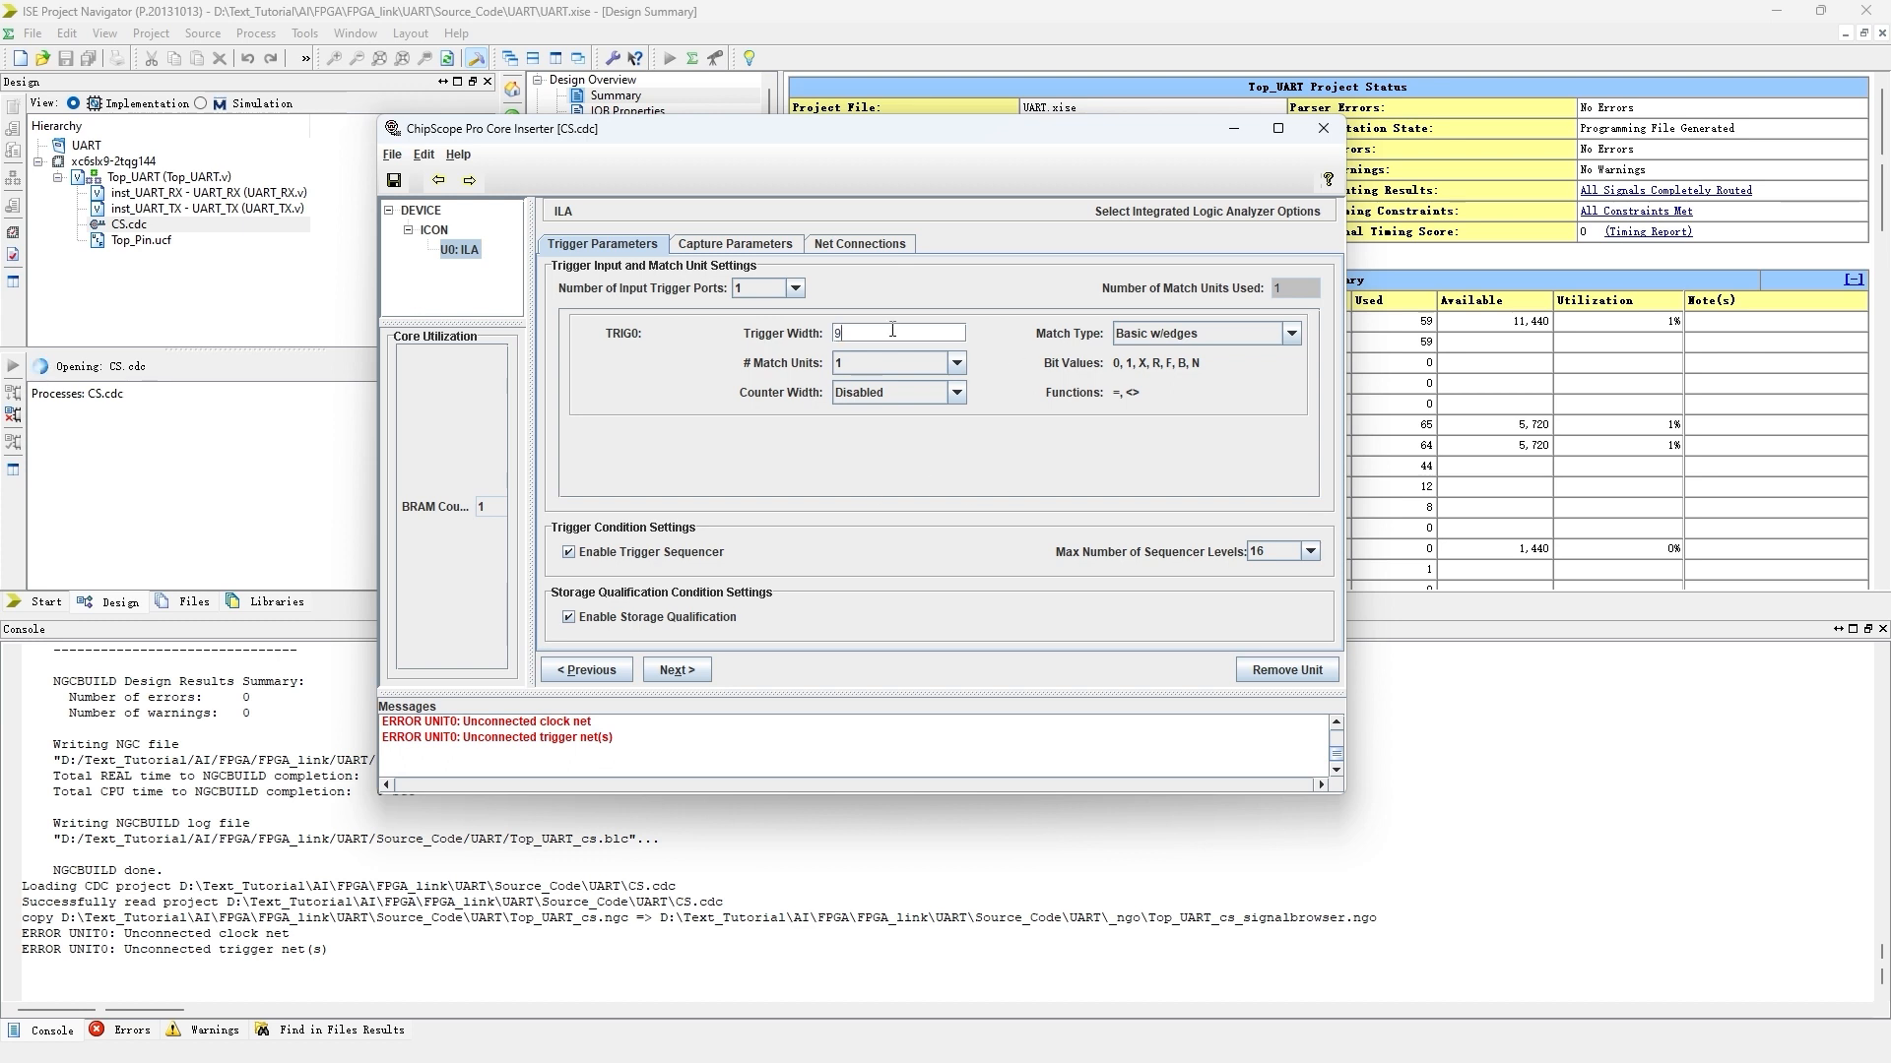
{"action": "left_click", "coordinate": [734, 244]}
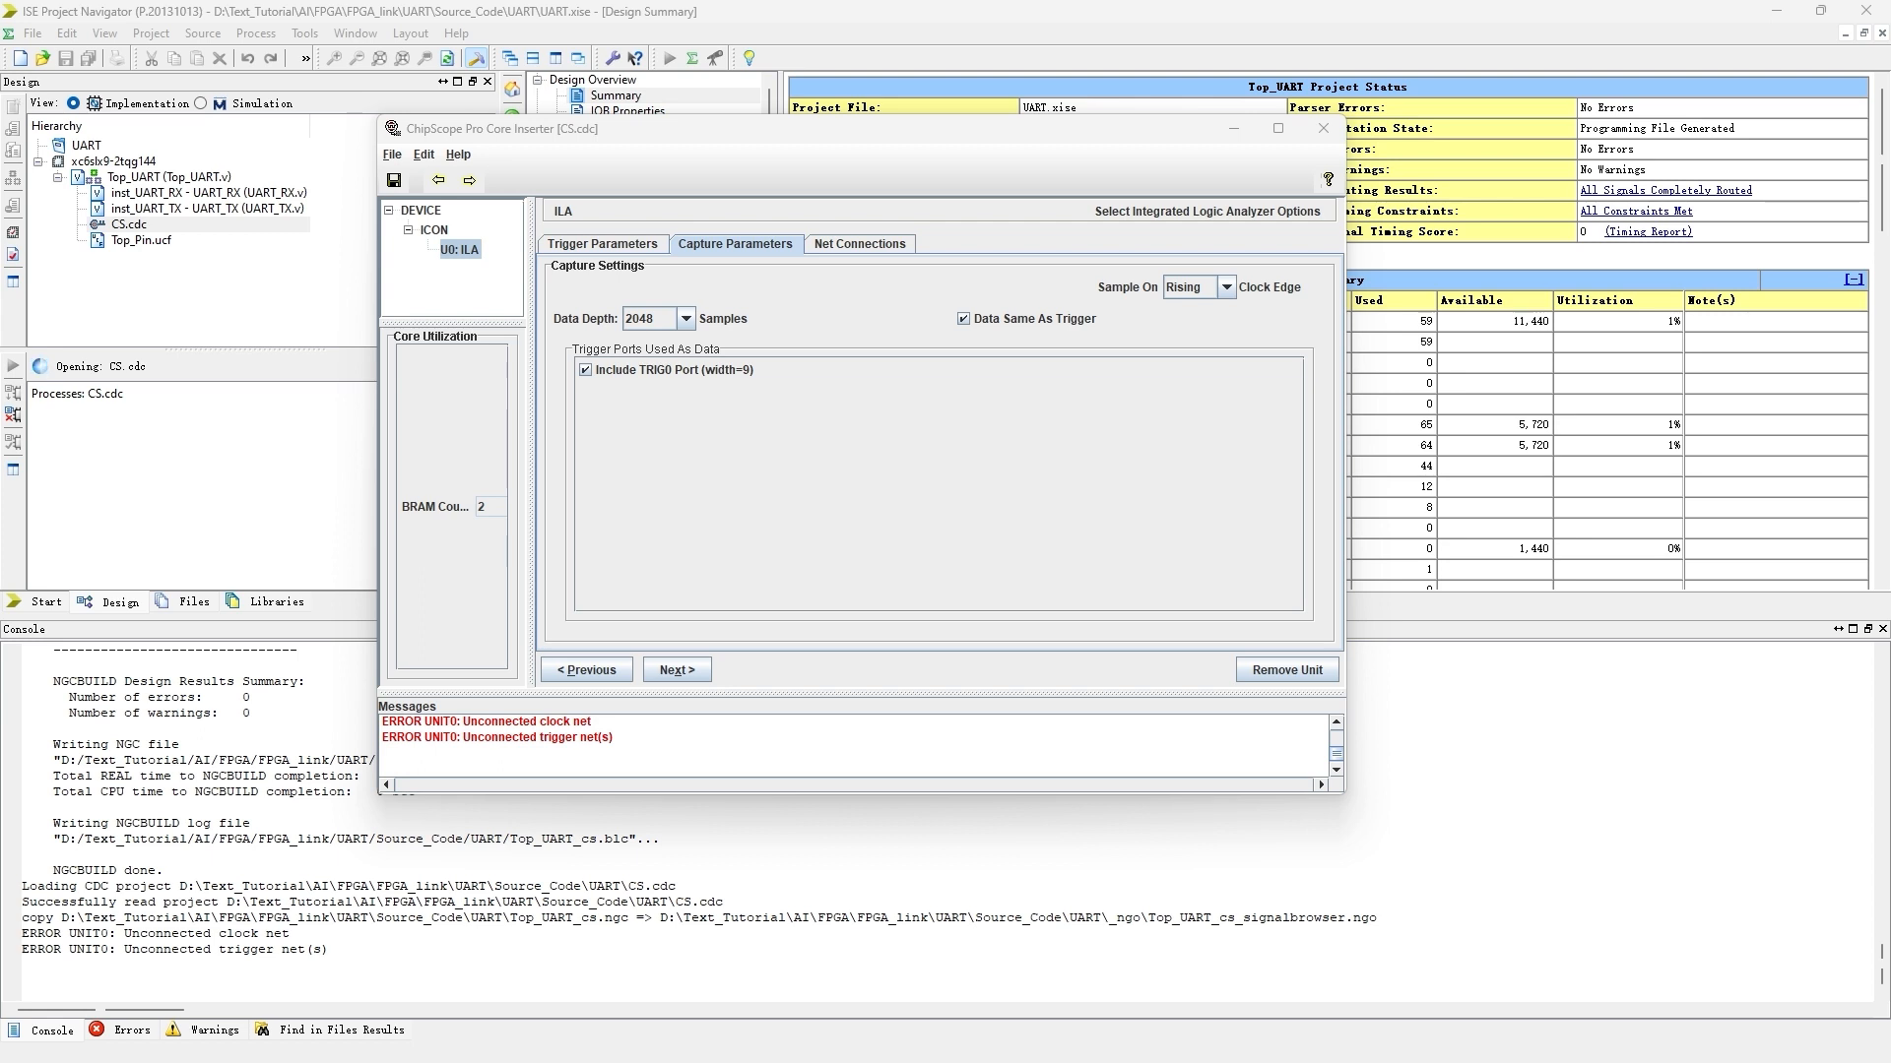
- Connect ILA clock channel CH:0 to the CLK_BUFGP net rather than raw CLK
{"action": "left_click", "coordinate": [859, 244]}
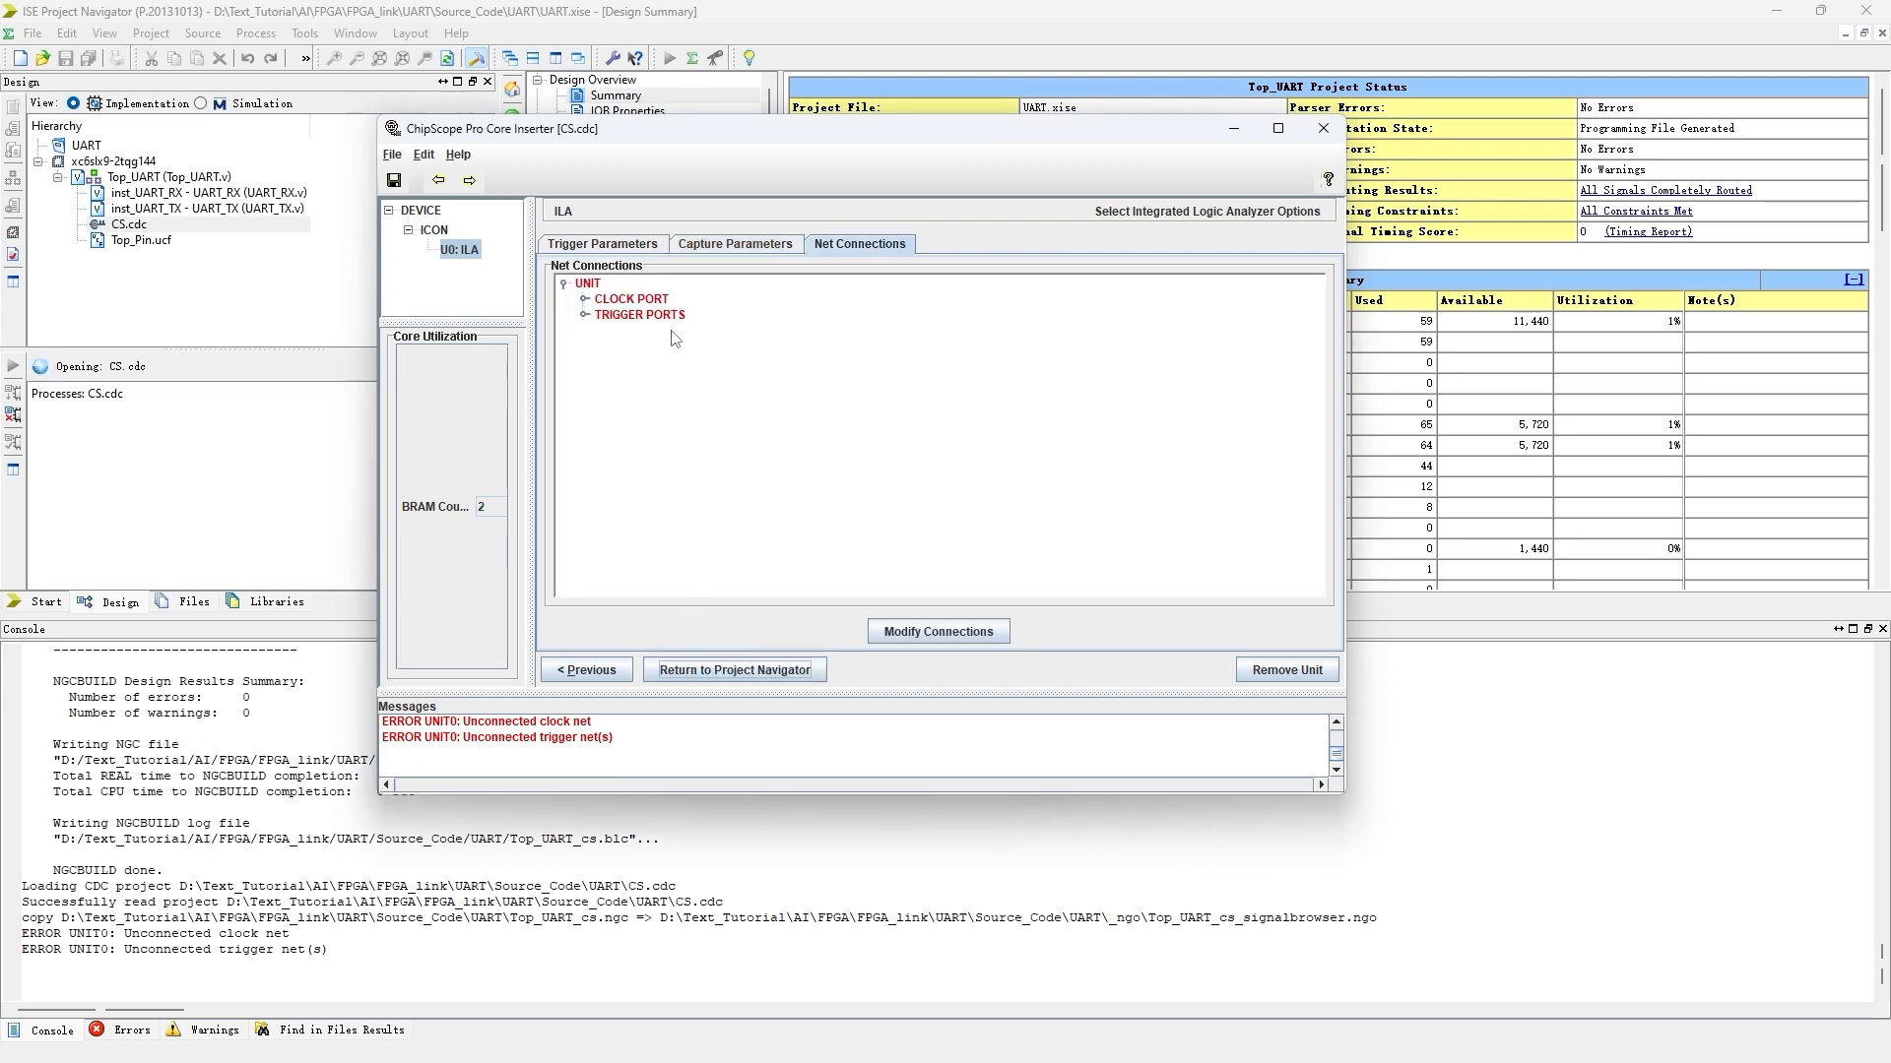
{"action": "left_click", "coordinate": [629, 297]}
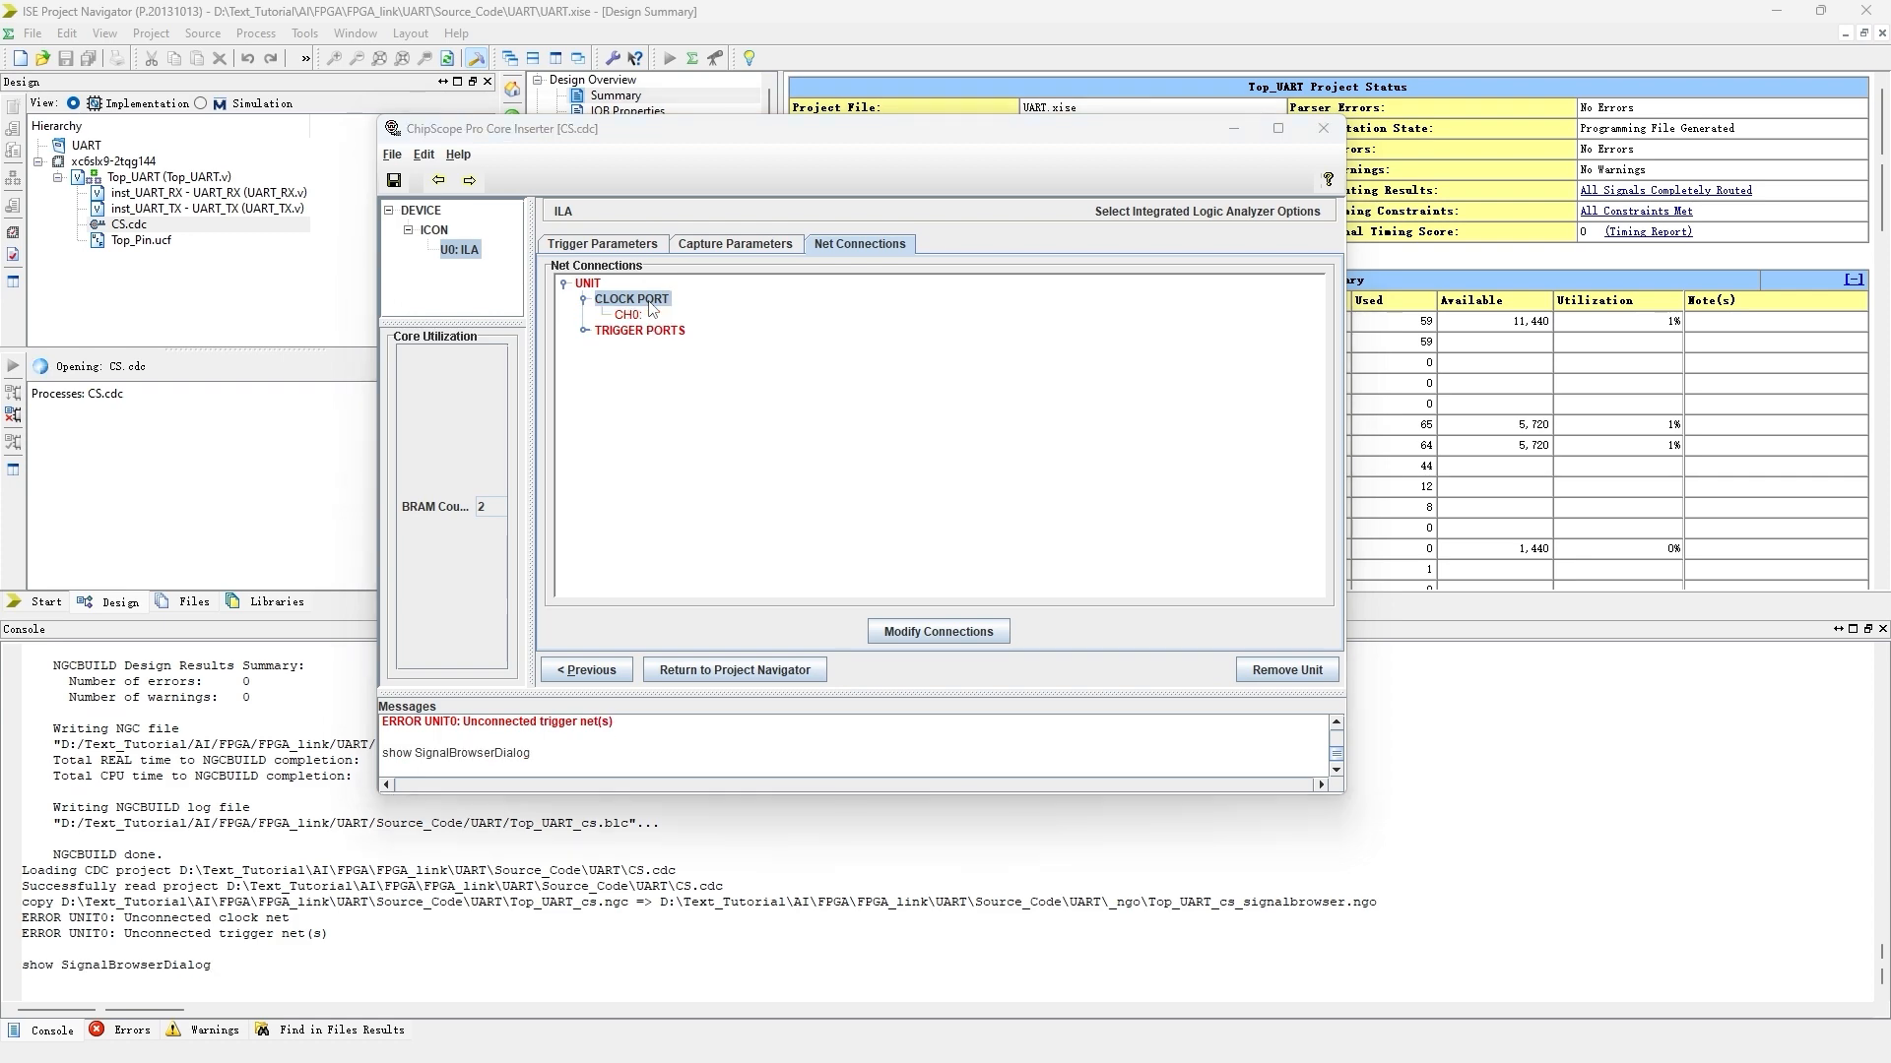
{"action": "left_click", "coordinate": [640, 331]}
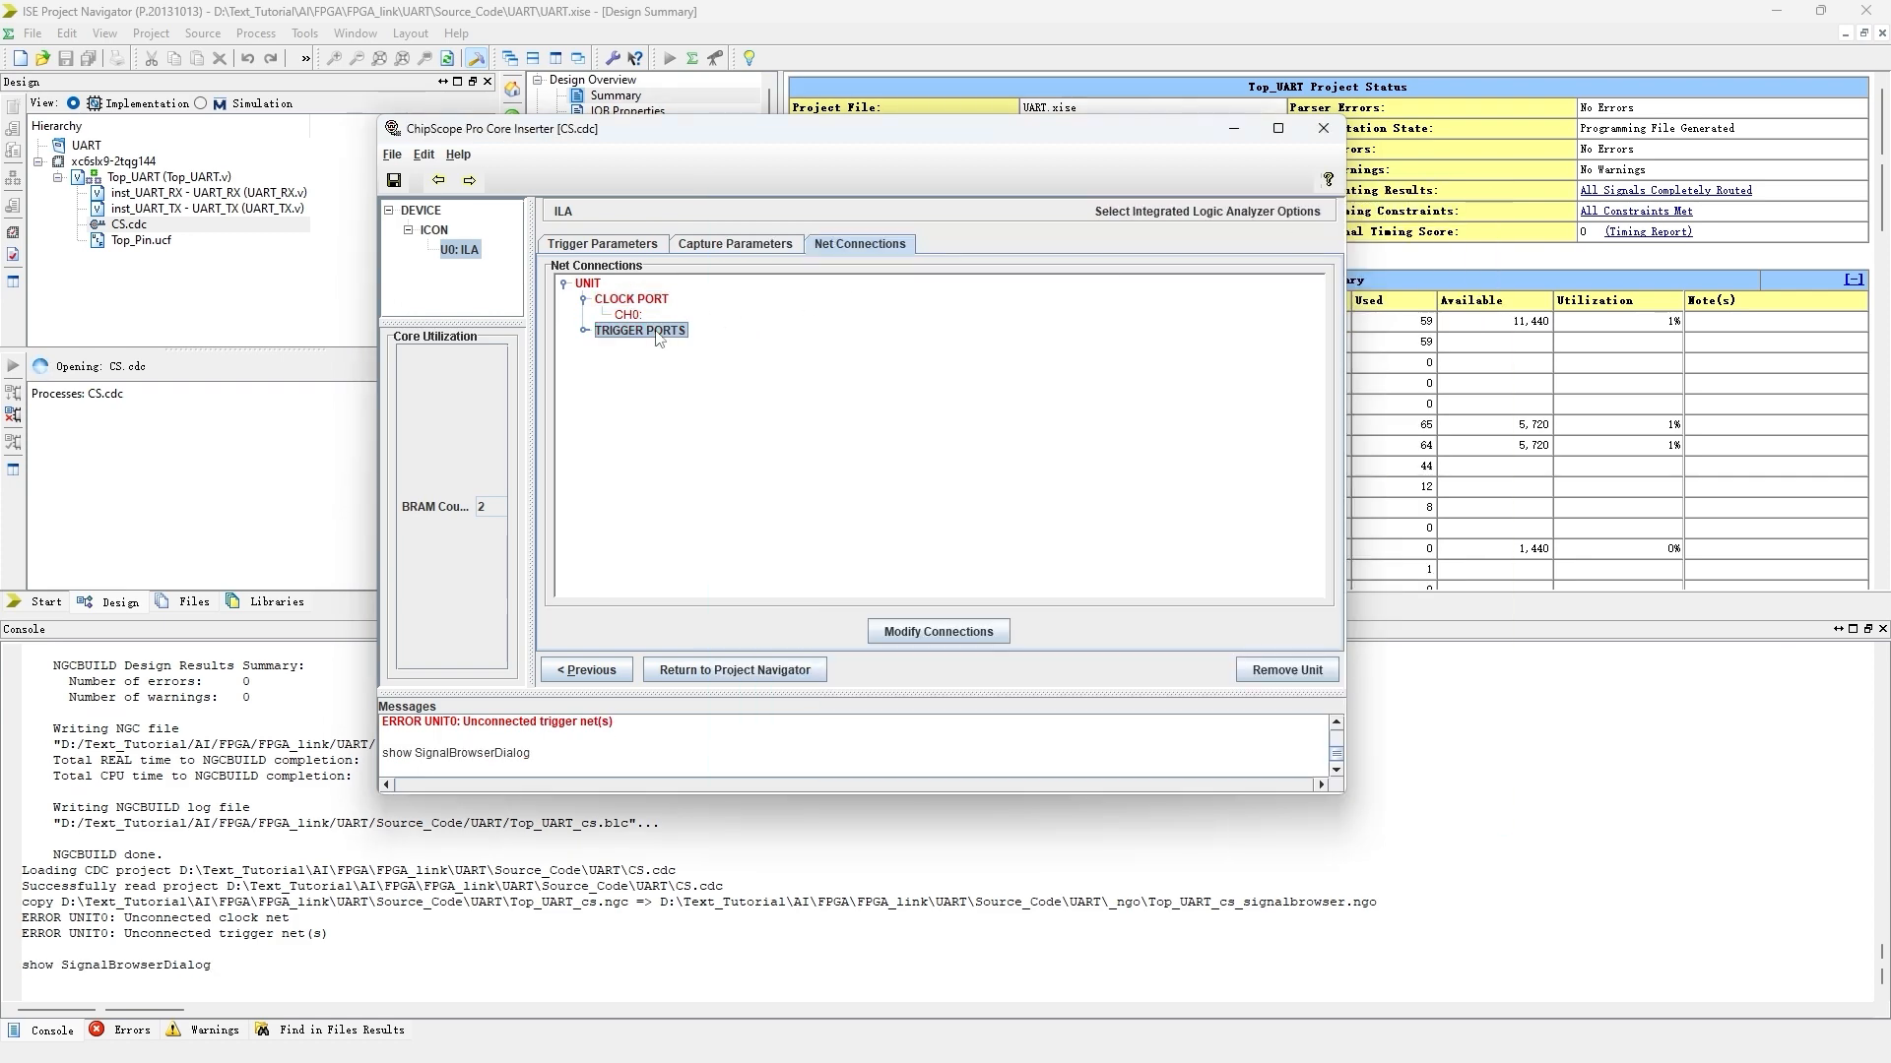
{"action": "double_click", "coordinate": [640, 331]}
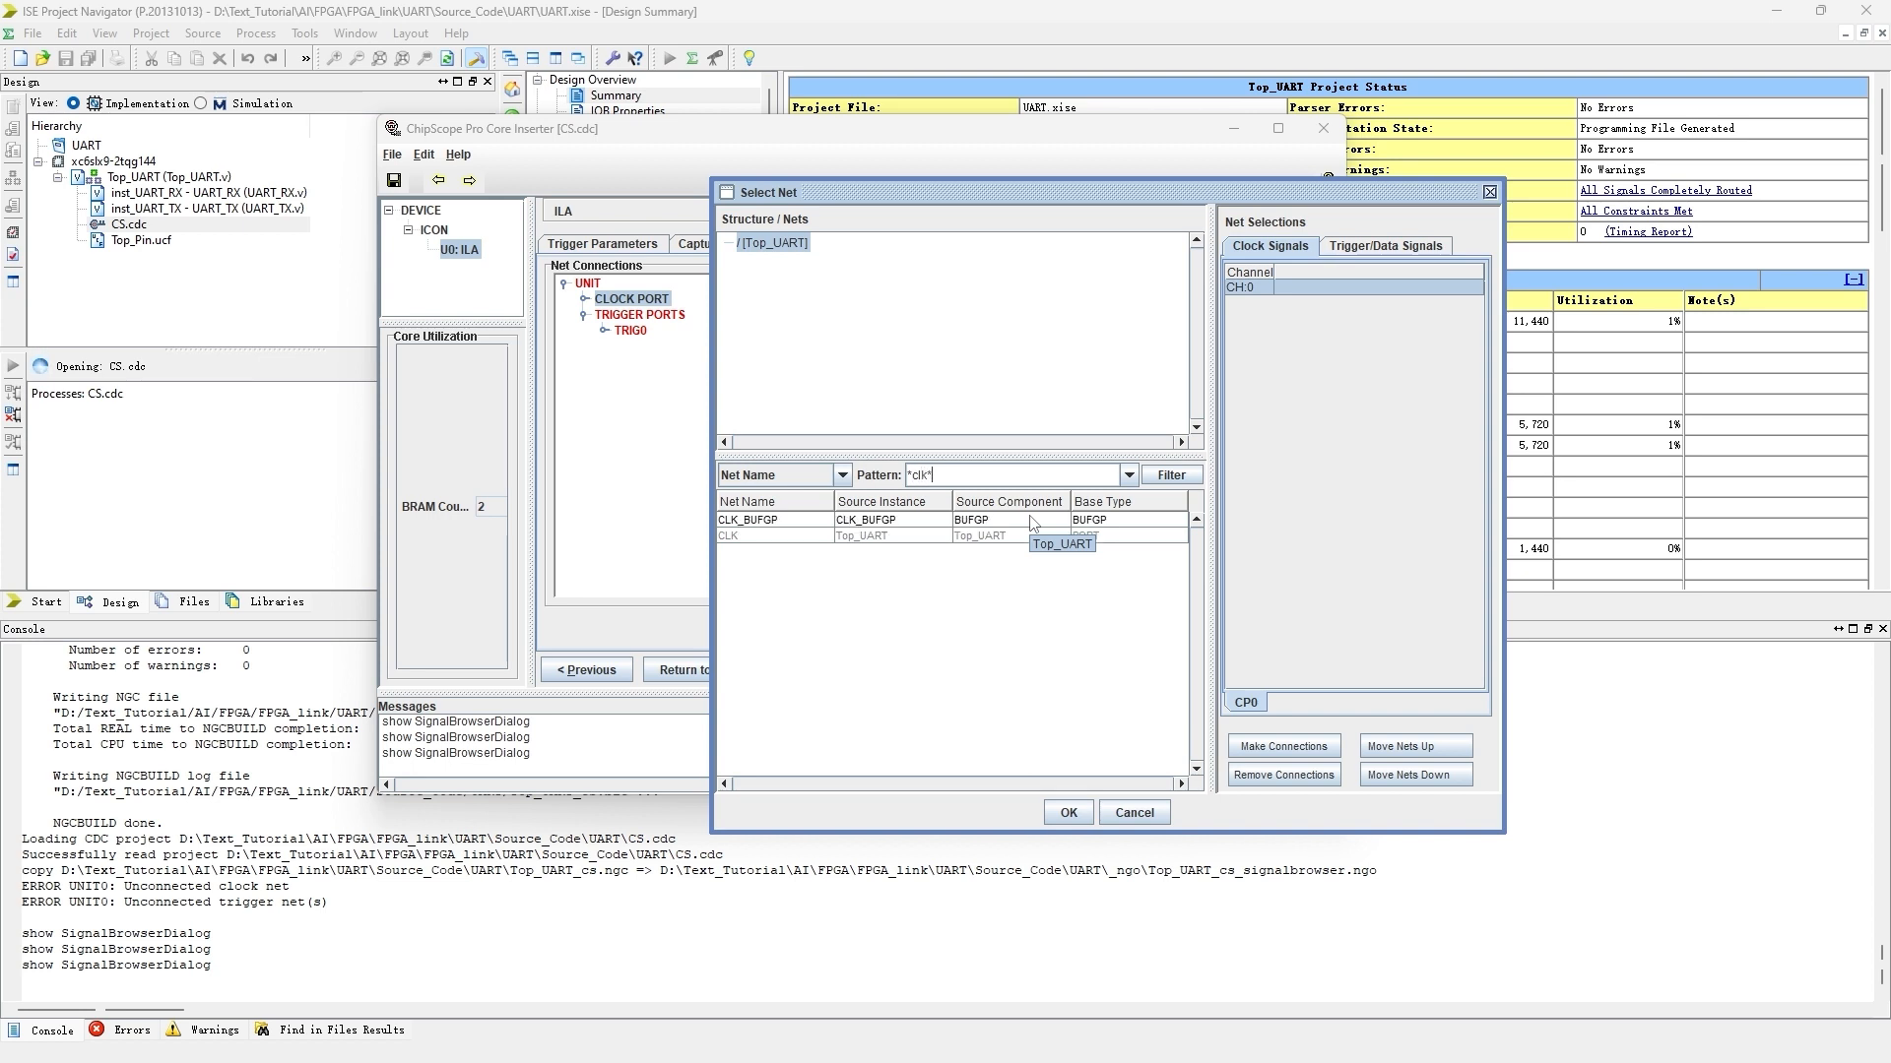
{"action": "left_click", "coordinate": [783, 520]}
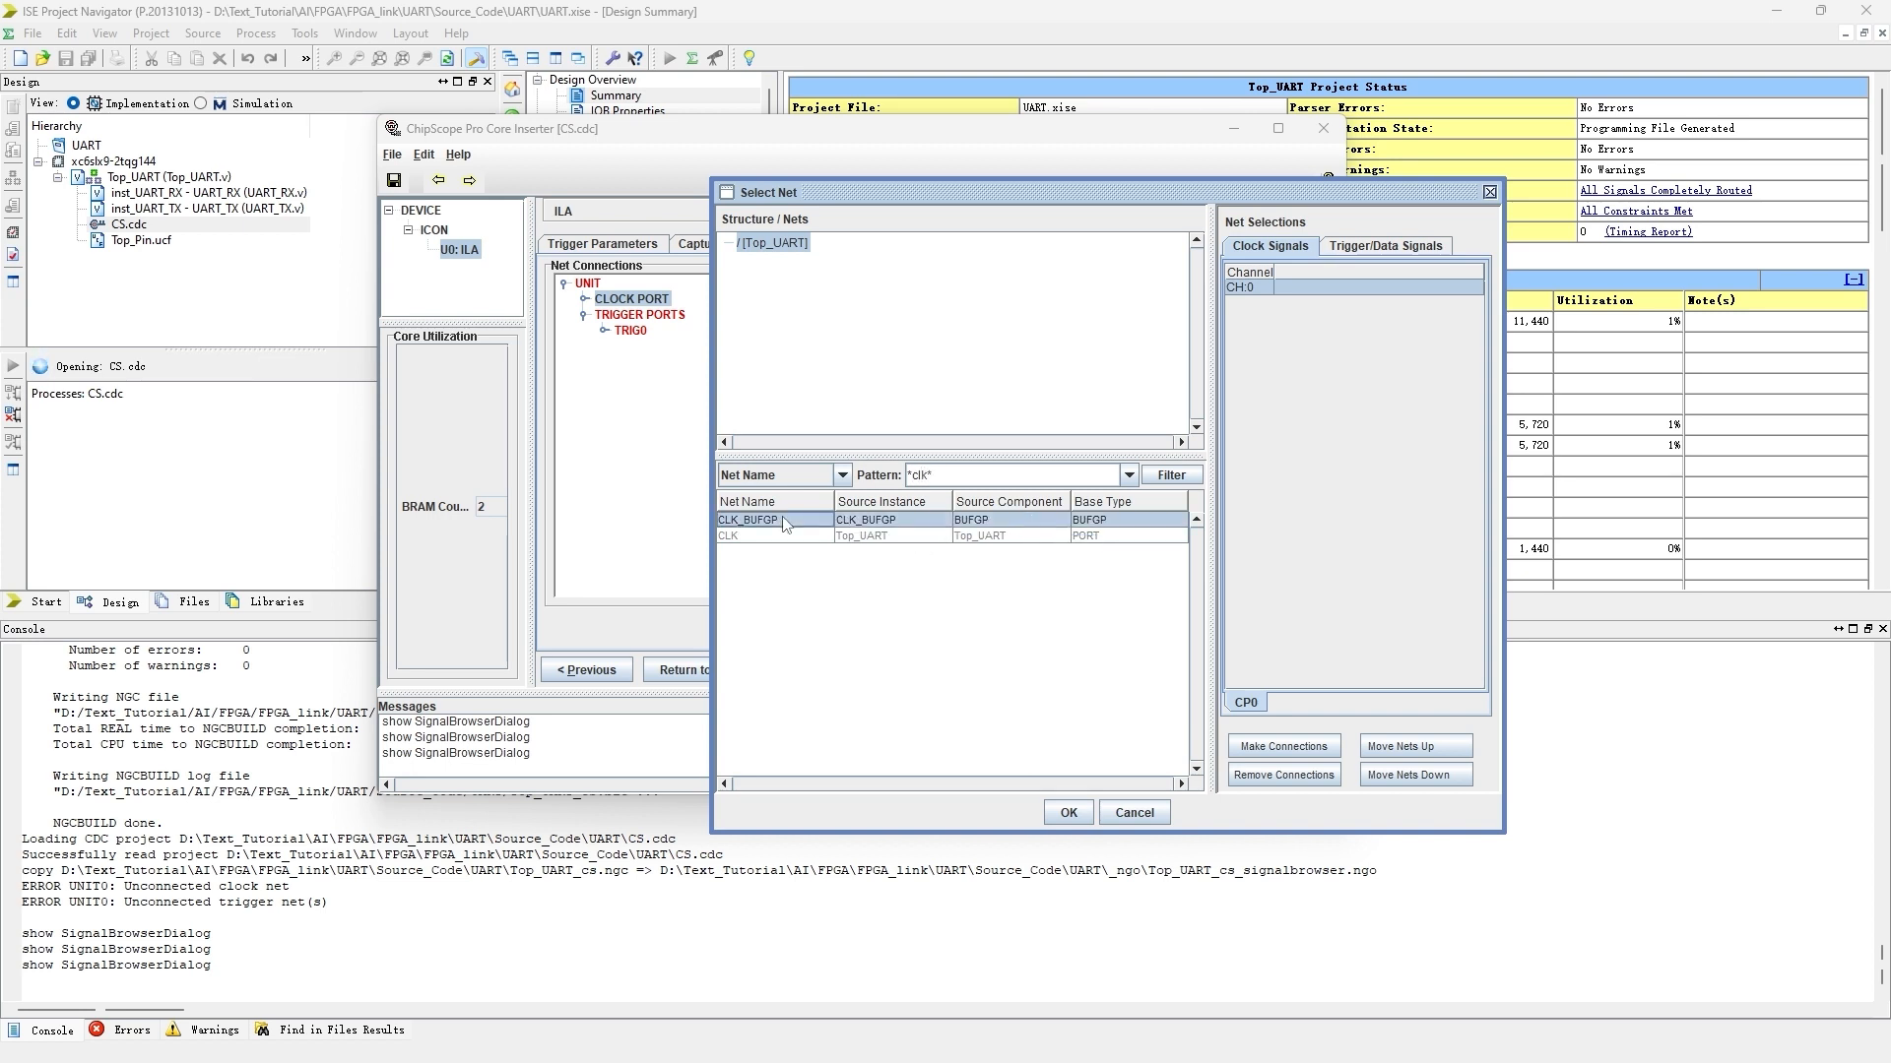
{"action": "left_click", "coordinate": [750, 520]}
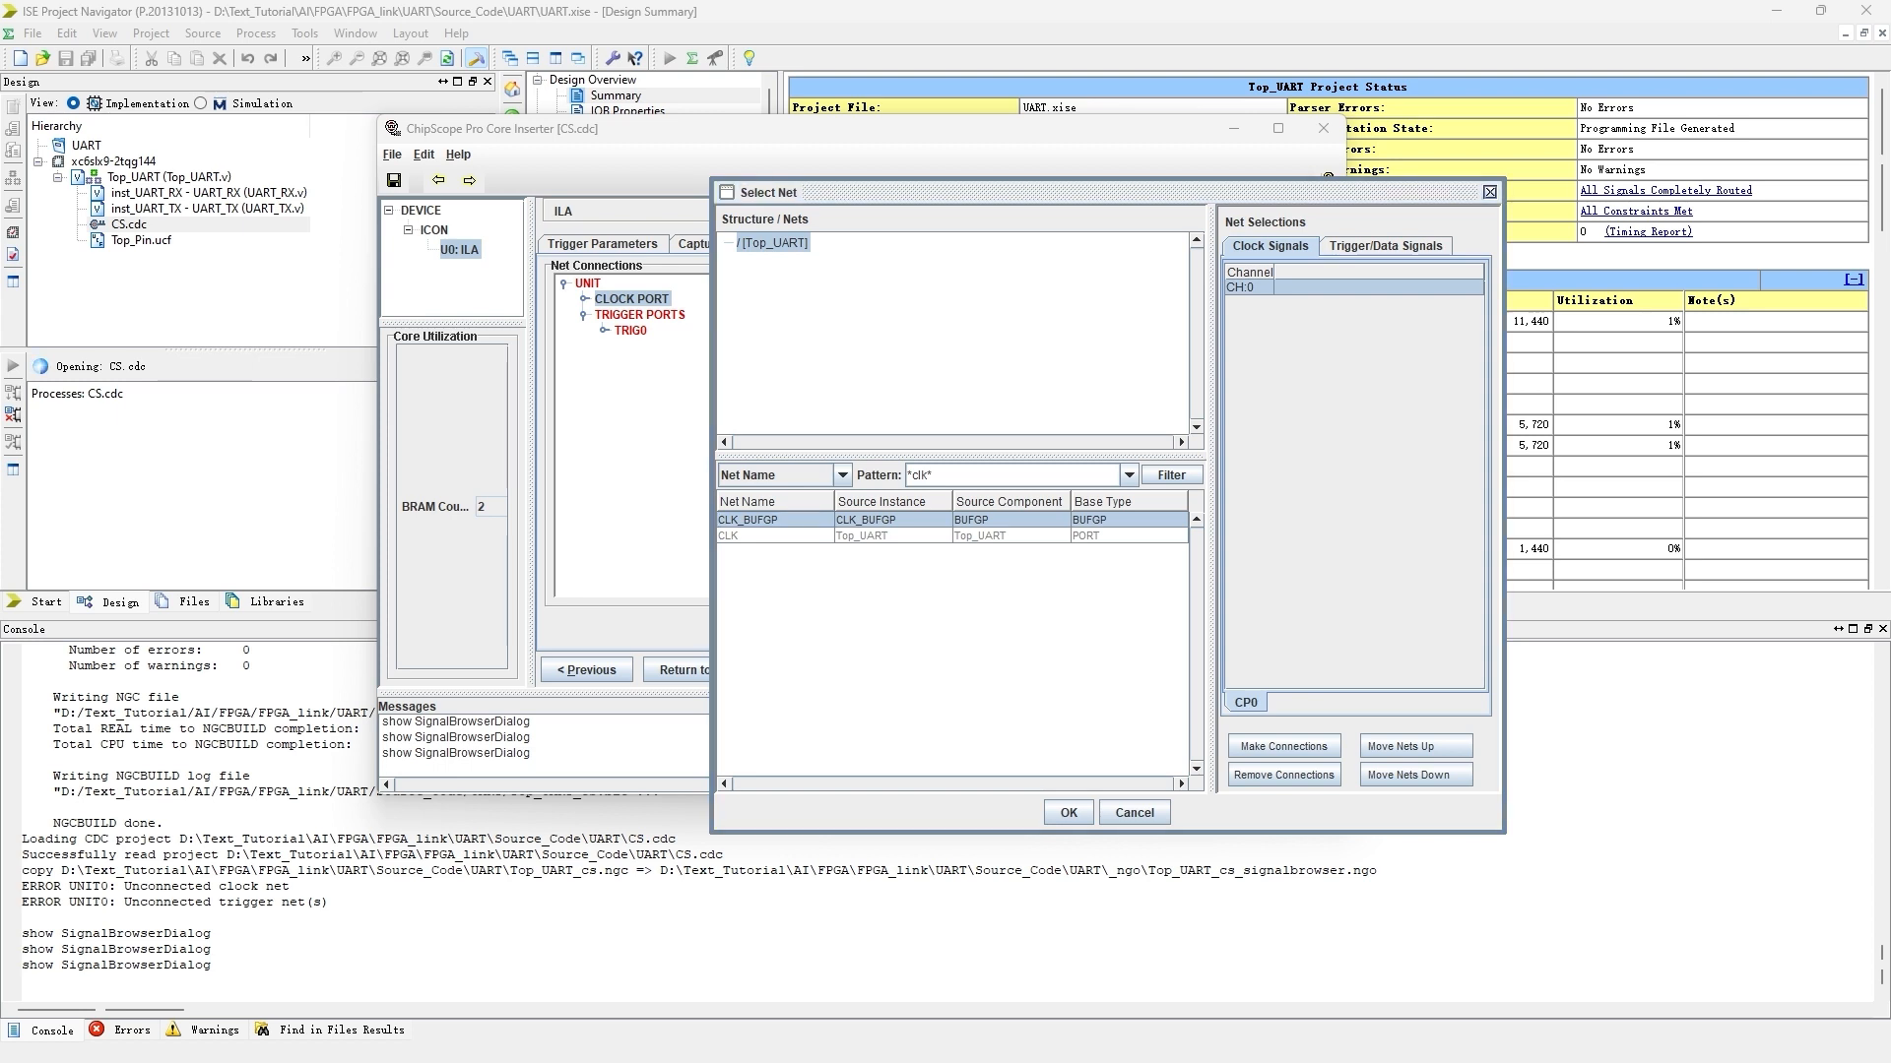
{"action": "mouse_move", "coordinate": [1330, 425]}
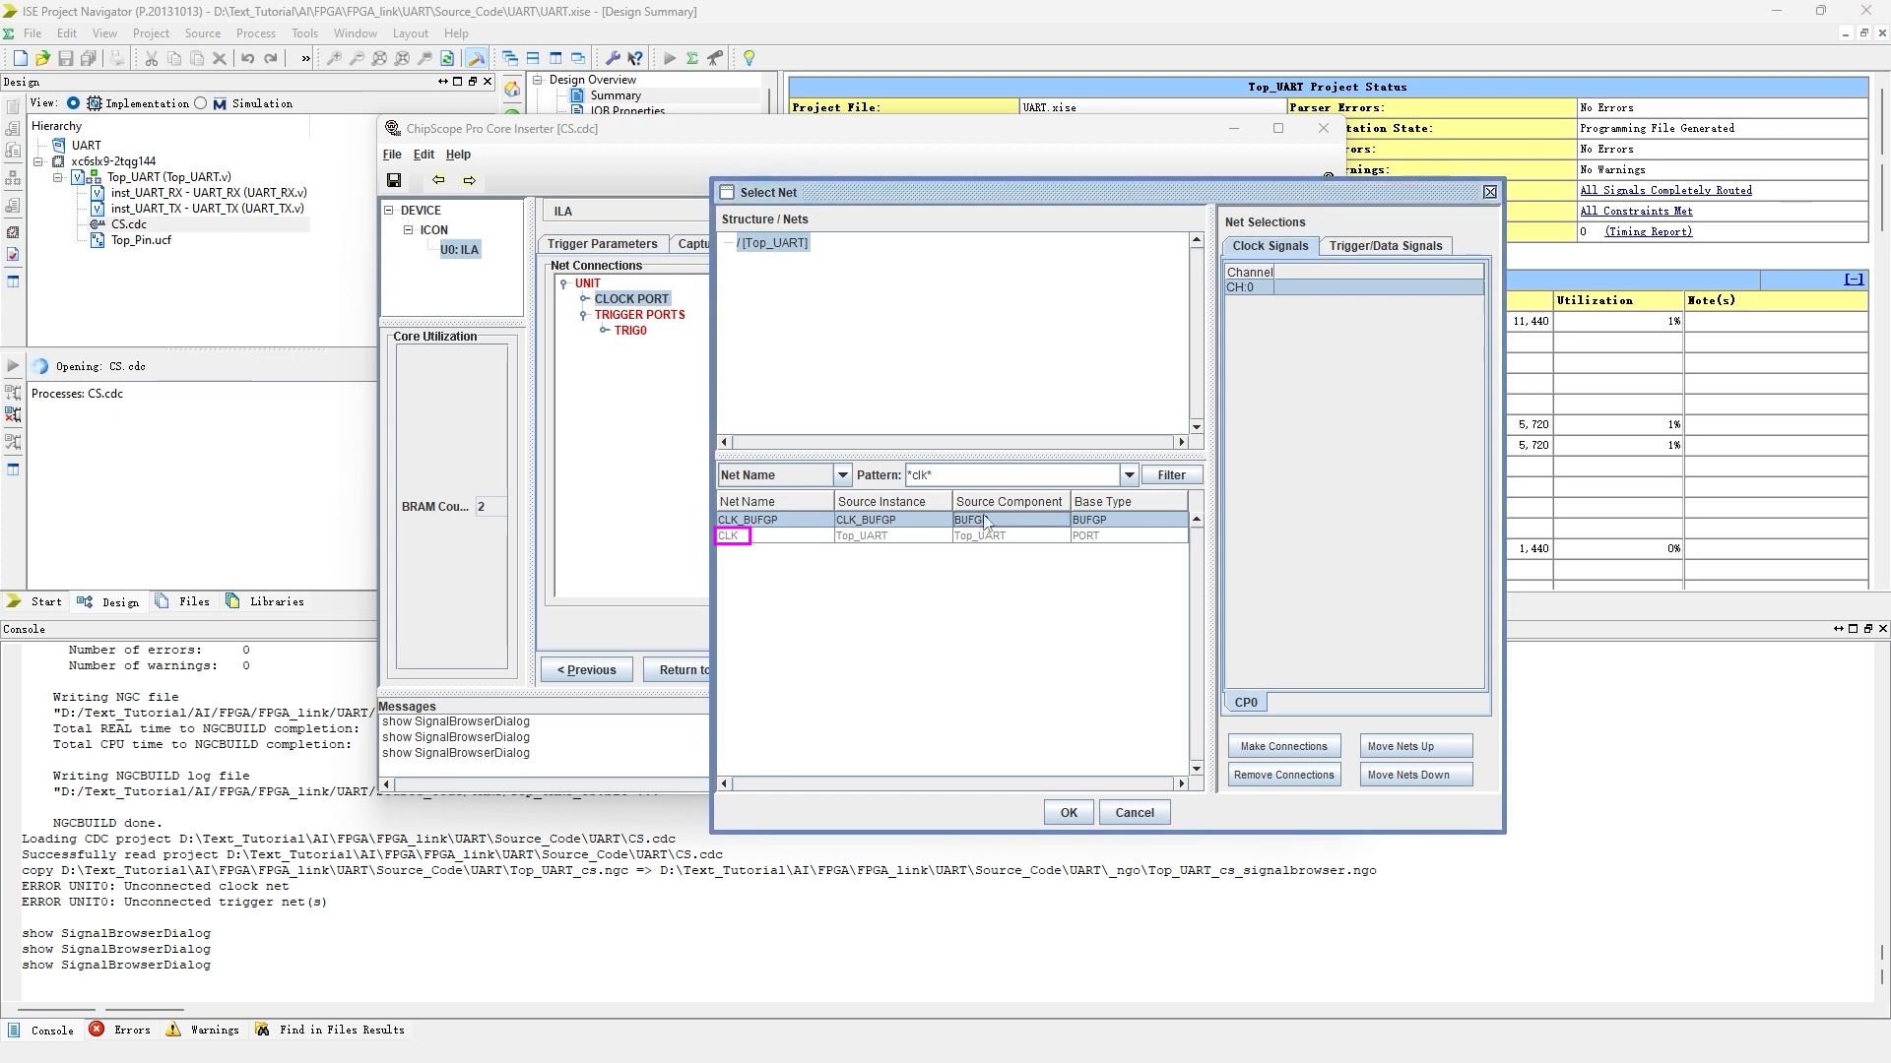
{"action": "left_click", "coordinate": [746, 519]}
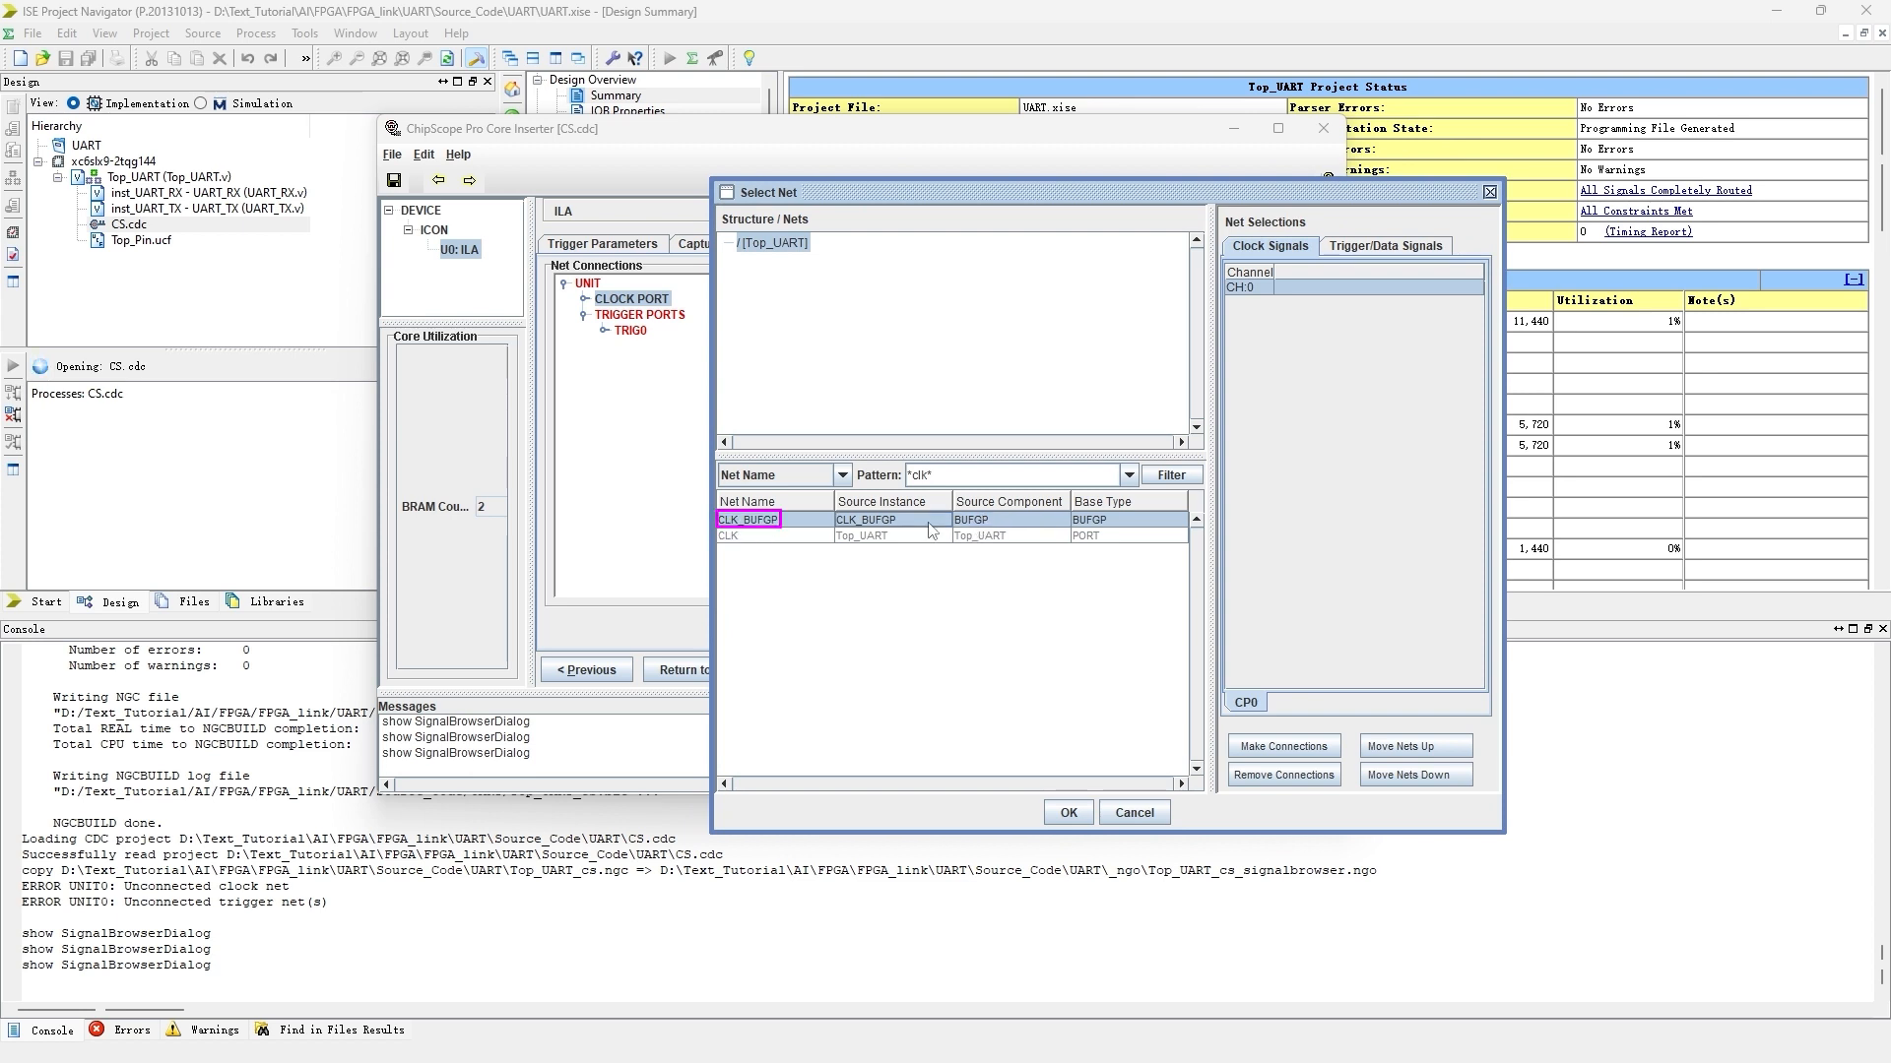
{"action": "left_click", "coordinate": [1283, 746]}
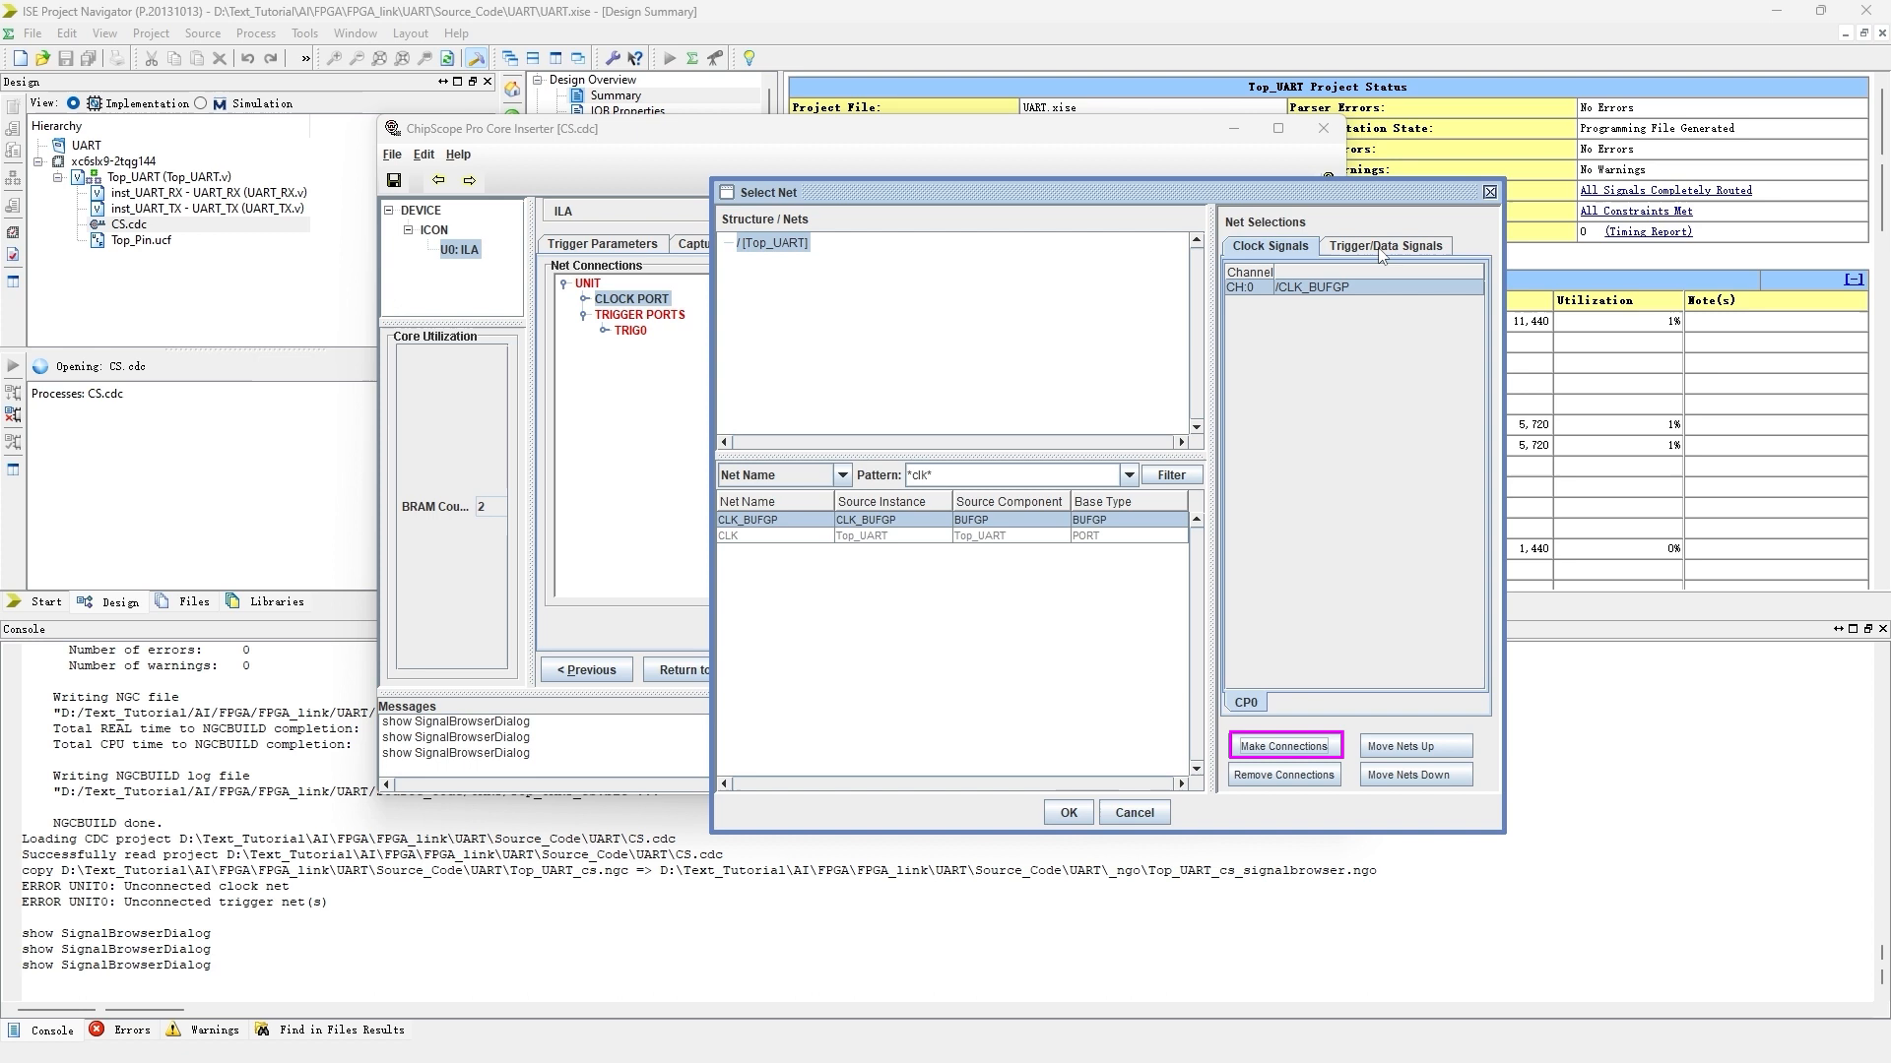
- Connect RX Data_Out<0>–<7> to trigger channels CH0–CH7
{"action": "left_click", "coordinate": [1384, 246]}
{"action": "type", "text": "*data*"}
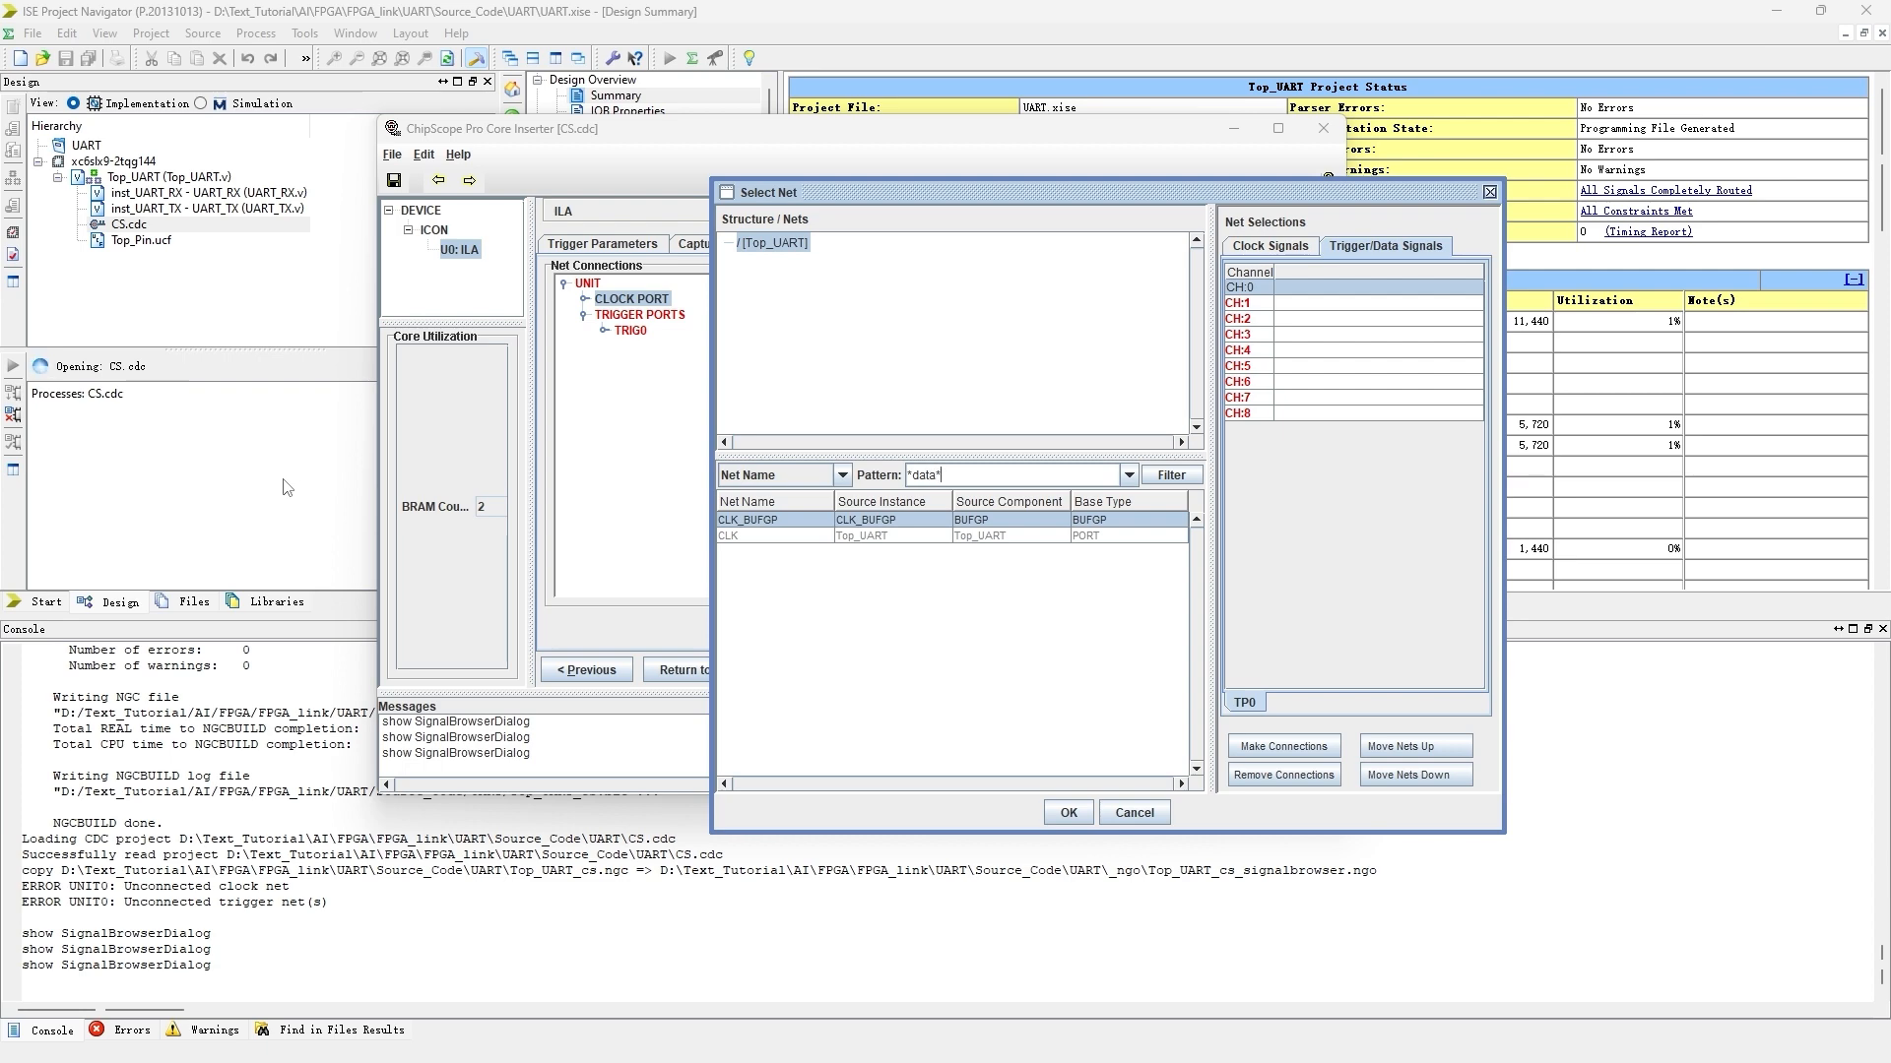
{"action": "left_click", "coordinate": [1167, 474]}
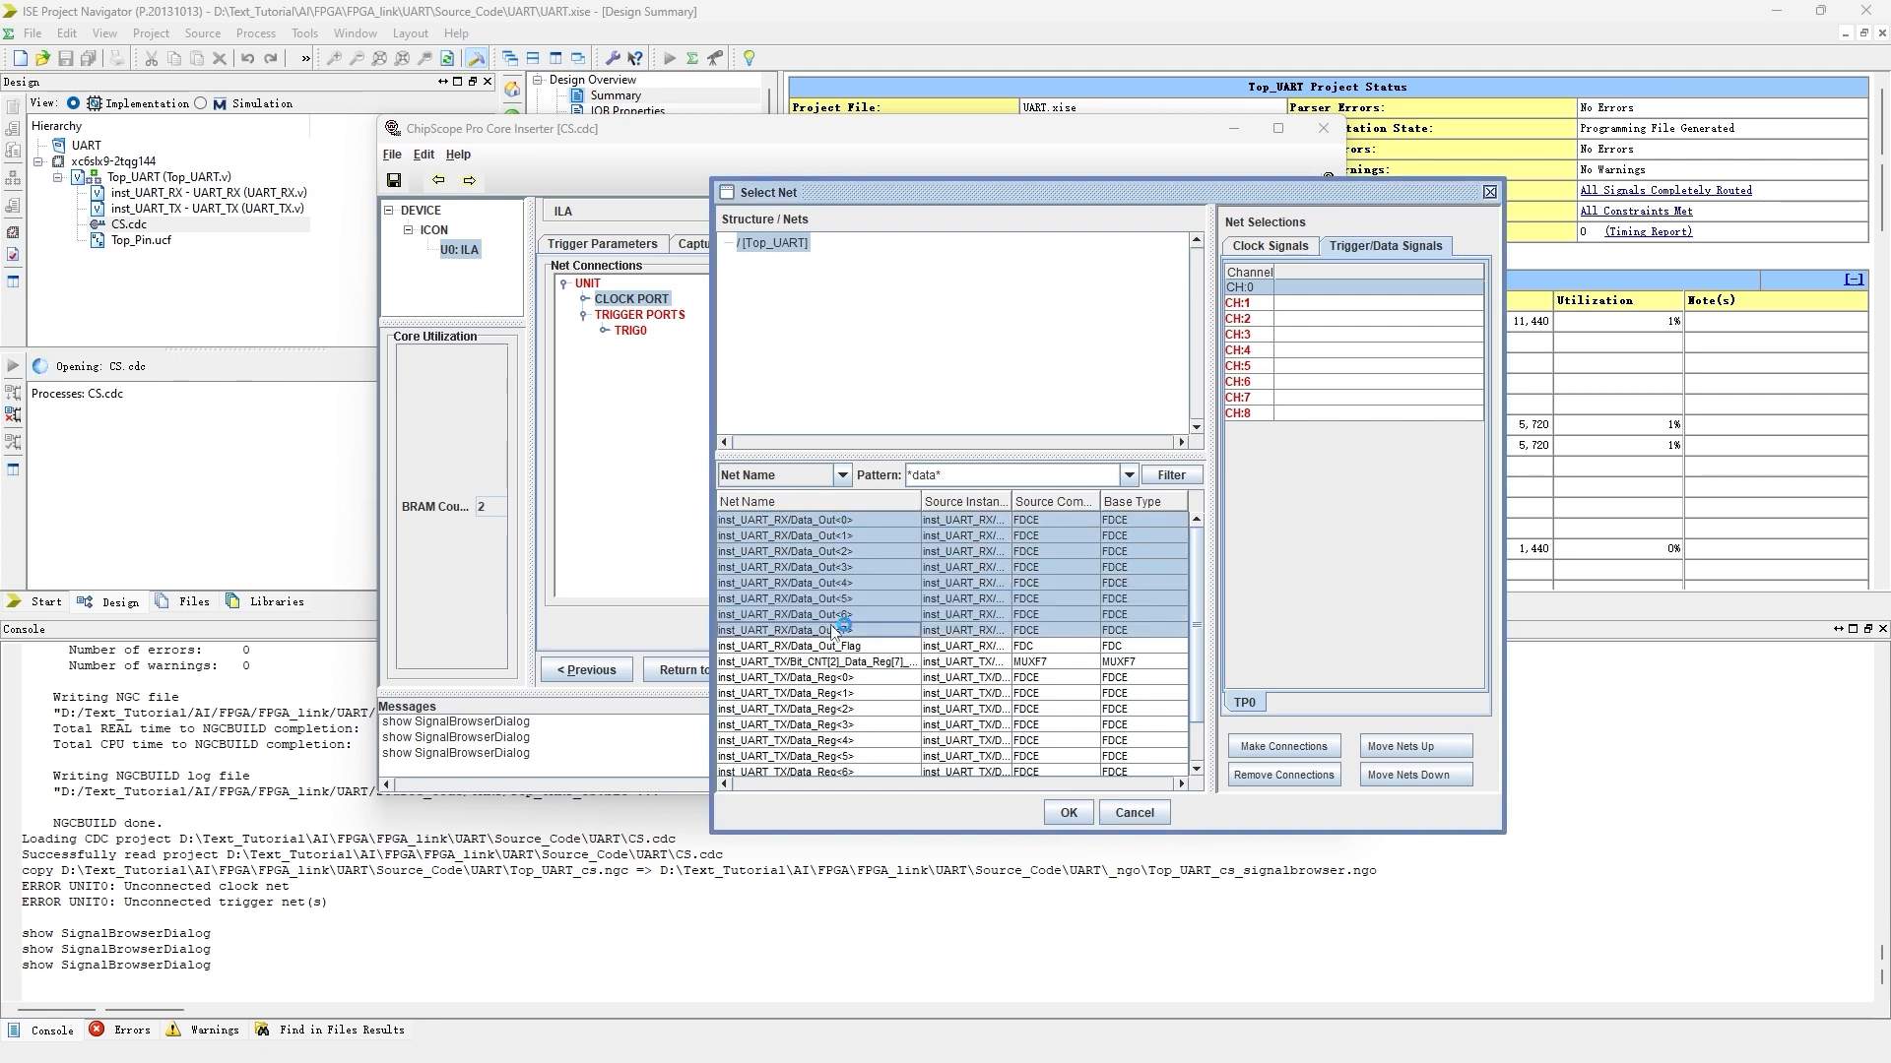
{"action": "left_click", "coordinate": [1283, 745]}
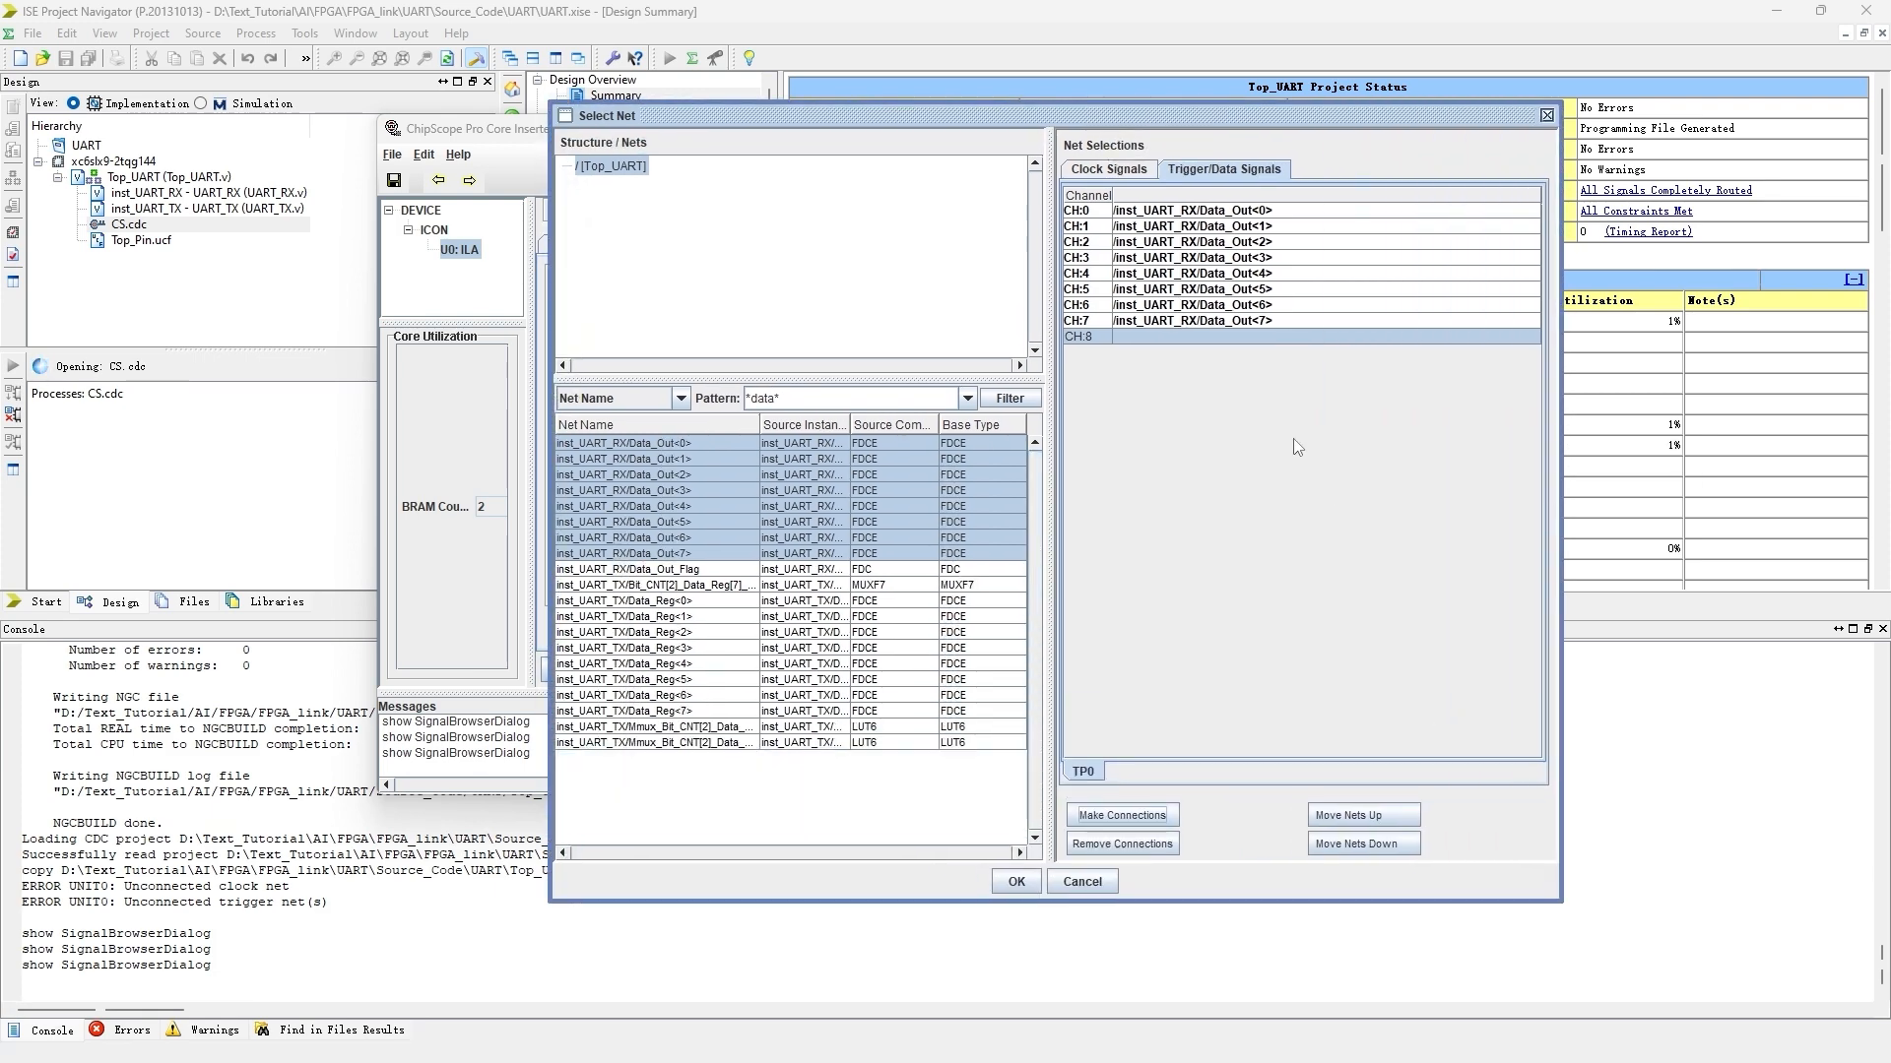
- Connect Data_Out_Flag to CH8 and save CS.cdc back to Project Navigator
{"action": "type", "text": "*flag*"}
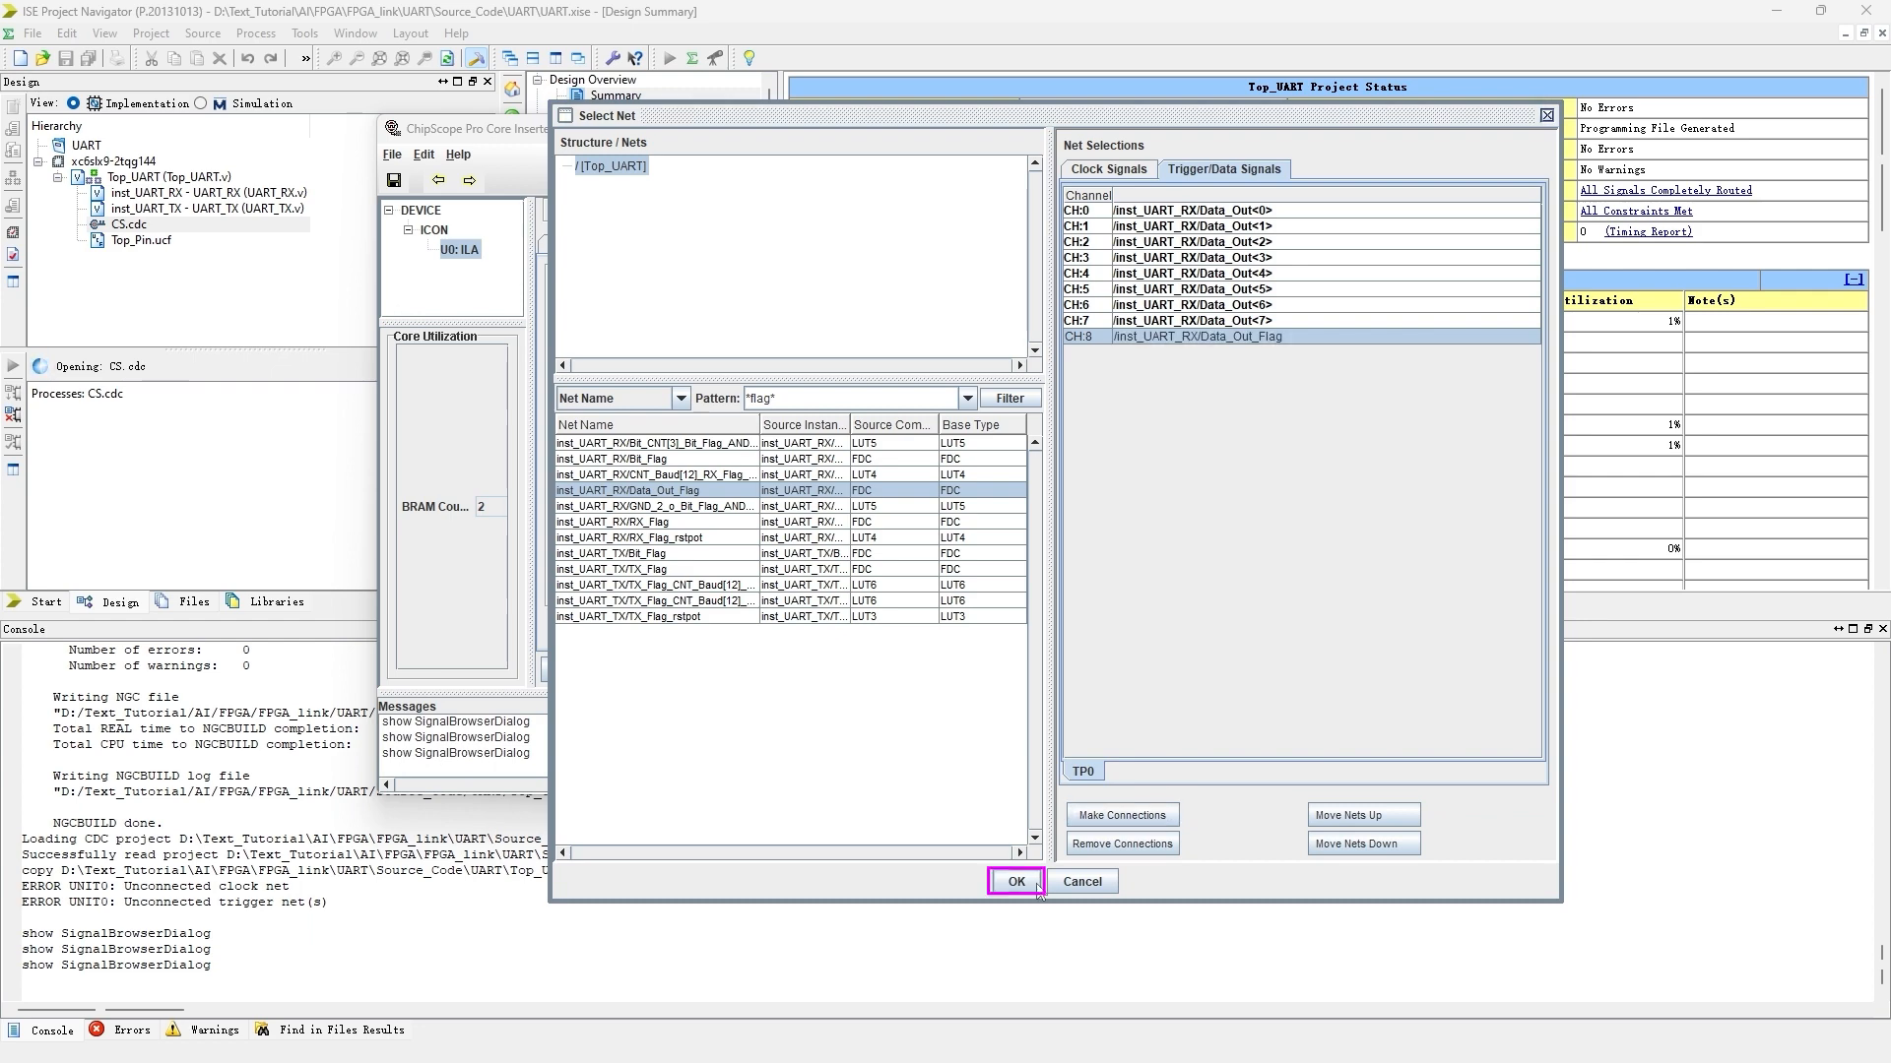
{"action": "left_click", "coordinate": [1015, 881]}
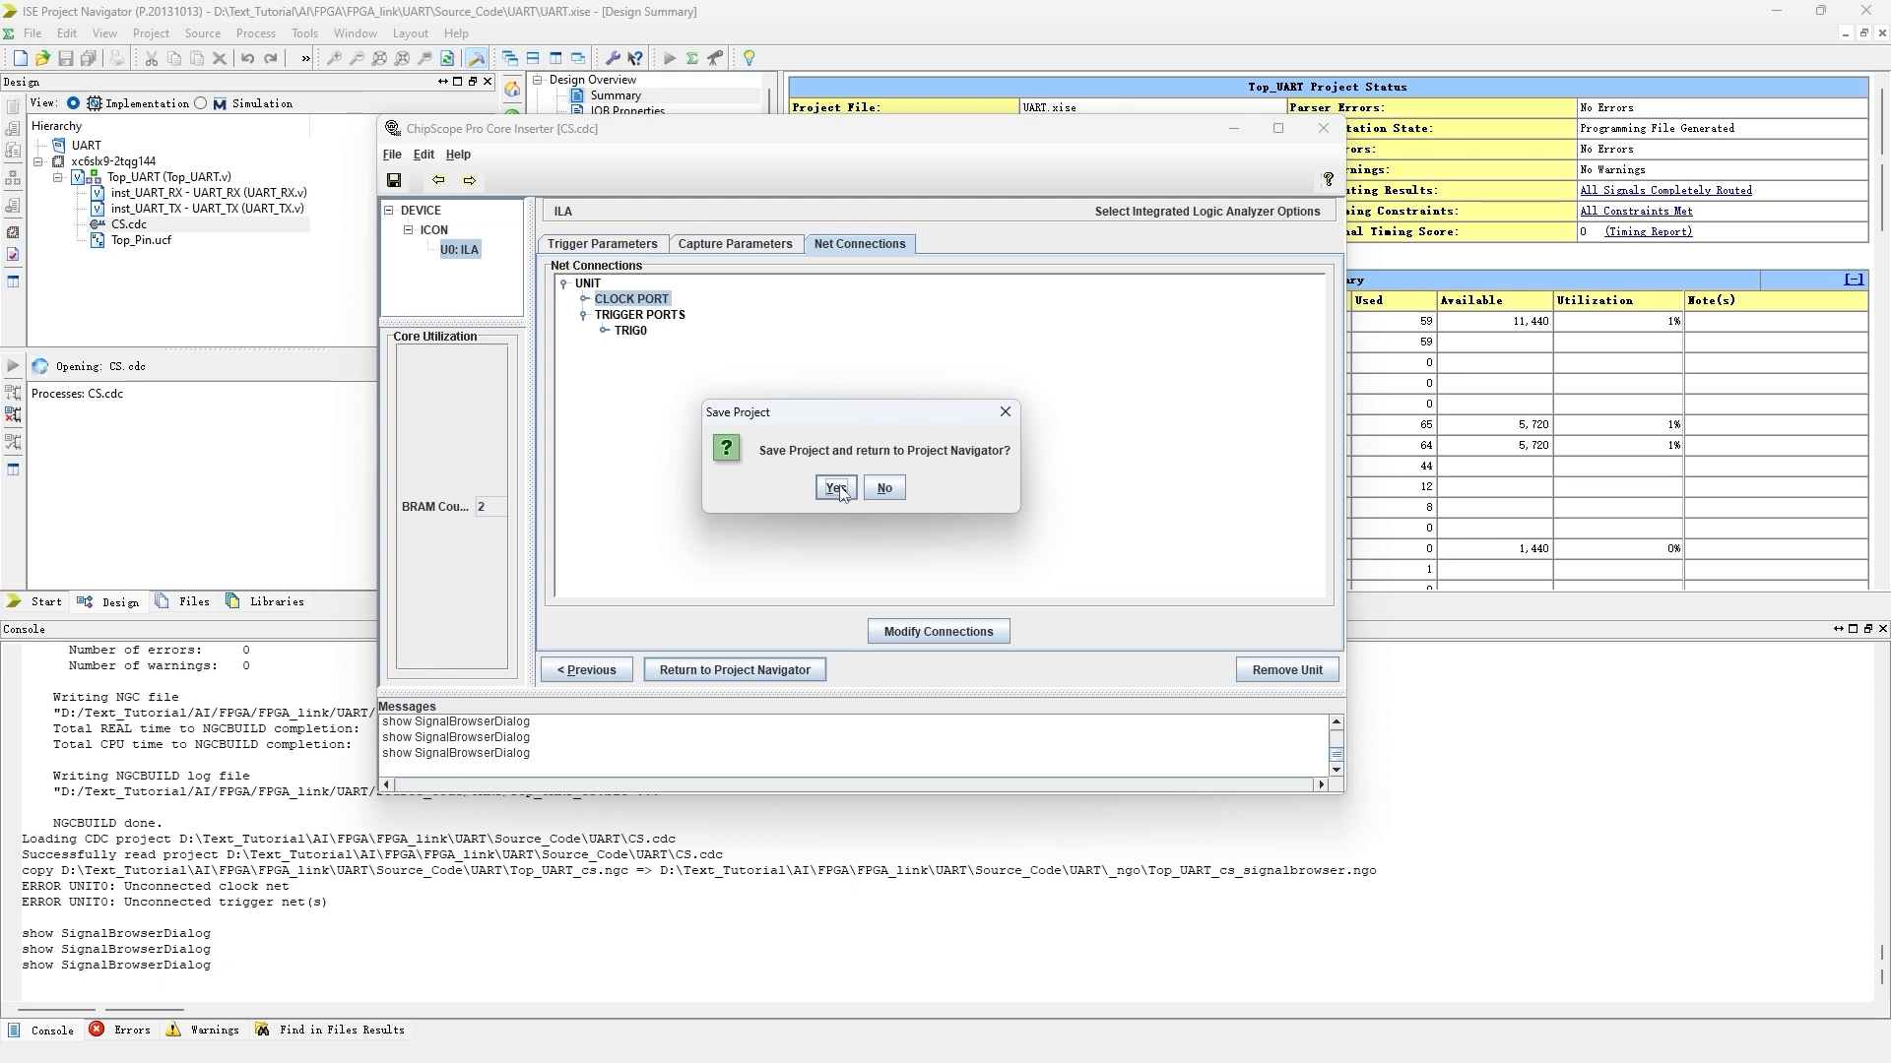
{"action": "left_click", "coordinate": [832, 487]}
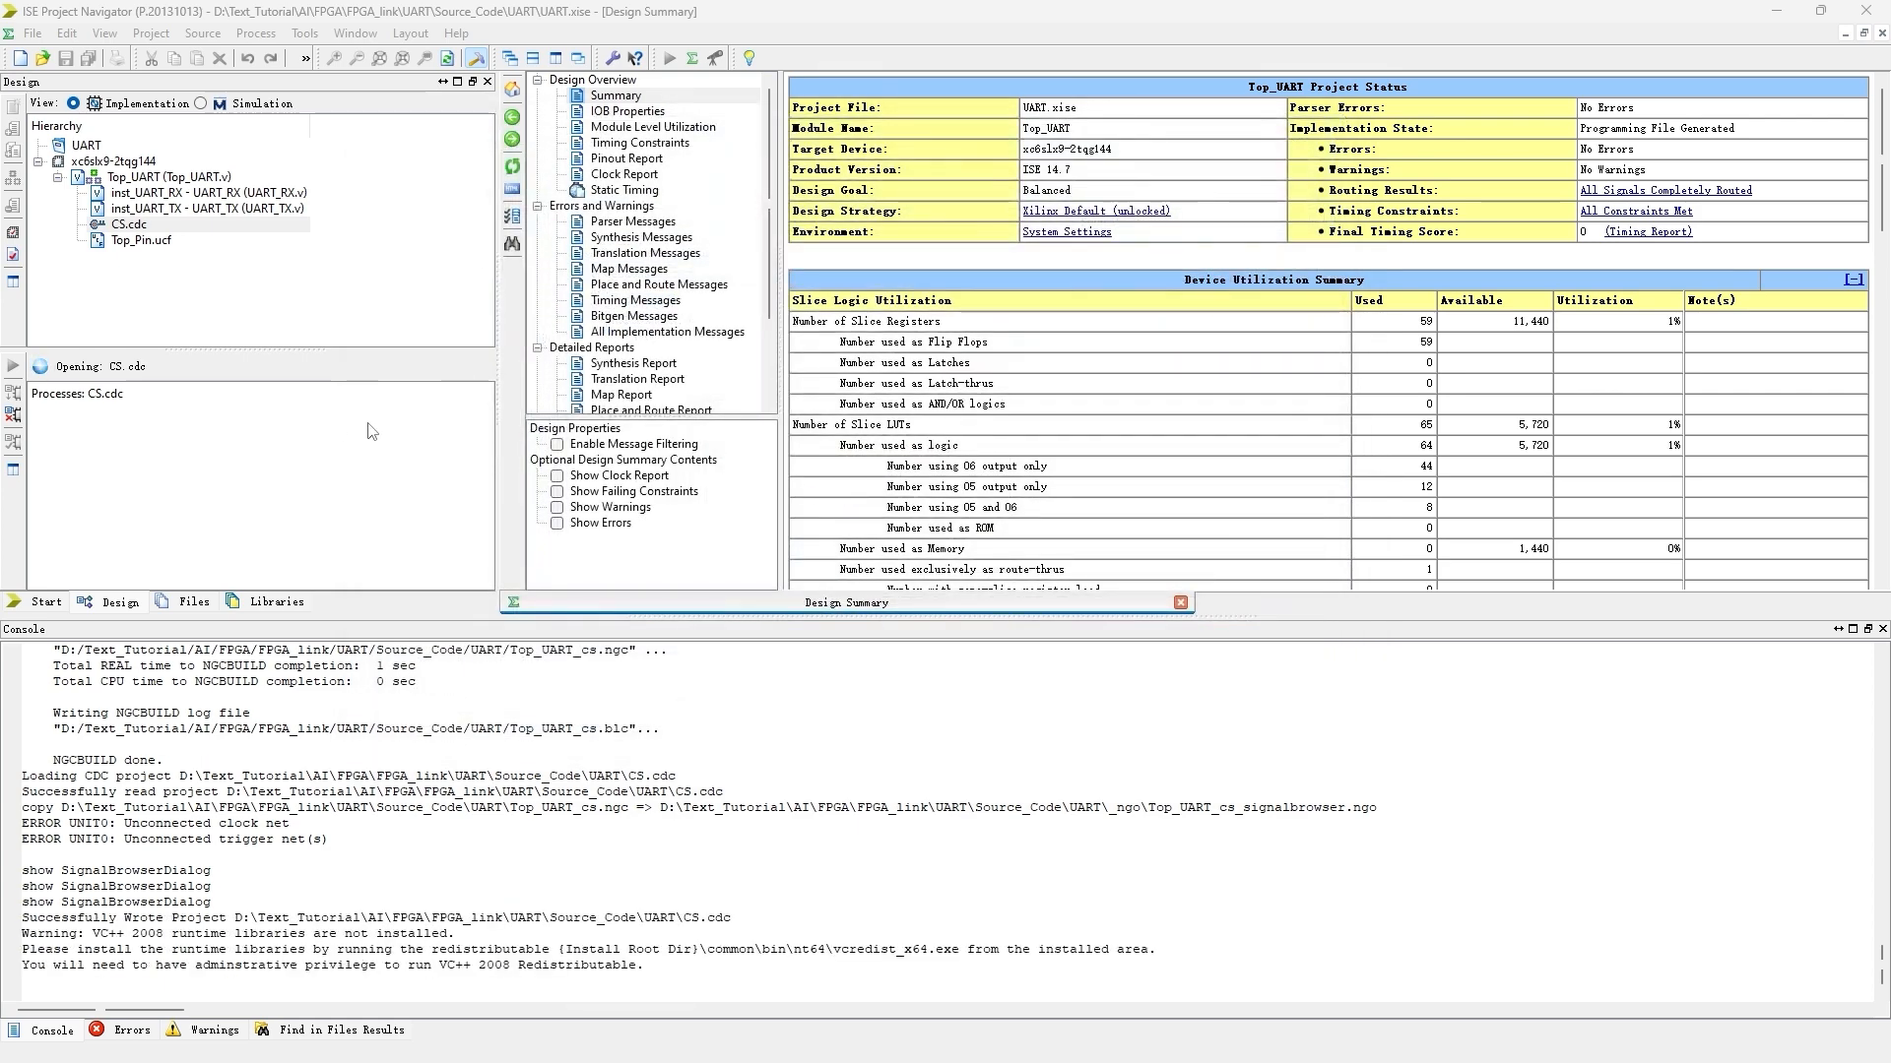
- Launch ChipScope analysis of Top_UART and accept the detected JTAG chain
{"action": "left_click", "coordinate": [117, 161]}
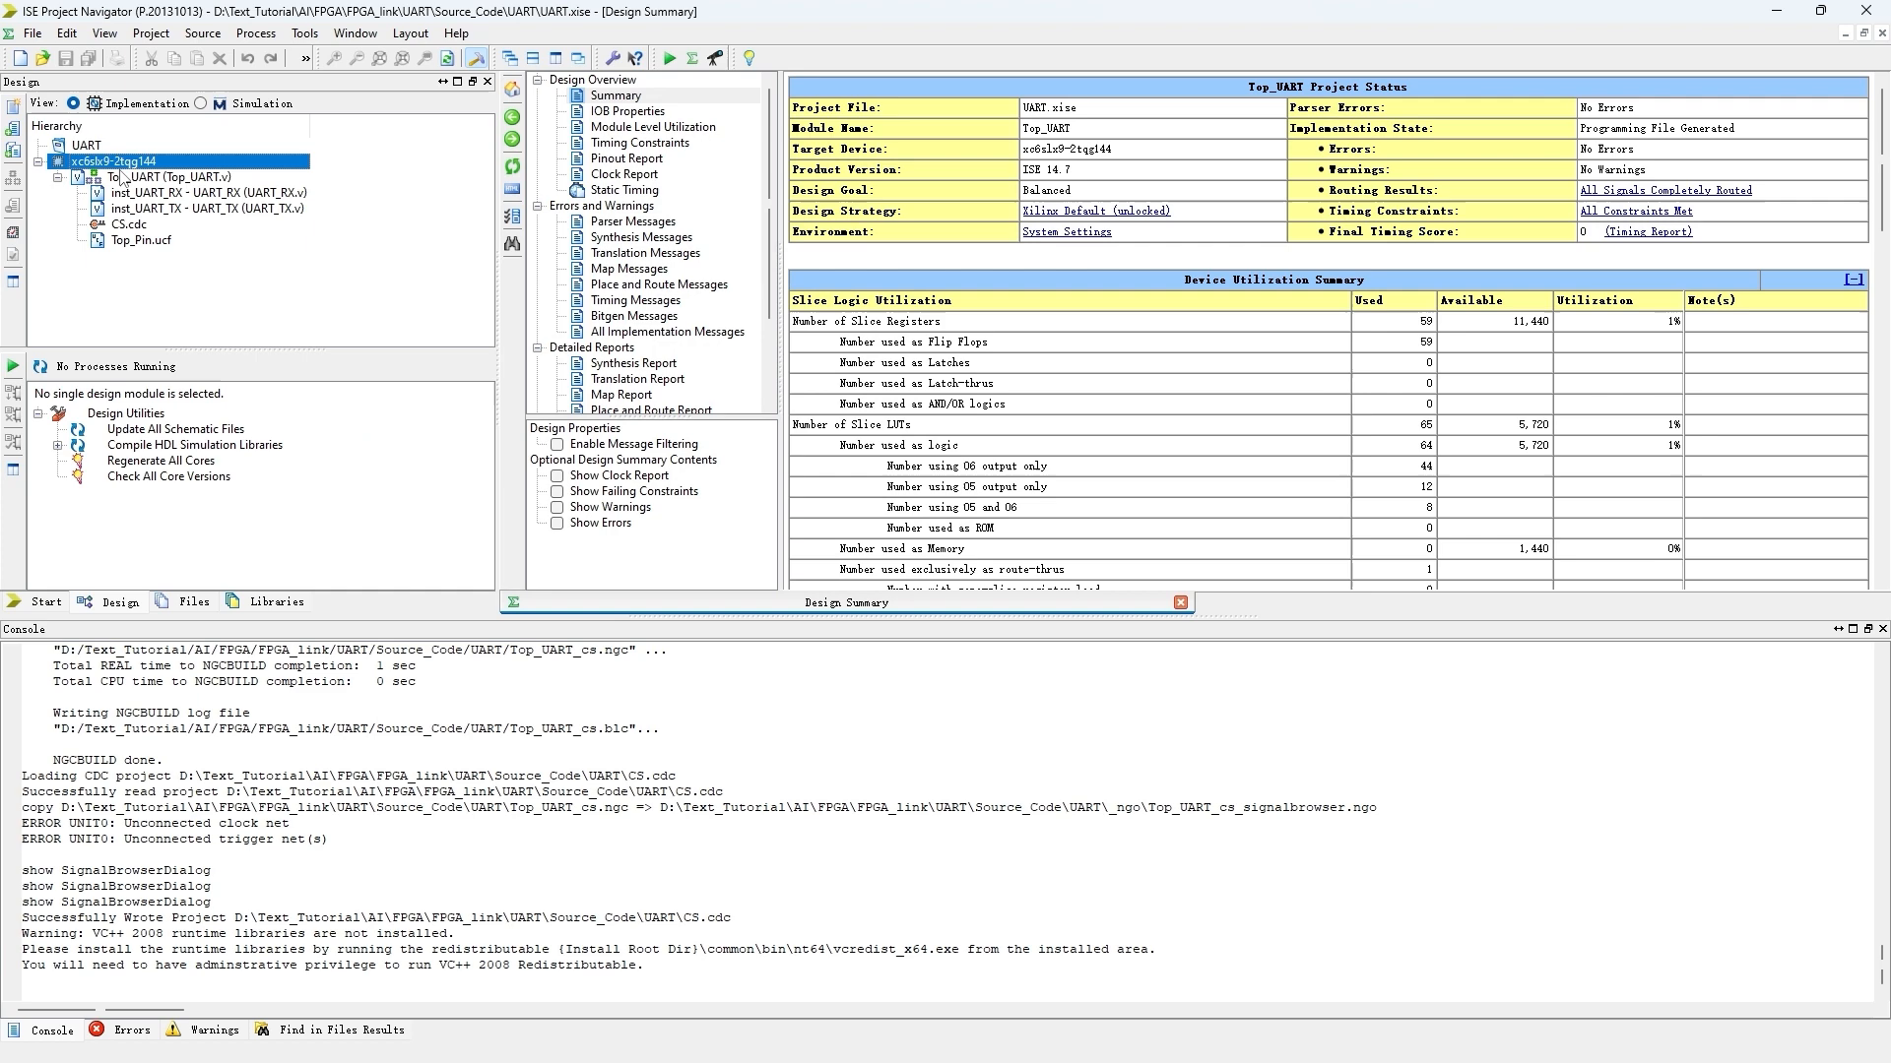
{"action": "left_click", "coordinate": [182, 177]}
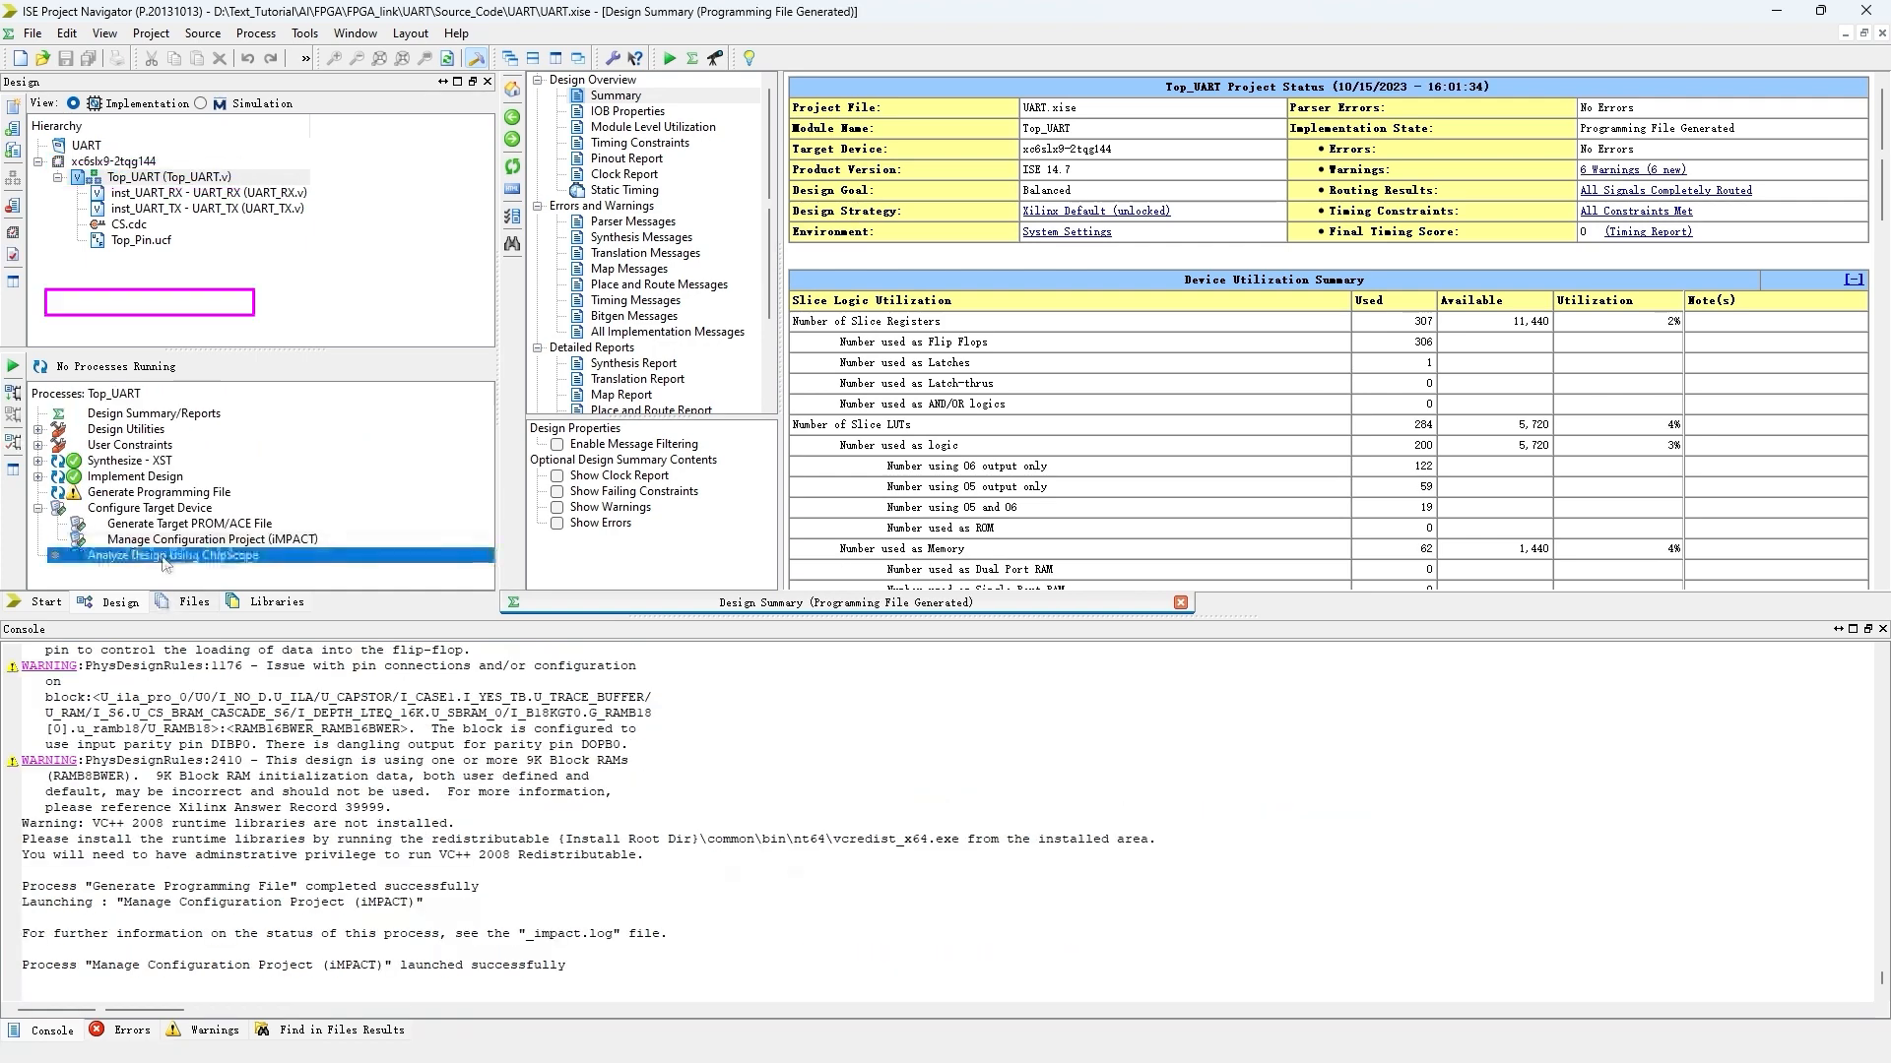
{"action": "double_click", "coordinate": [172, 554]}
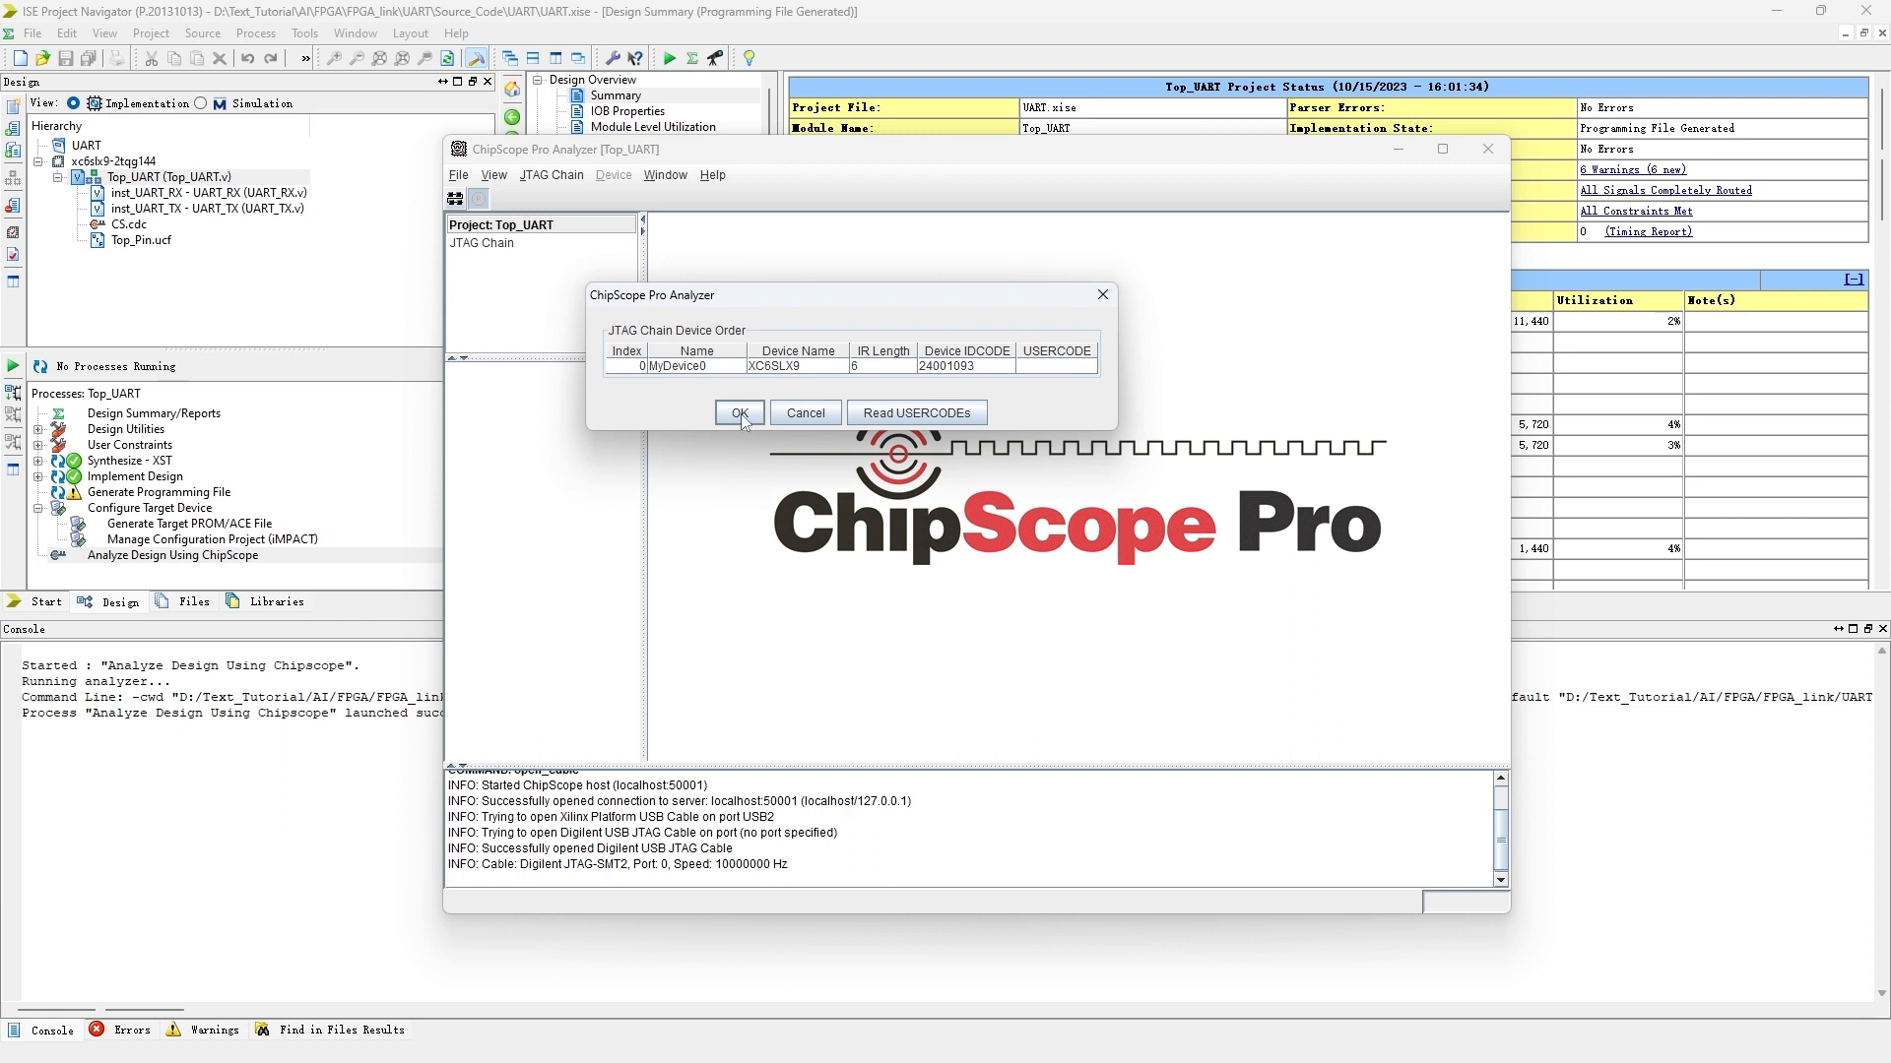
{"action": "left_click", "coordinate": [739, 413]}
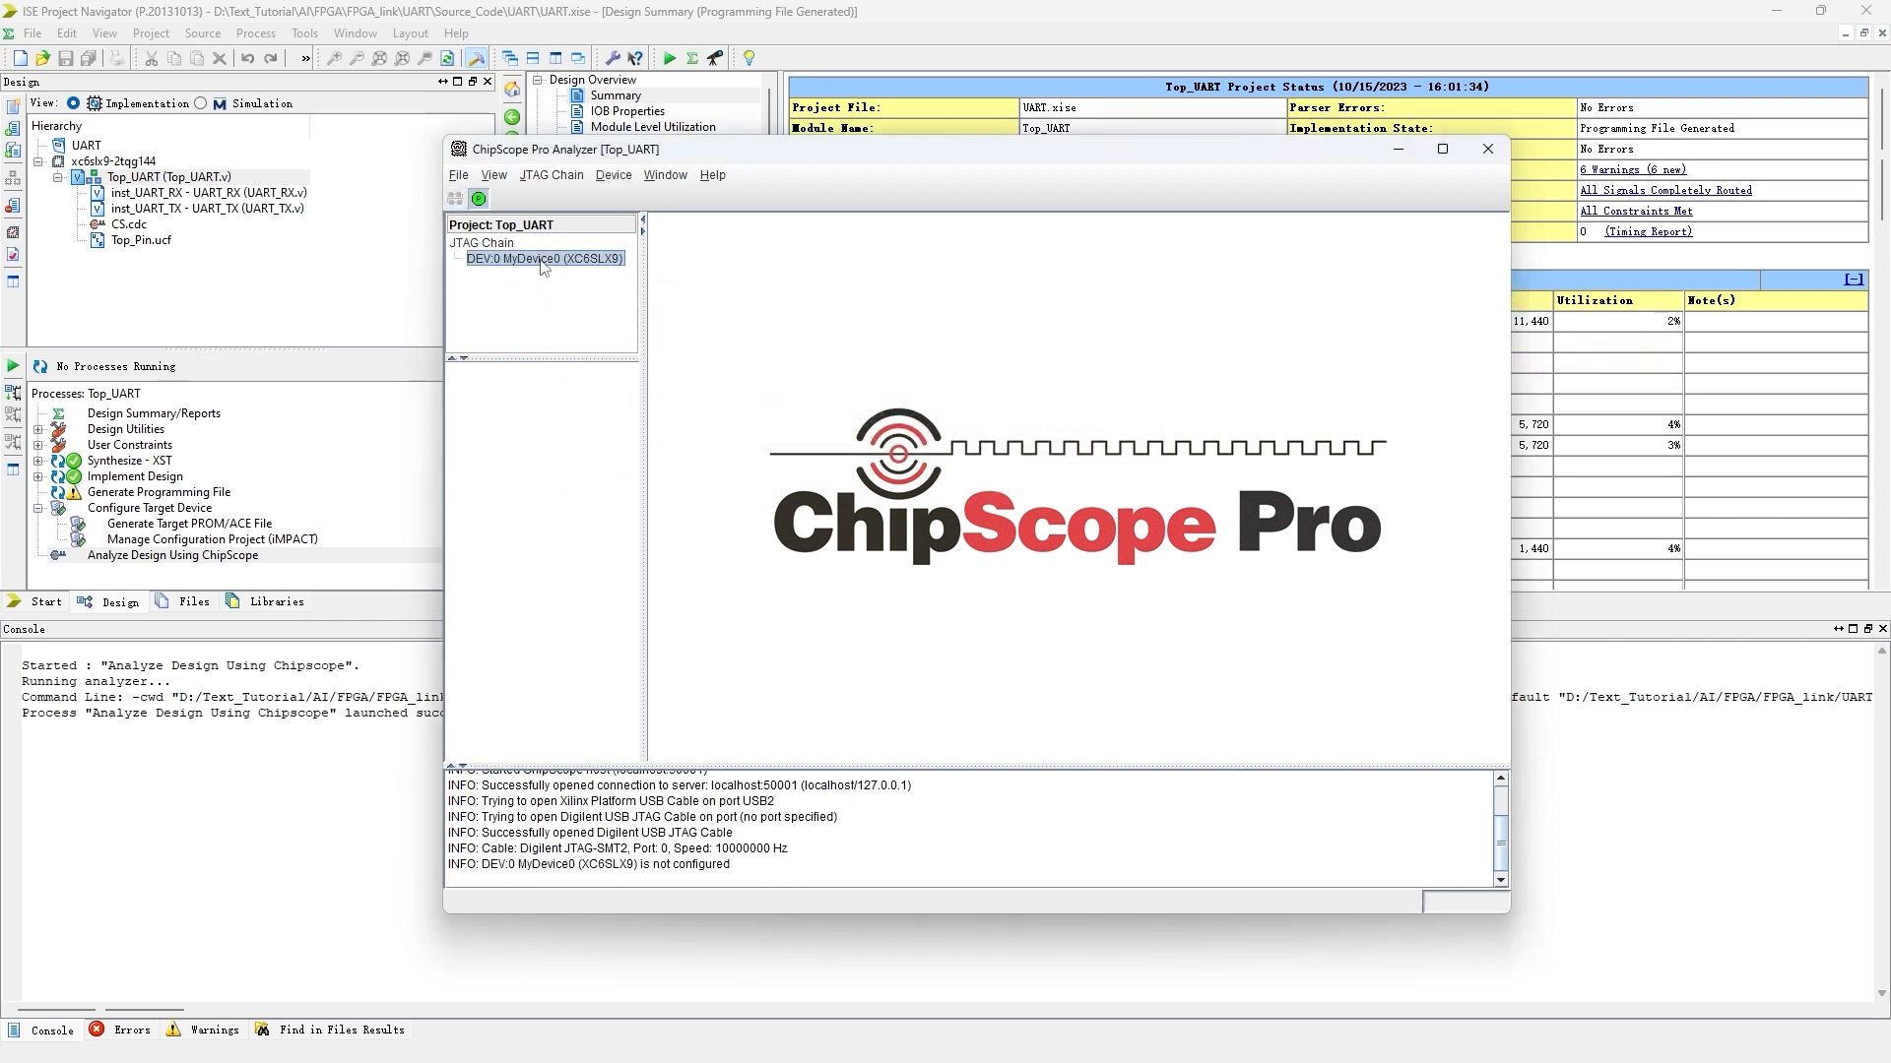
- Configure DEV:0 with top_uart.bit, import CS.cdc, and show MyILA0's signals
{"action": "left_click", "coordinate": [612, 176]}
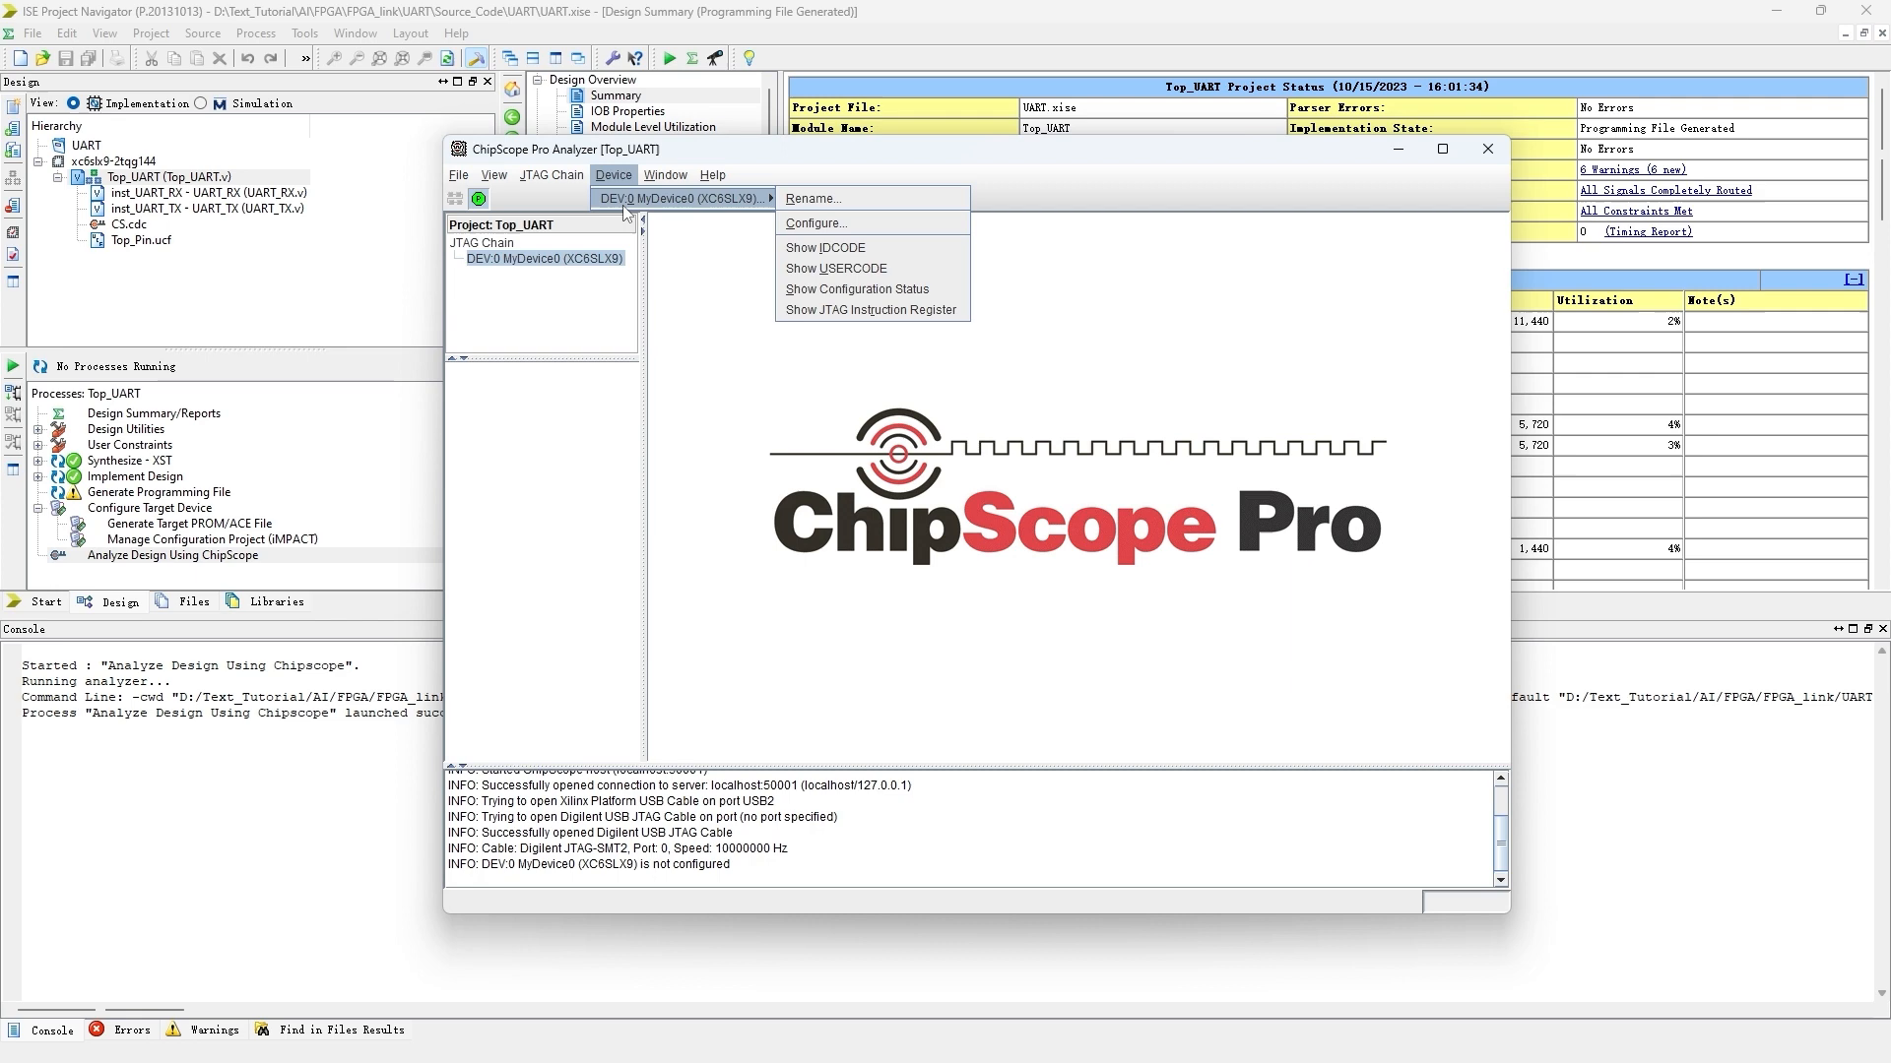
{"action": "left_click", "coordinate": [815, 223]}
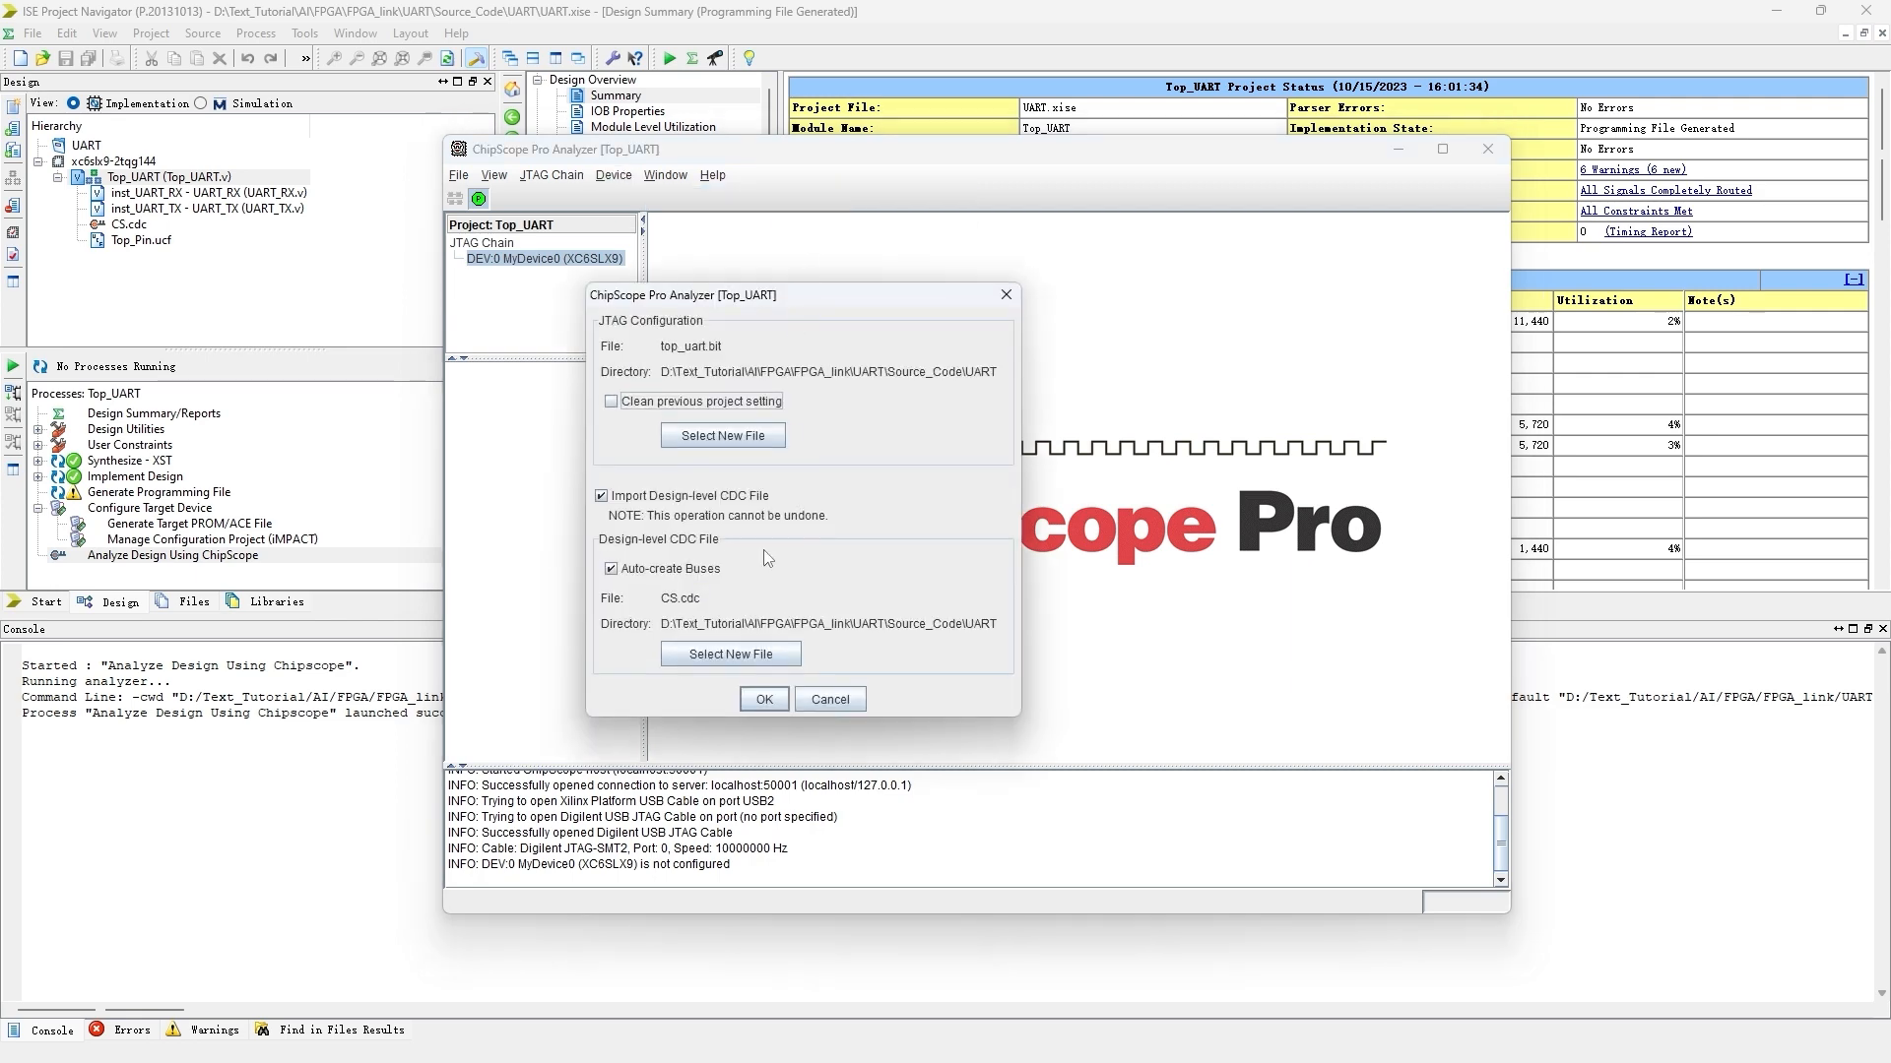
{"action": "mouse_move", "coordinate": [763, 721]}
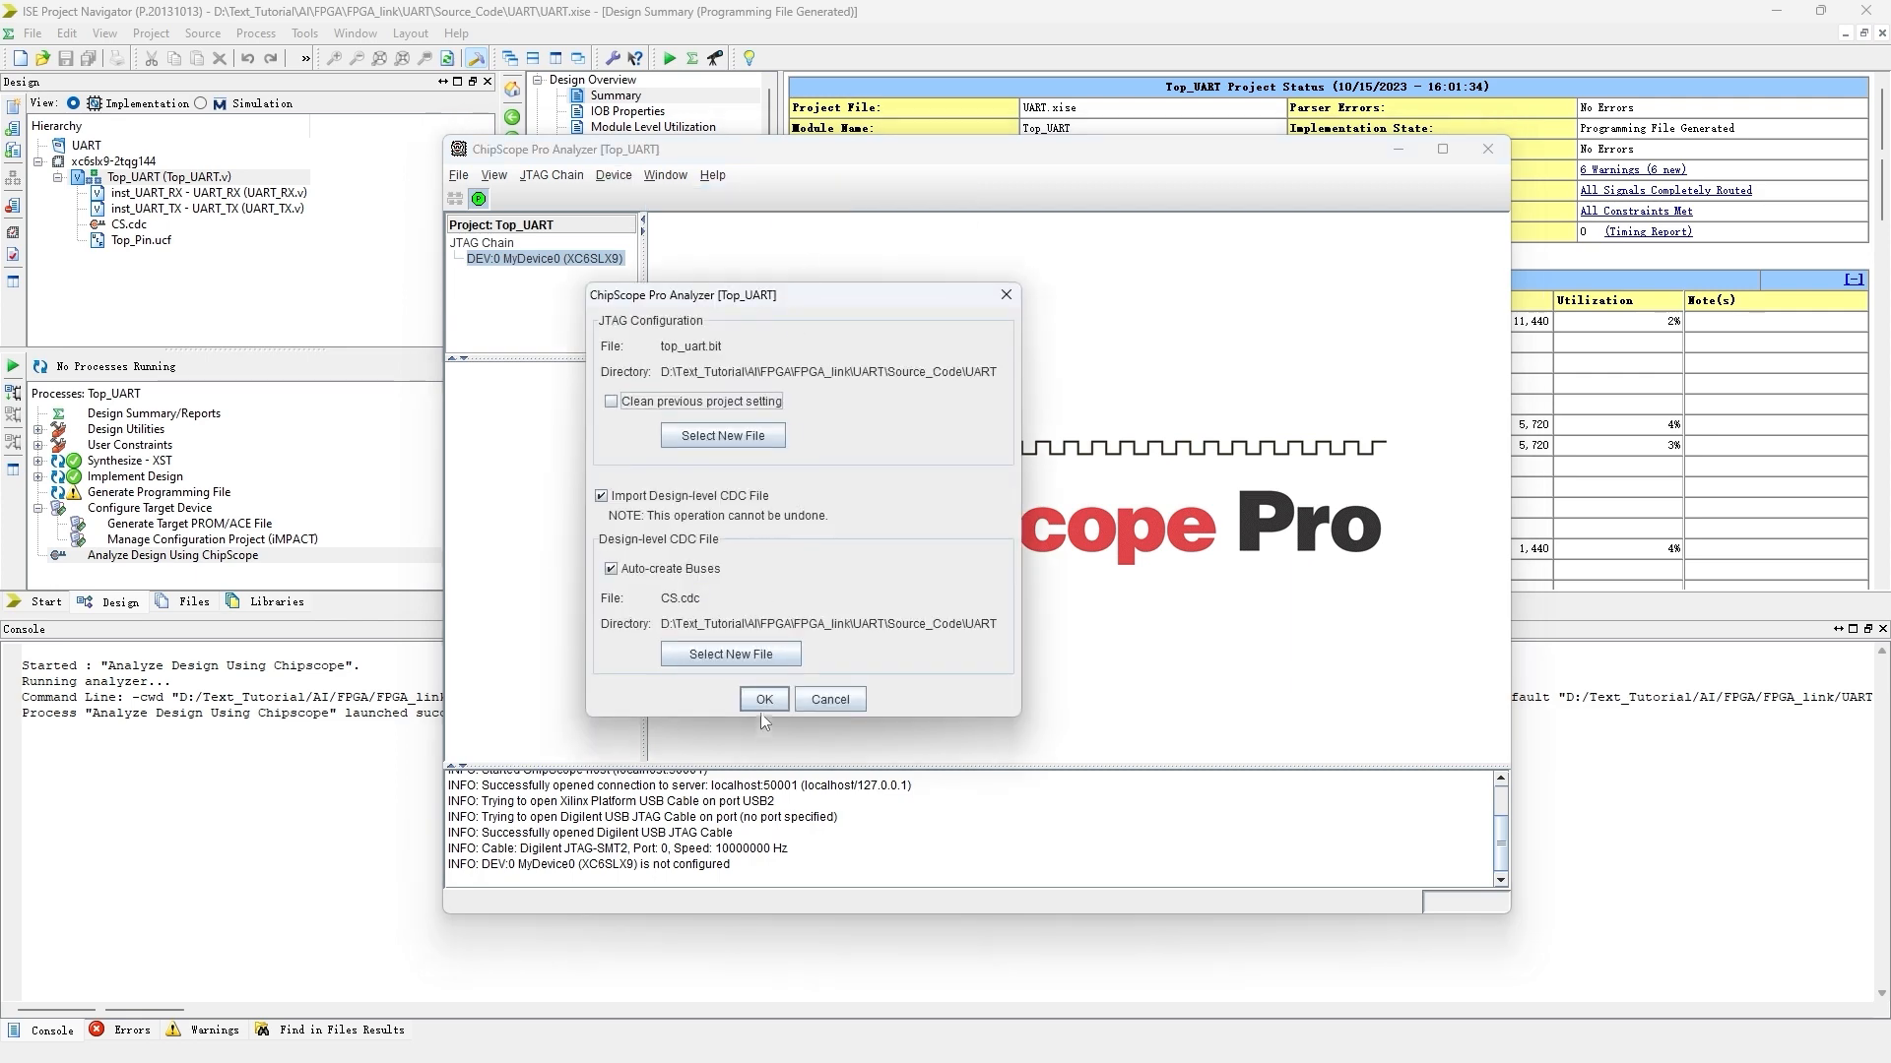
{"action": "left_click", "coordinate": [763, 700]}
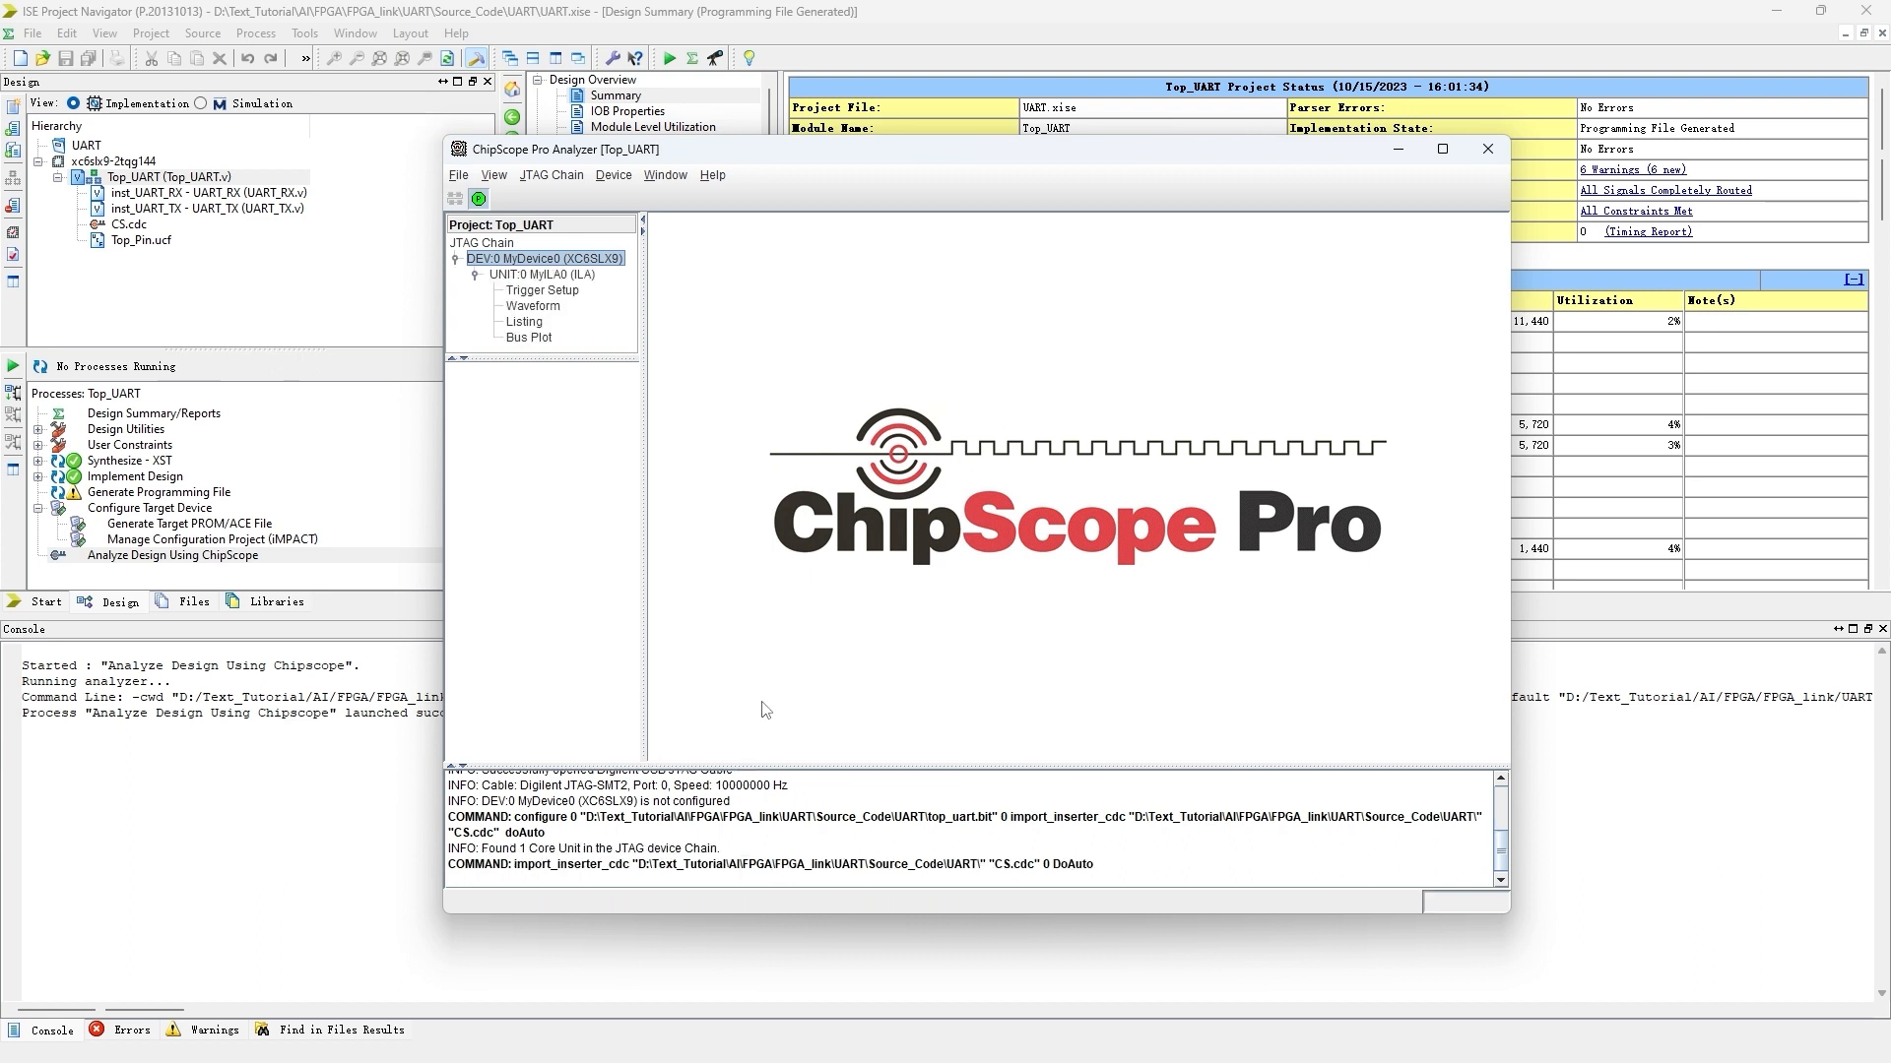
{"action": "left_click", "coordinate": [540, 290]}
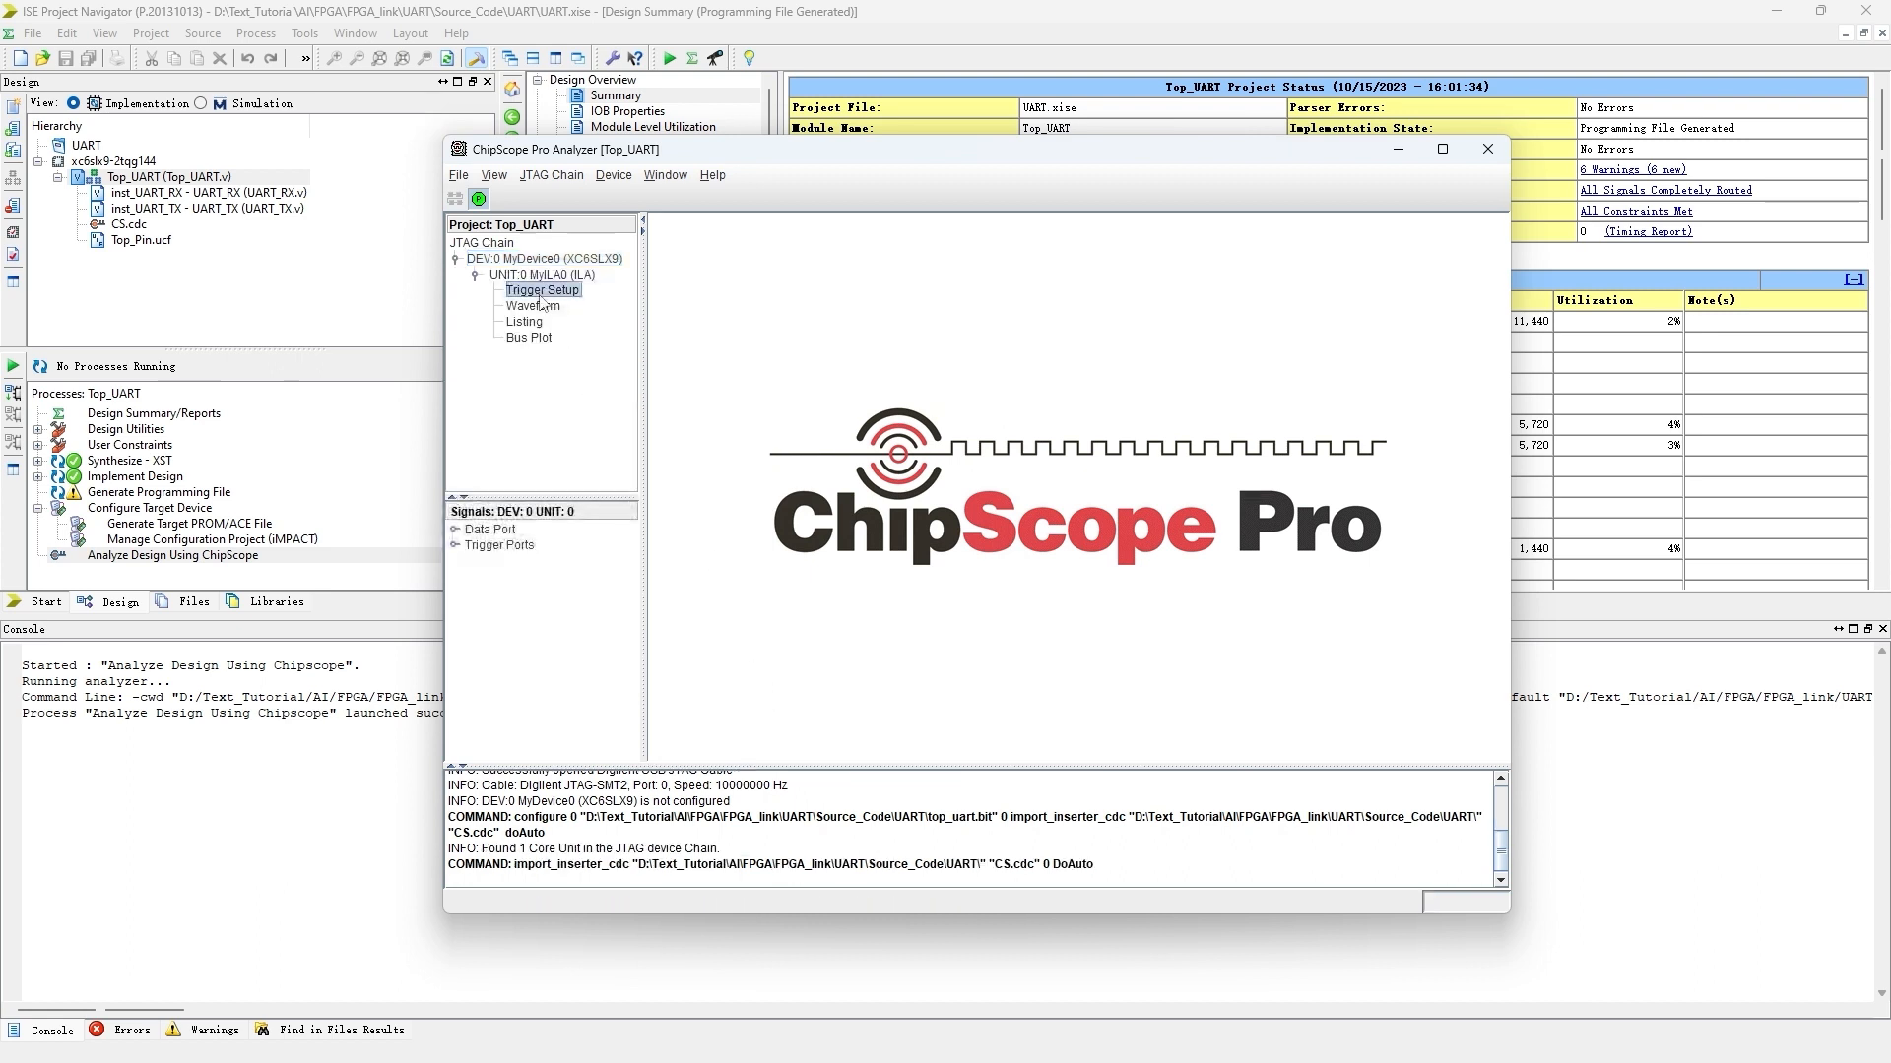
- Trigger MyILA0 on a rising edge of Data_Out_Flag with all eight data bits don't-care
{"action": "left_click", "coordinate": [542, 291]}
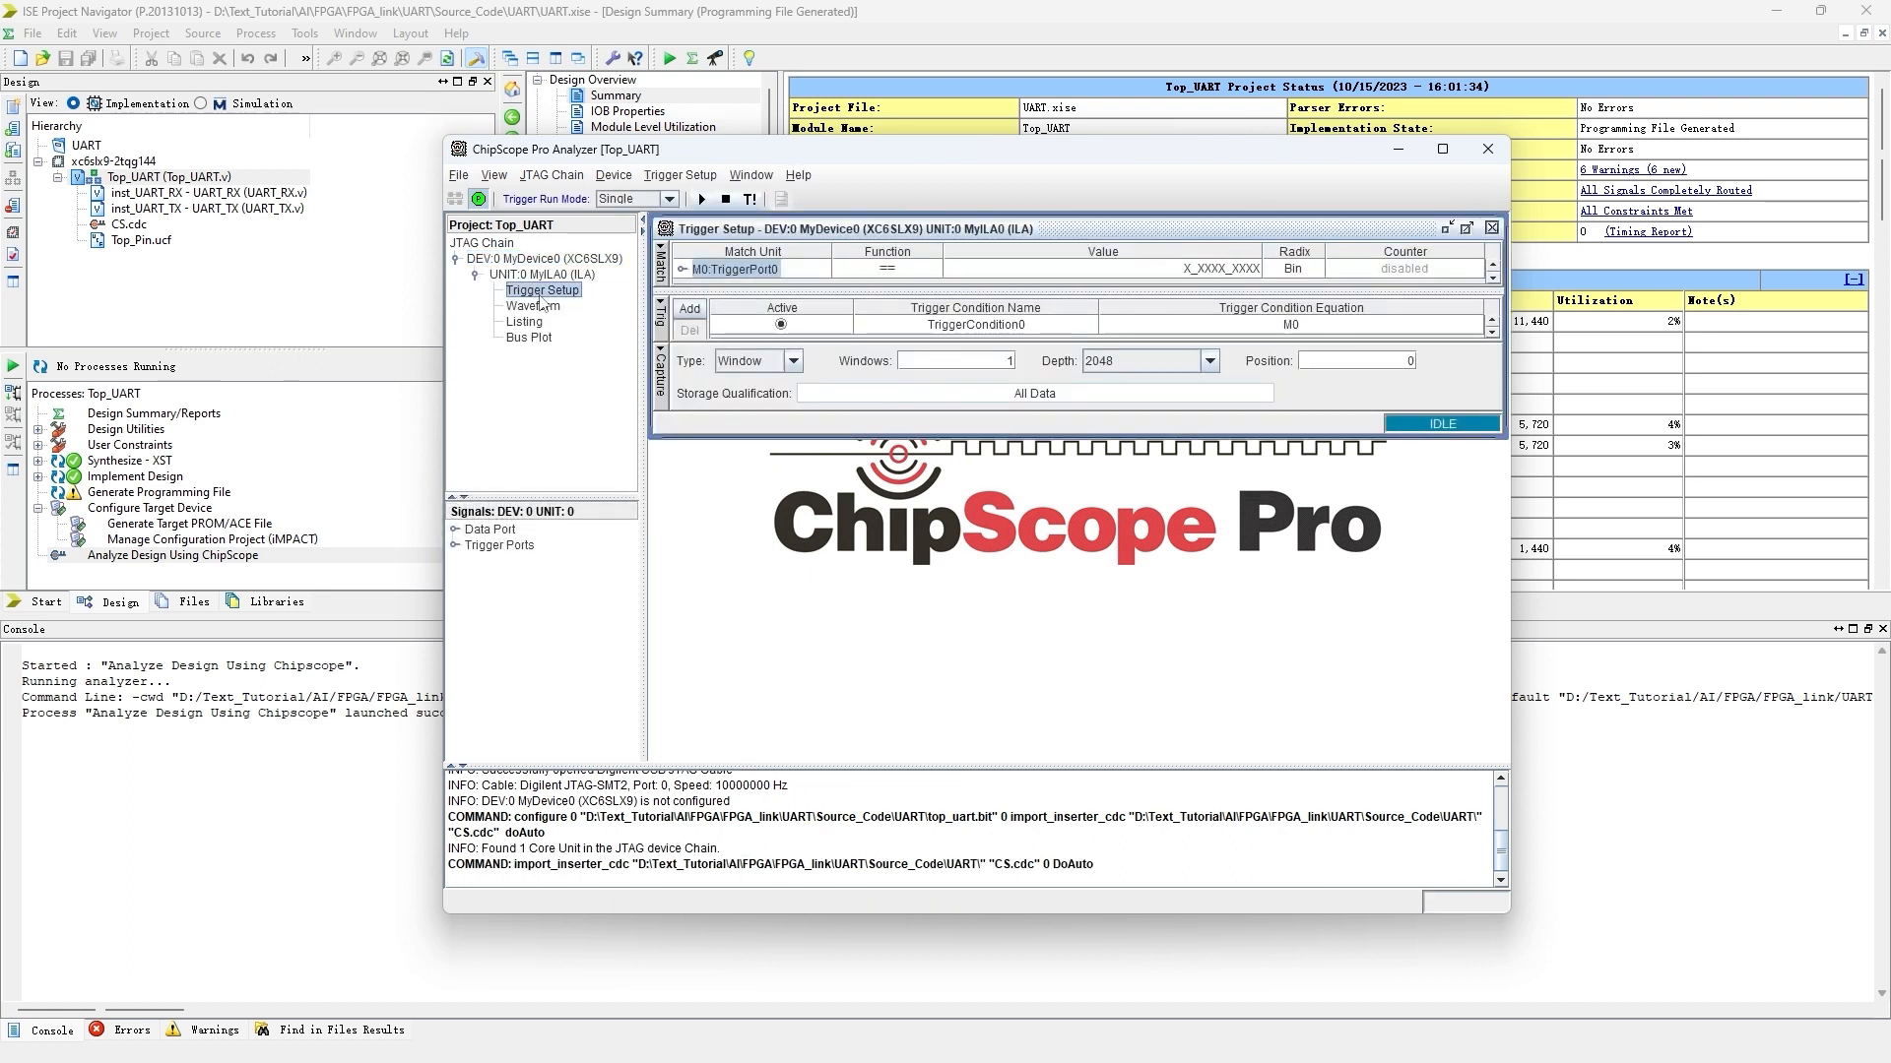
{"action": "left_click", "coordinate": [1440, 148]}
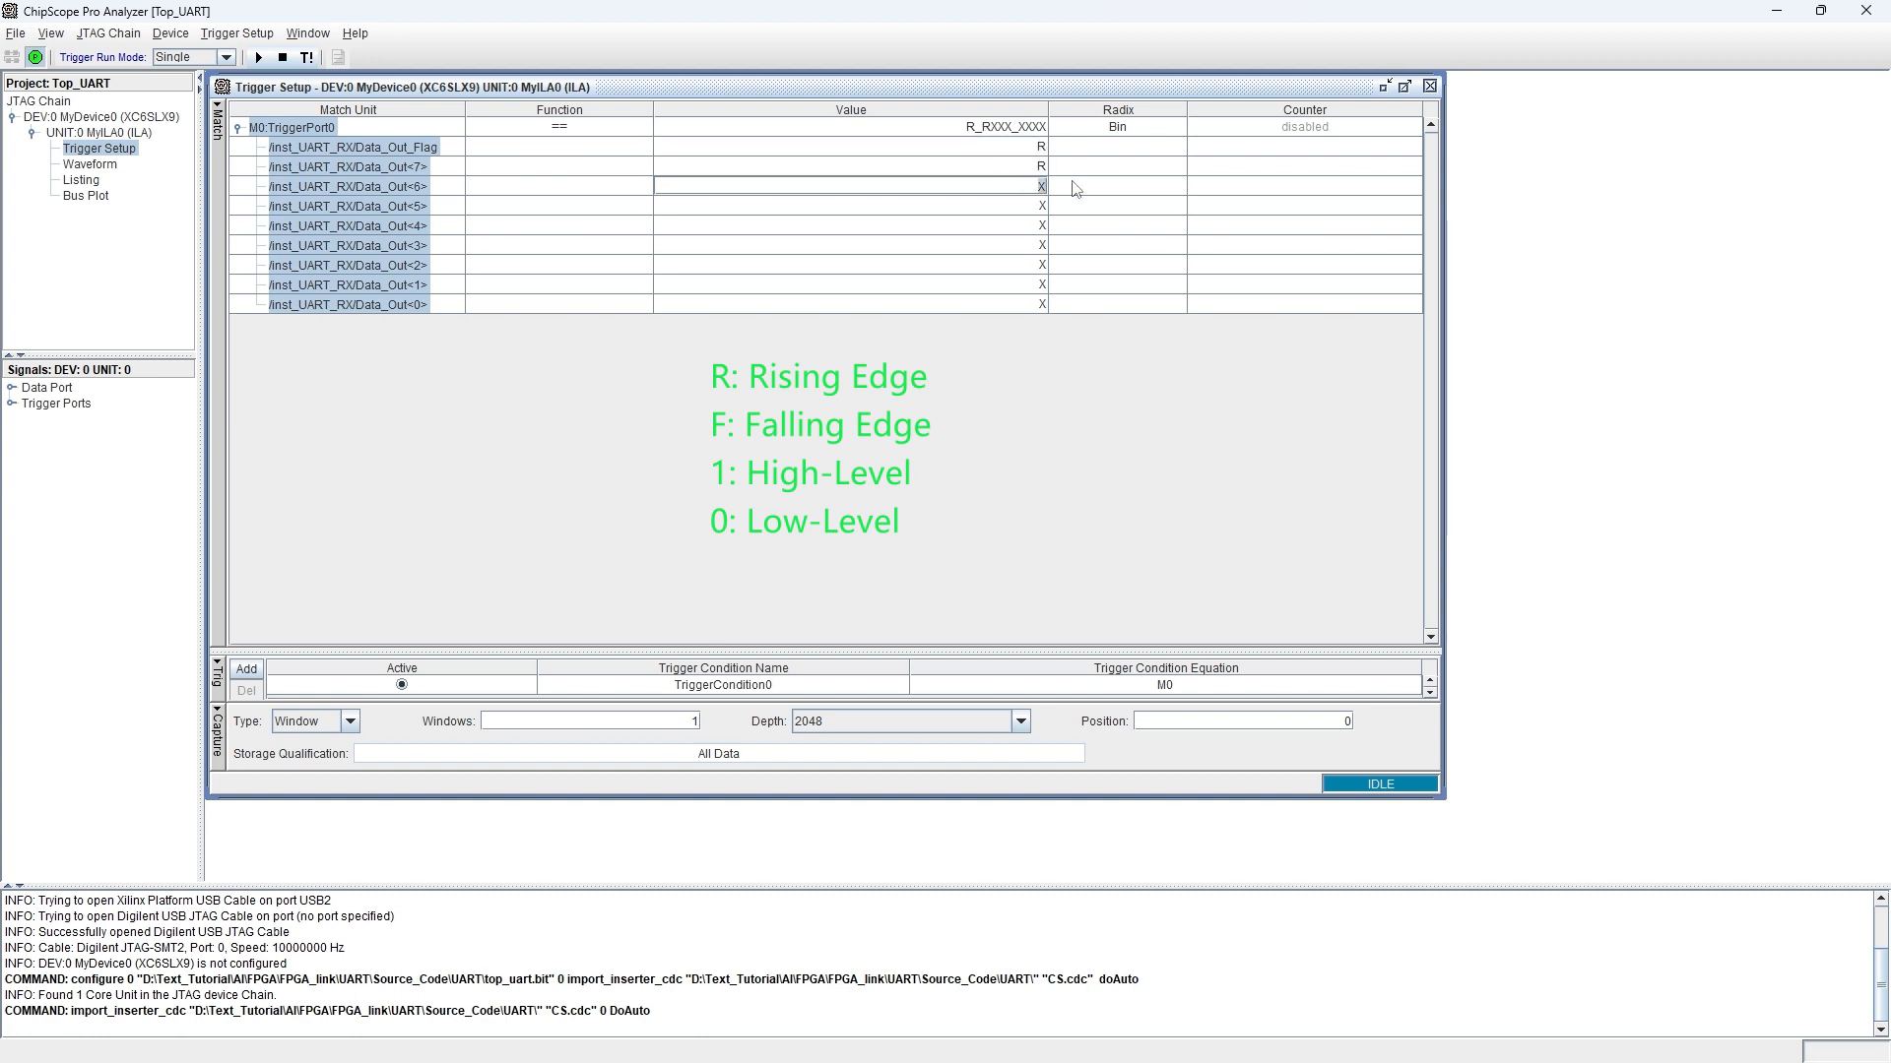
{"action": "left_click", "coordinate": [849, 166]}
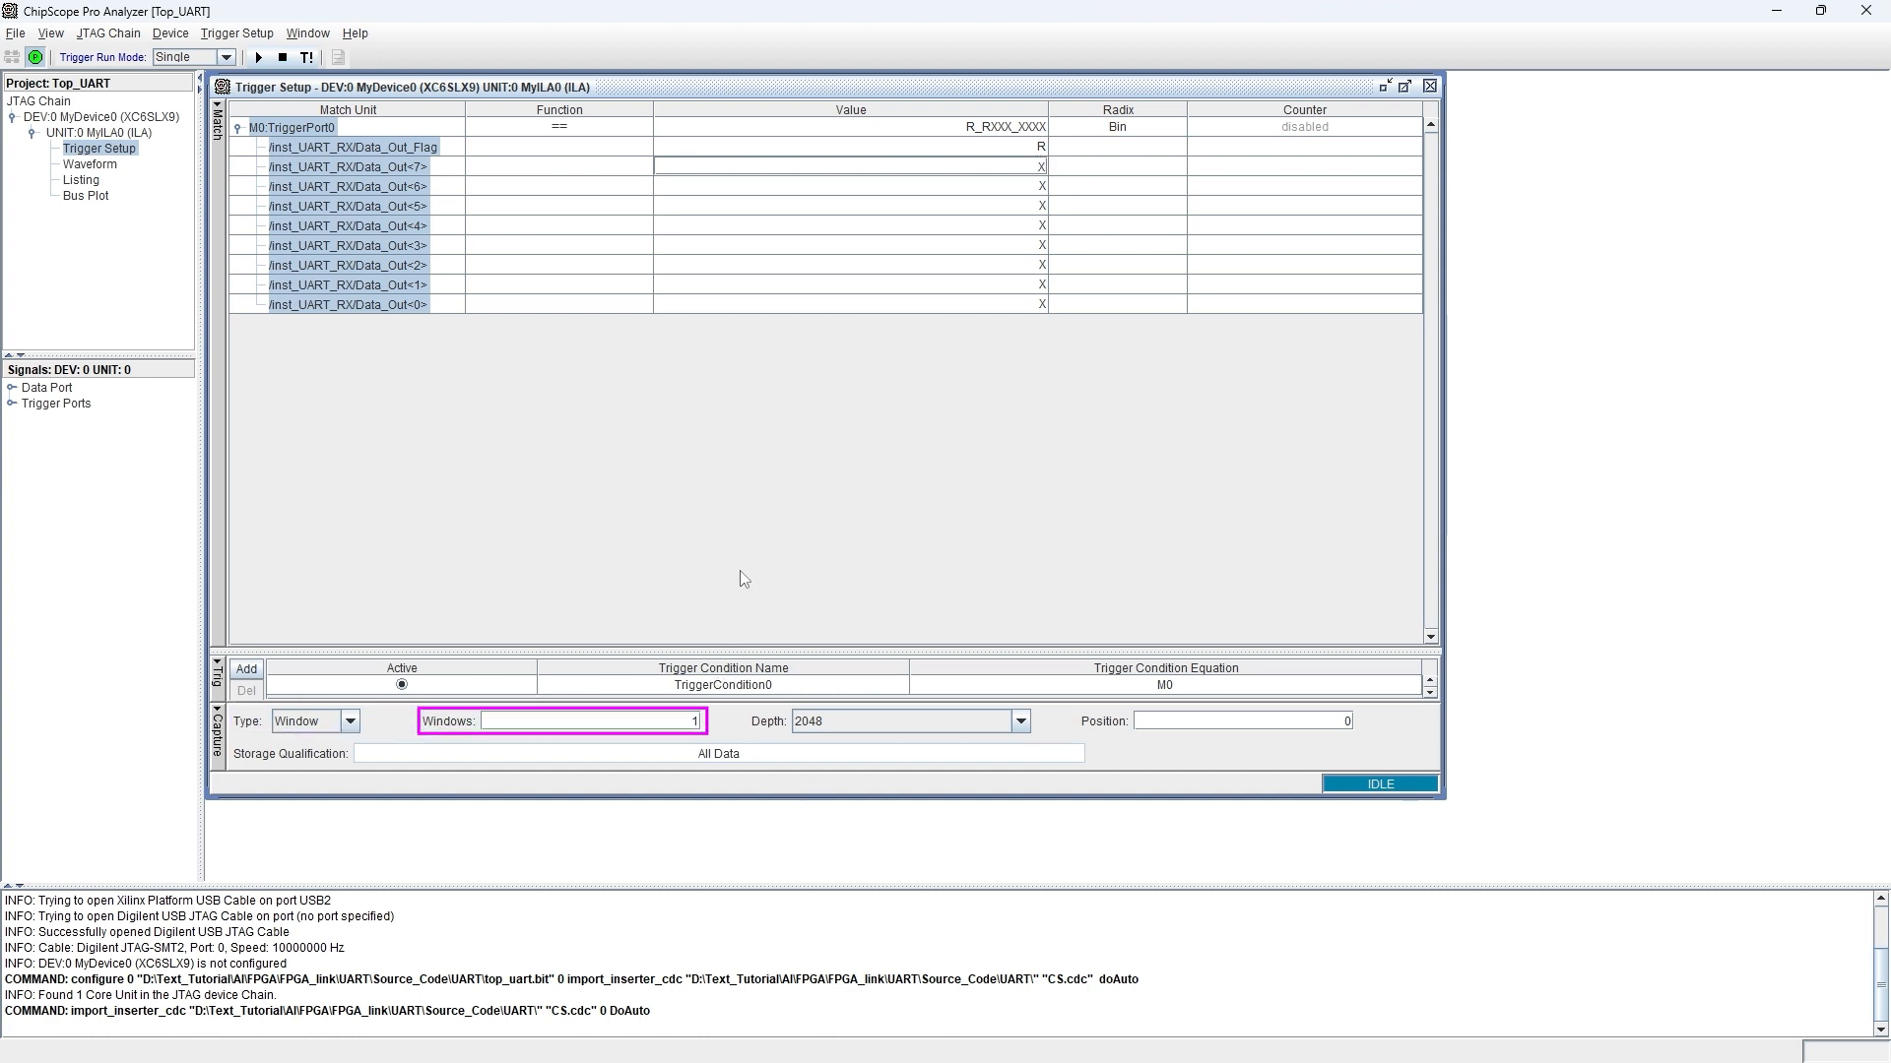
- Set trigger position 100 for one 2048-sample window, halt the capture, and open Waveform
{"action": "left_click_drag", "start_coordinate": [811, 661], "coordinate": [812, 335]}
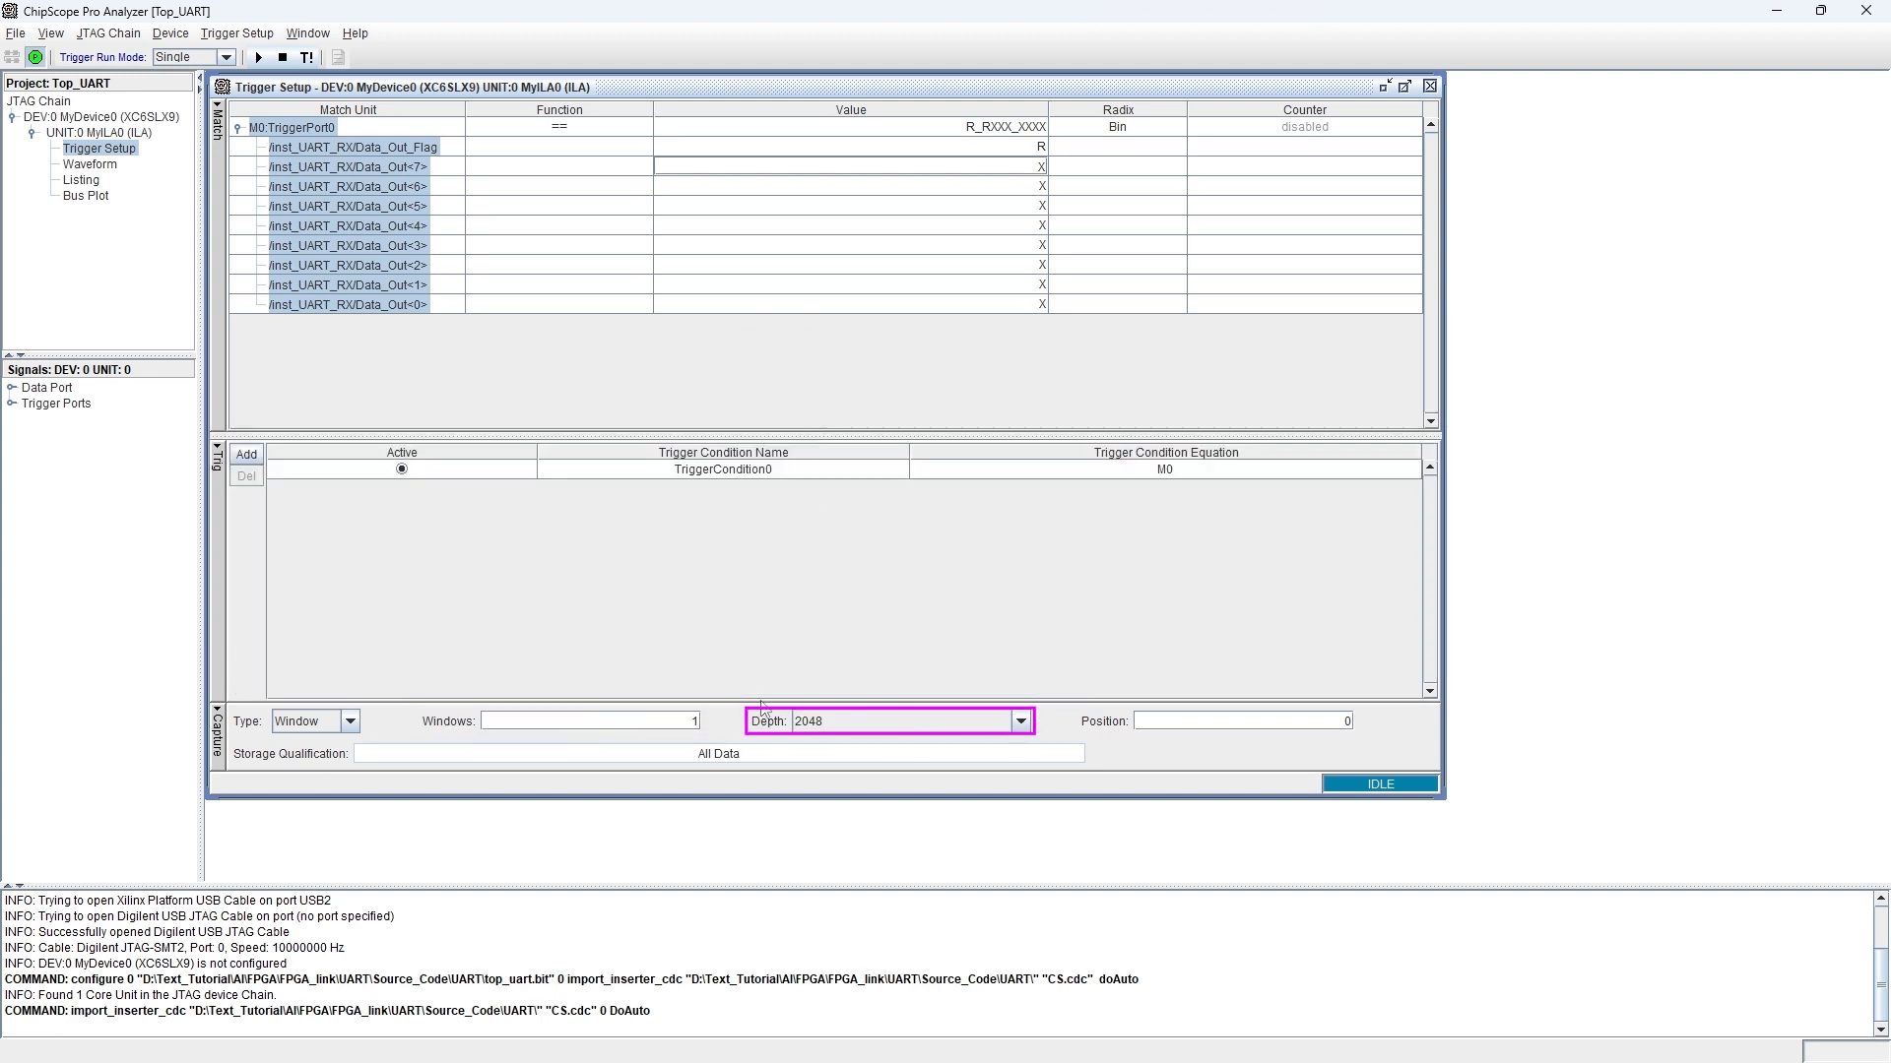
{"action": "mouse_move", "coordinate": [590, 720]}
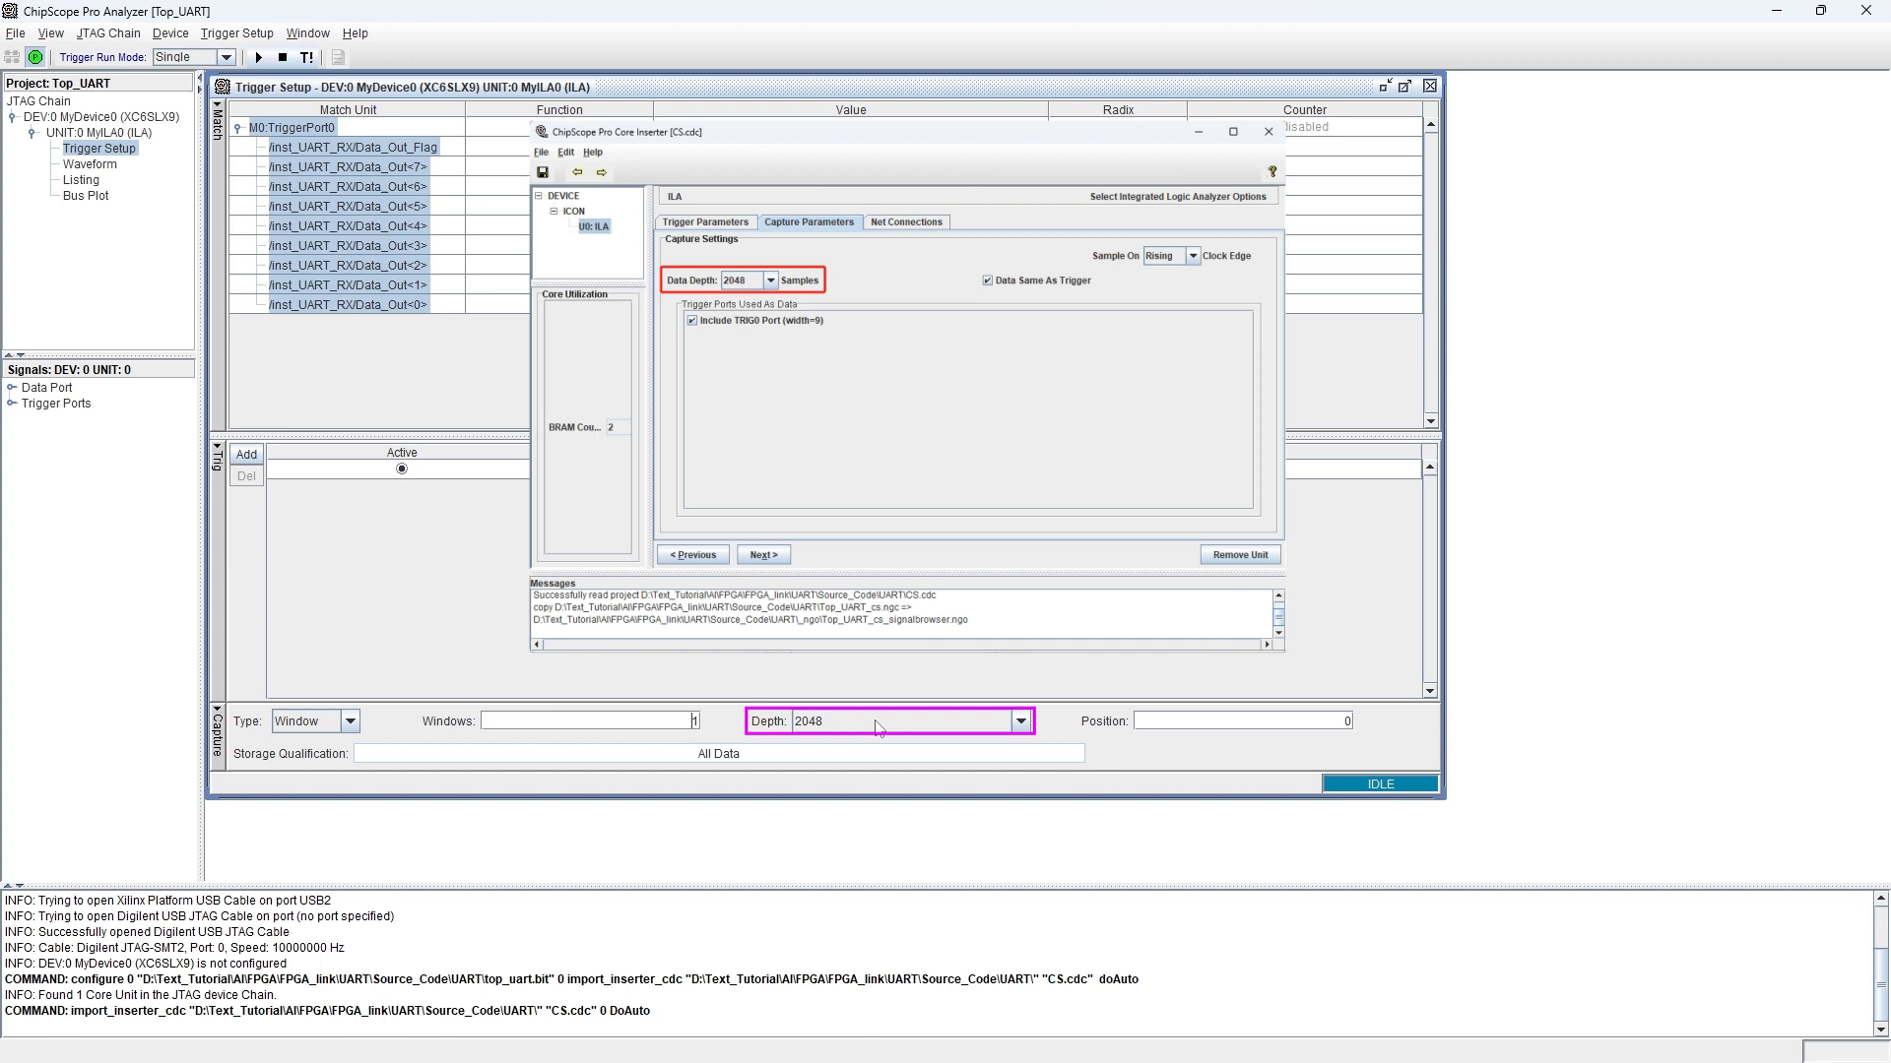
{"action": "left_click", "coordinate": [1267, 131]}
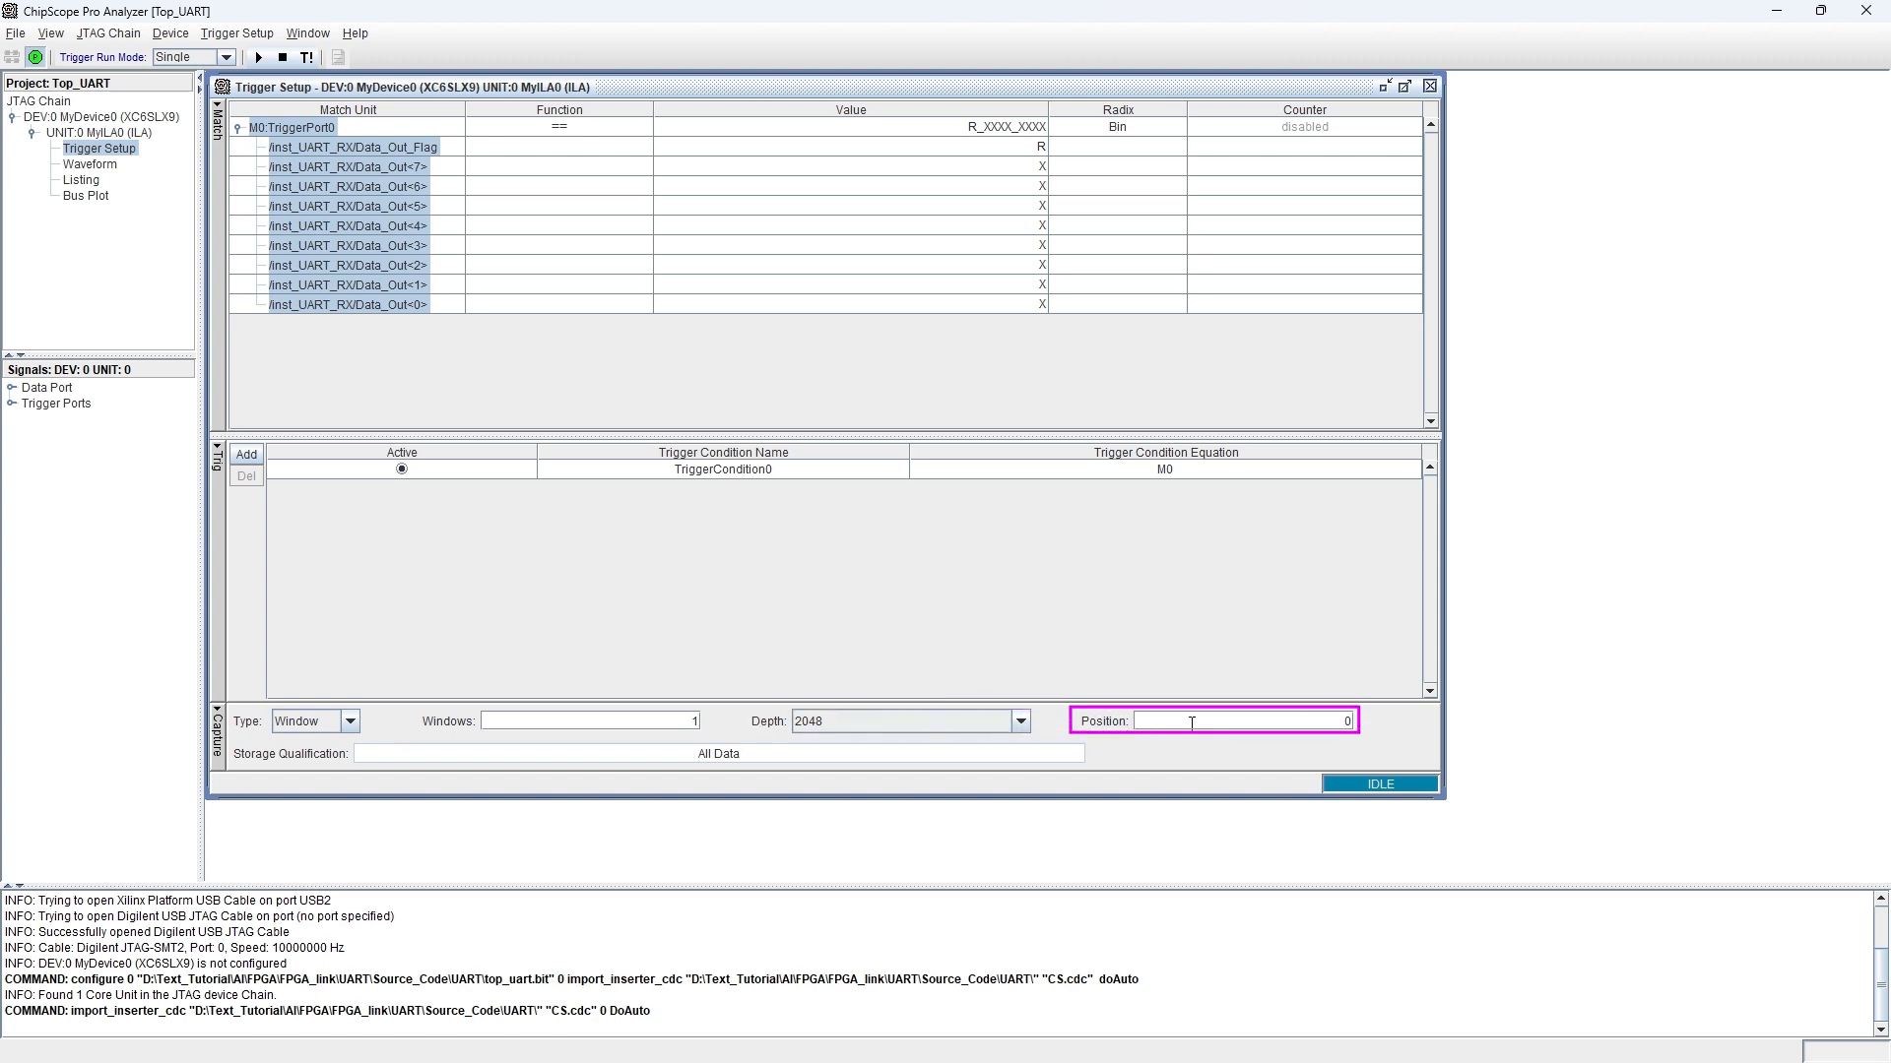
{"action": "type", "text": "1000"}
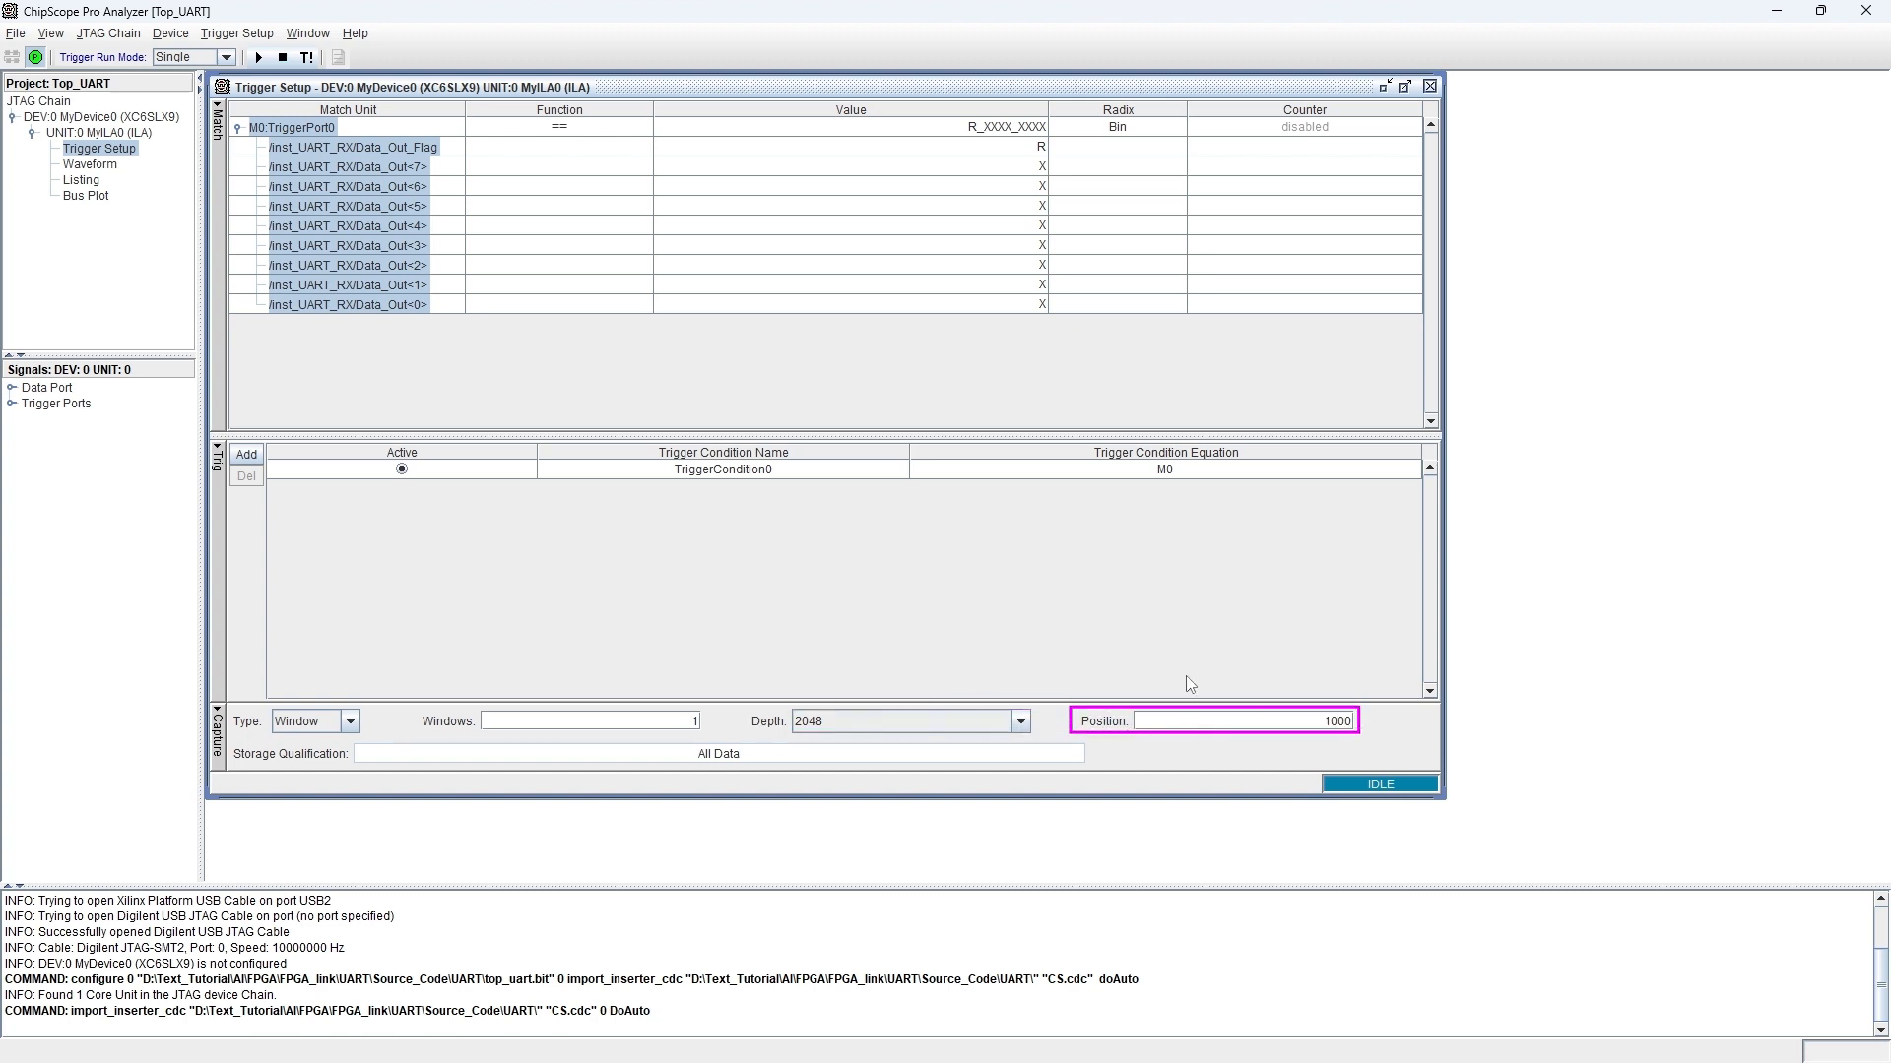
{"action": "key", "text": "Backspace"}
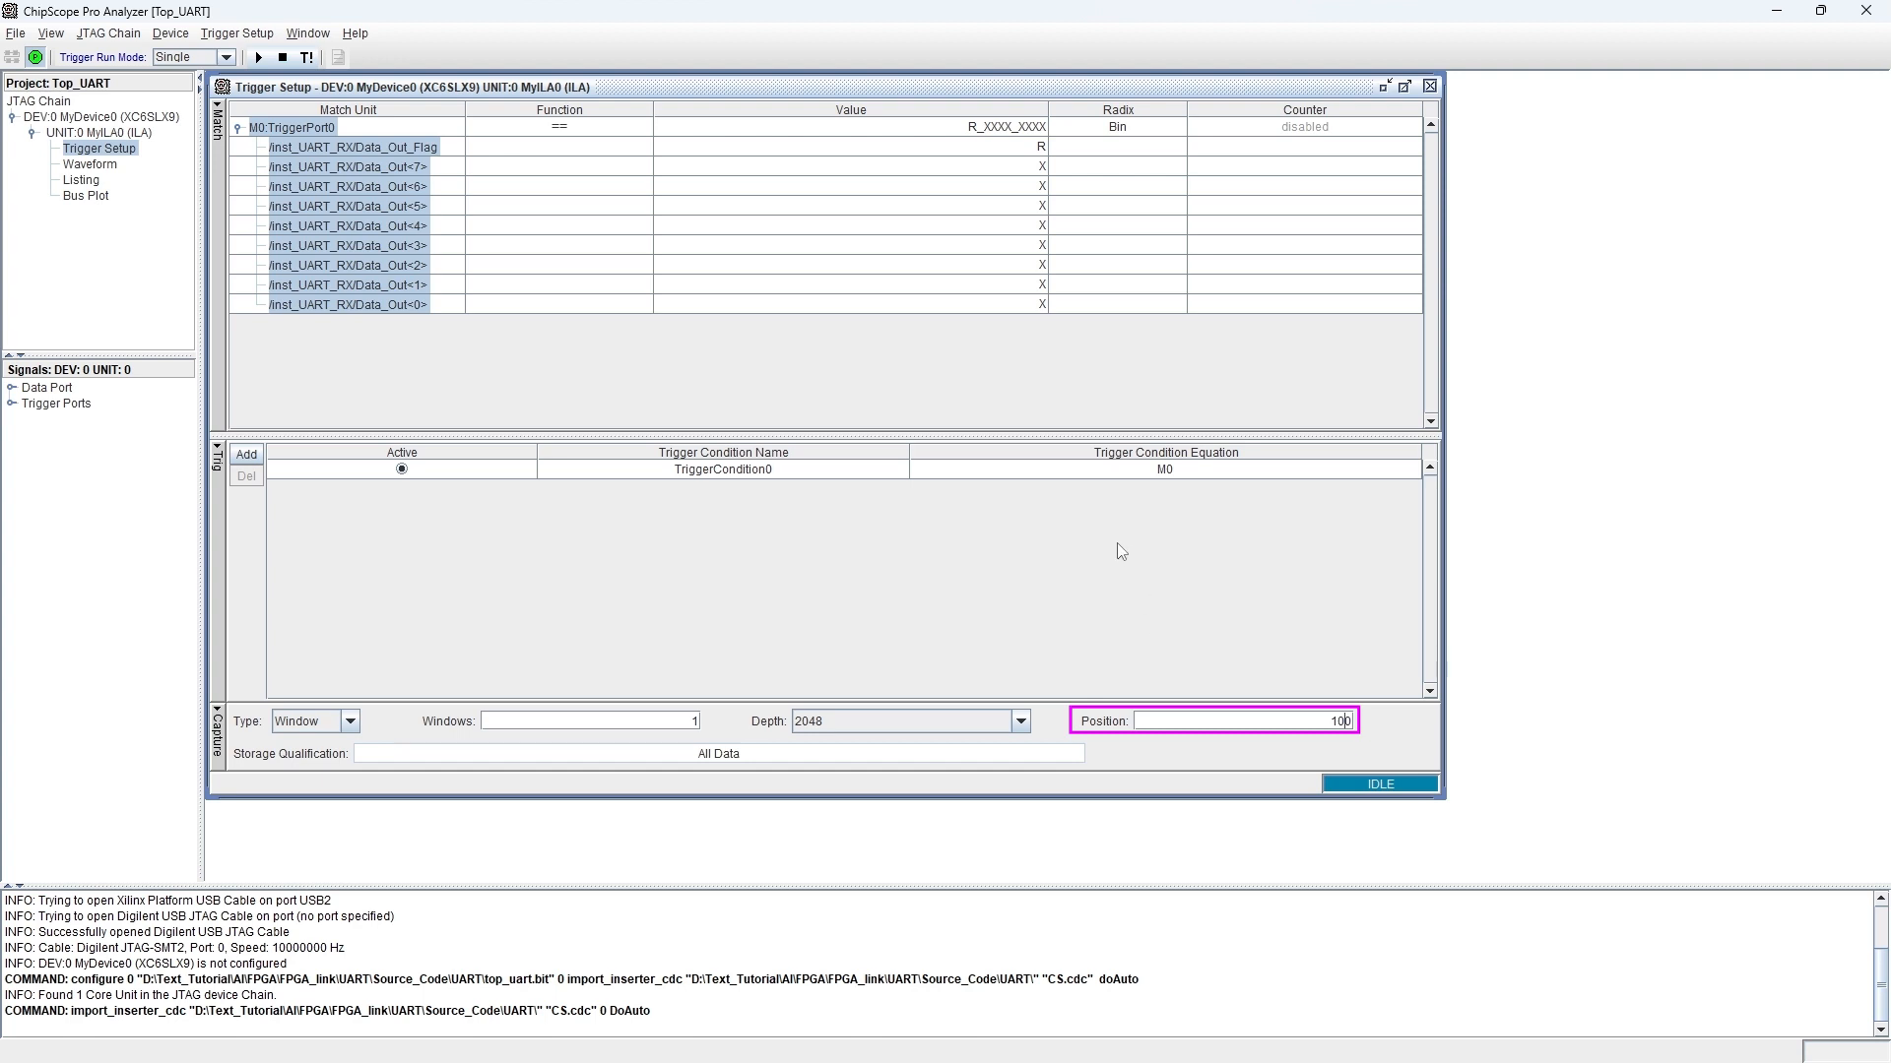
{"action": "left_click", "coordinate": [257, 57]}
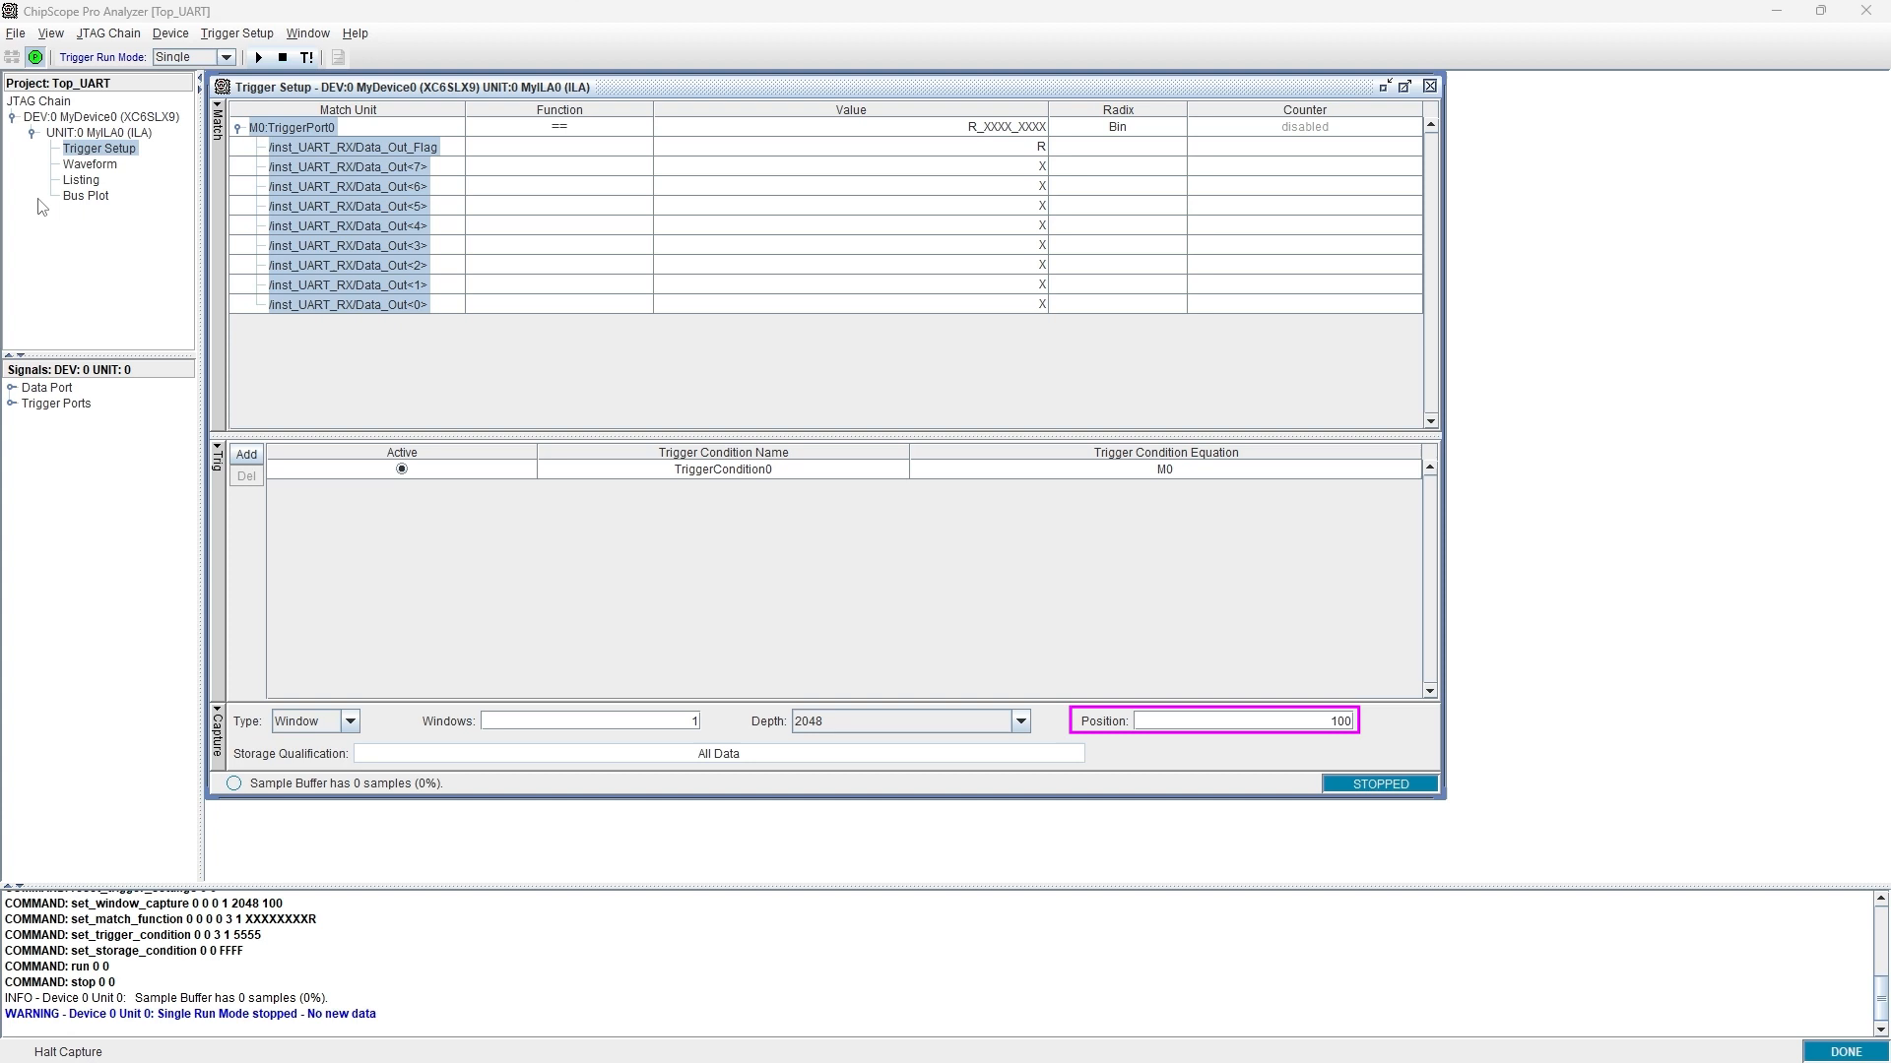
{"action": "left_click", "coordinate": [90, 164]}
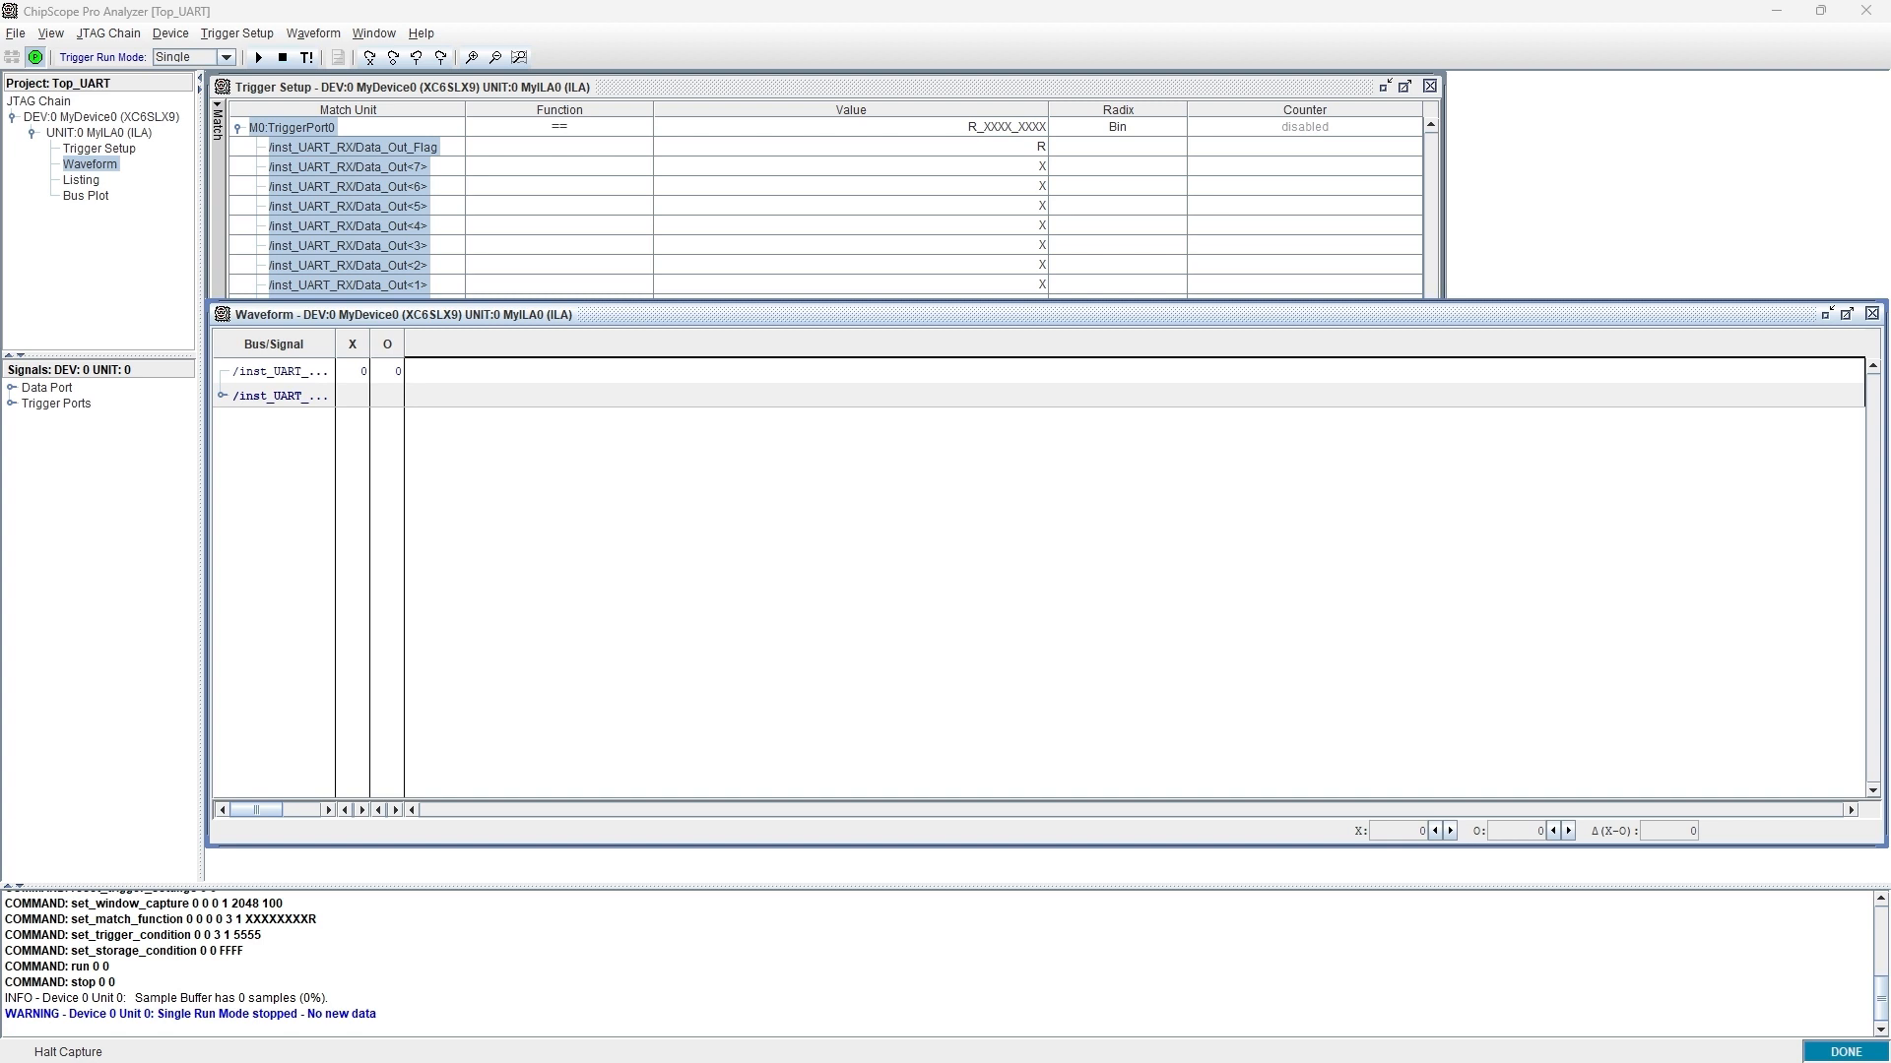
- Add the Data_Out signal to the waveform view and re-arm the trigger
{"action": "right_click", "coordinate": [120, 418]}
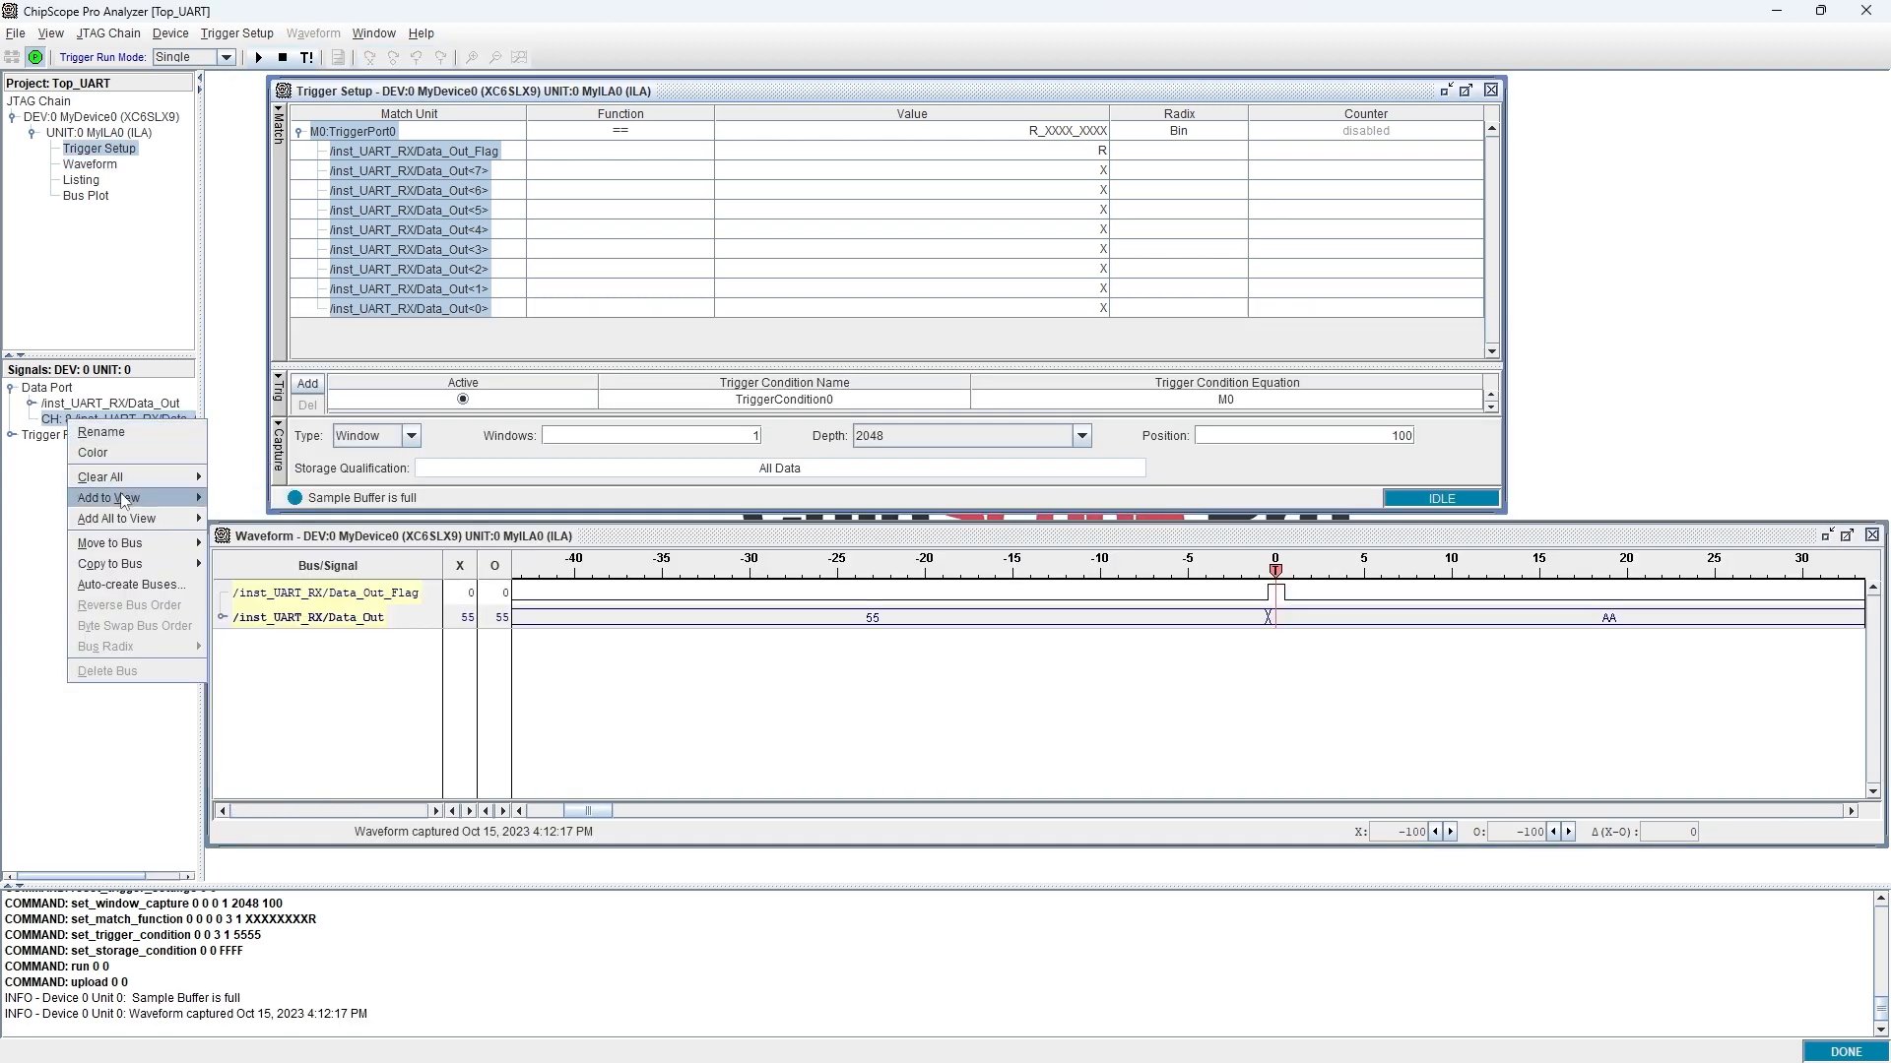
{"action": "left_click", "coordinate": [107, 496]}
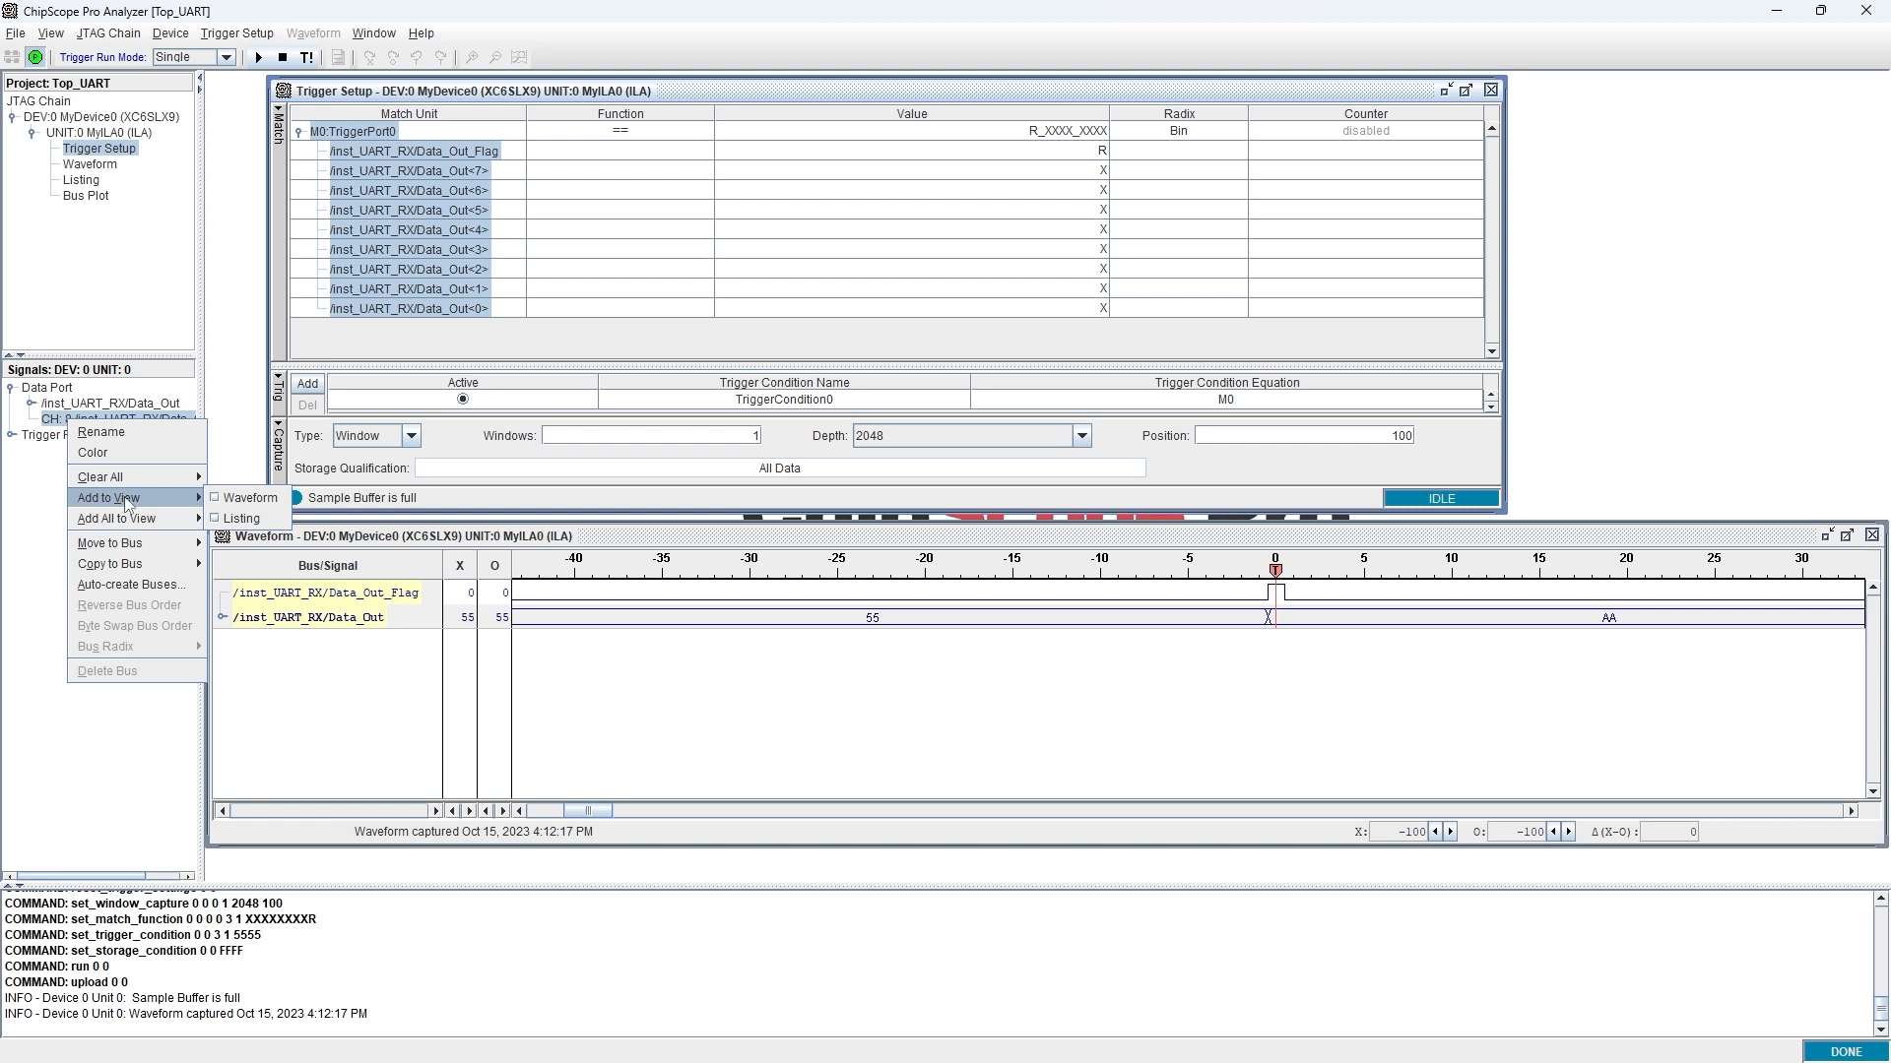
{"action": "mouse_move", "coordinate": [107, 519]}
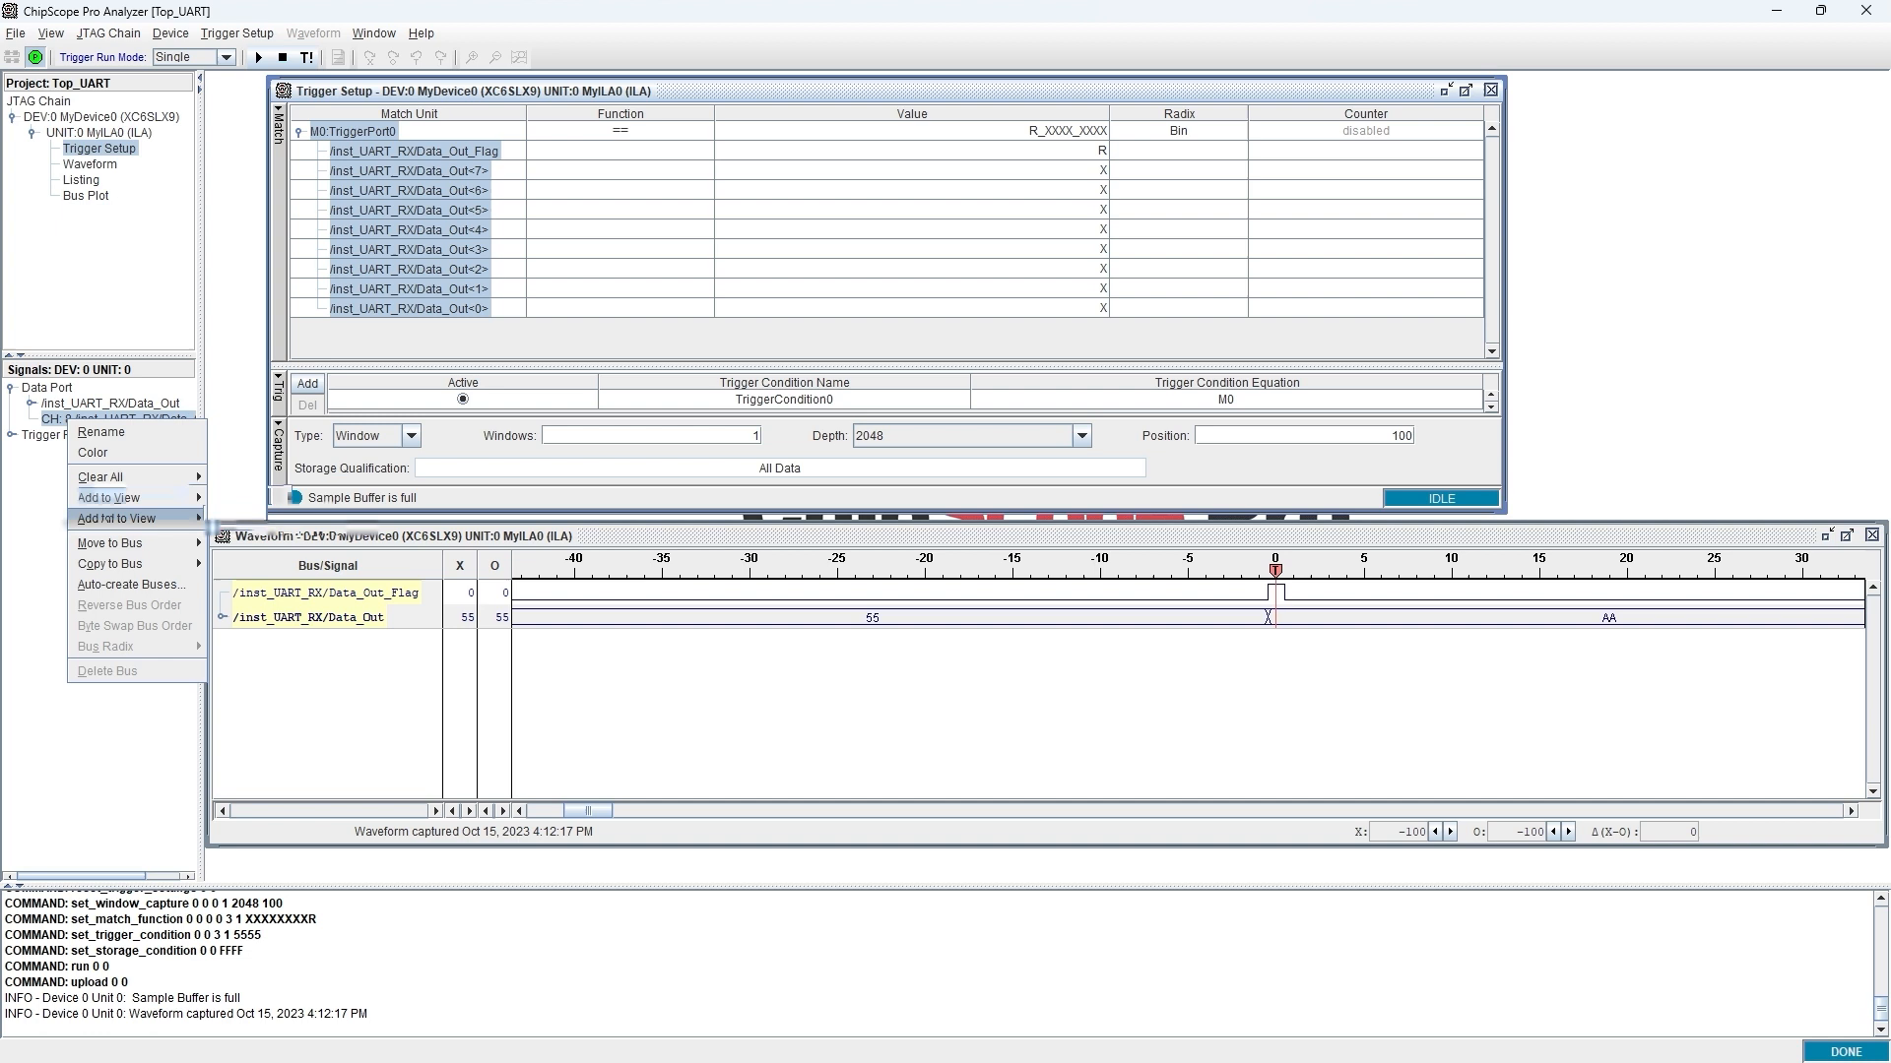
{"action": "mouse_move", "coordinate": [107, 496]}
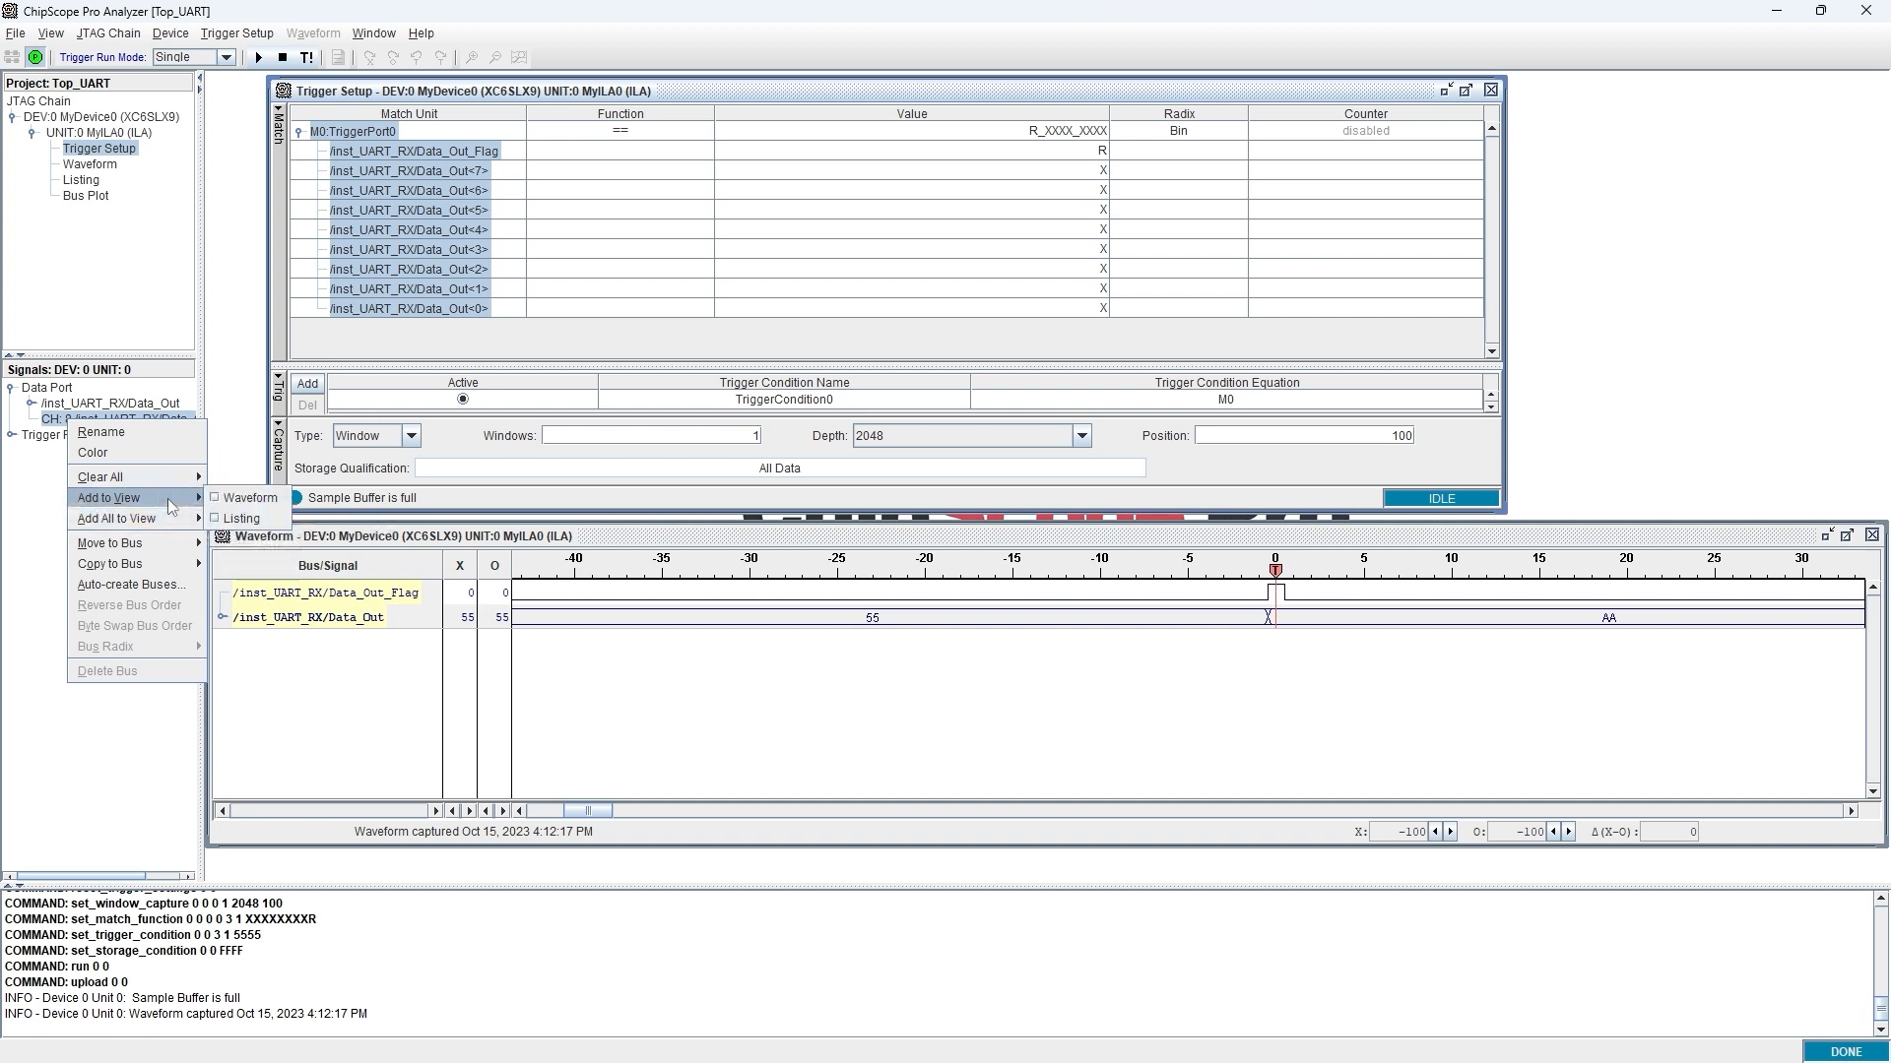
{"action": "mouse_move", "coordinate": [247, 496]}
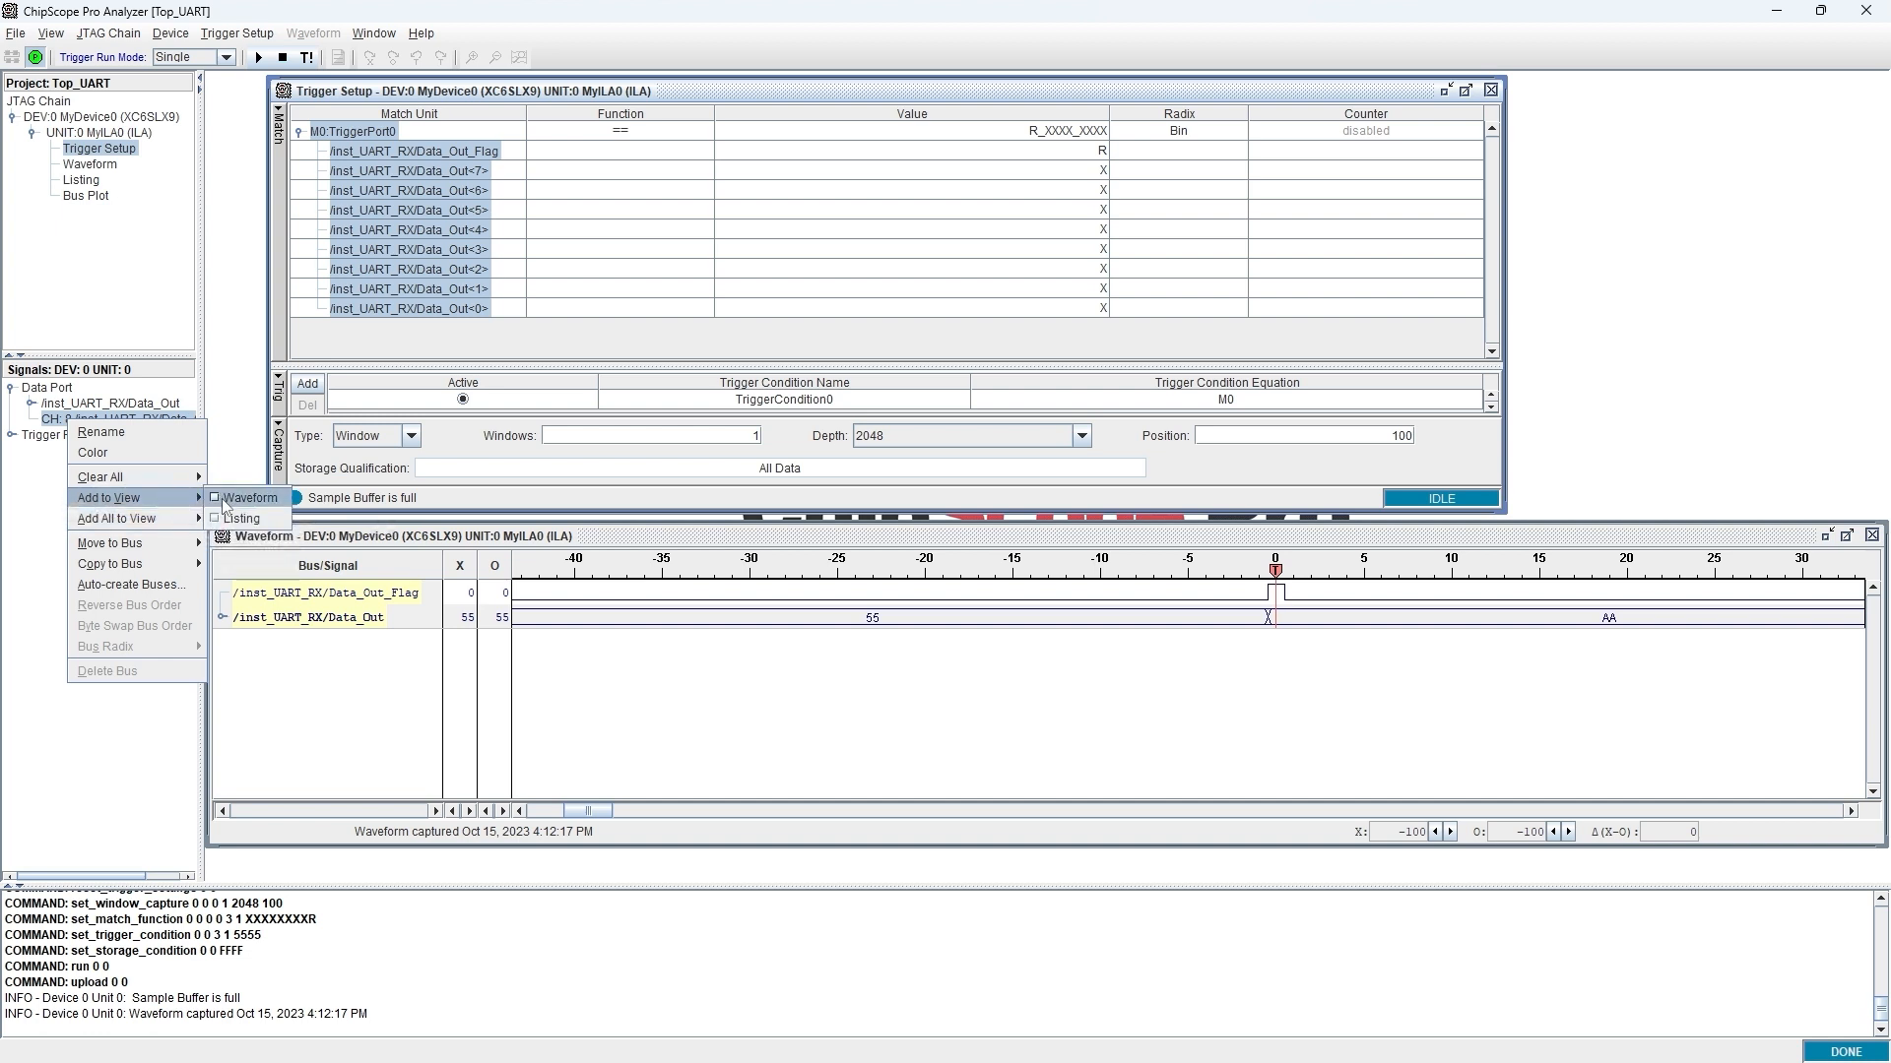
{"action": "left_click", "coordinate": [257, 57]}
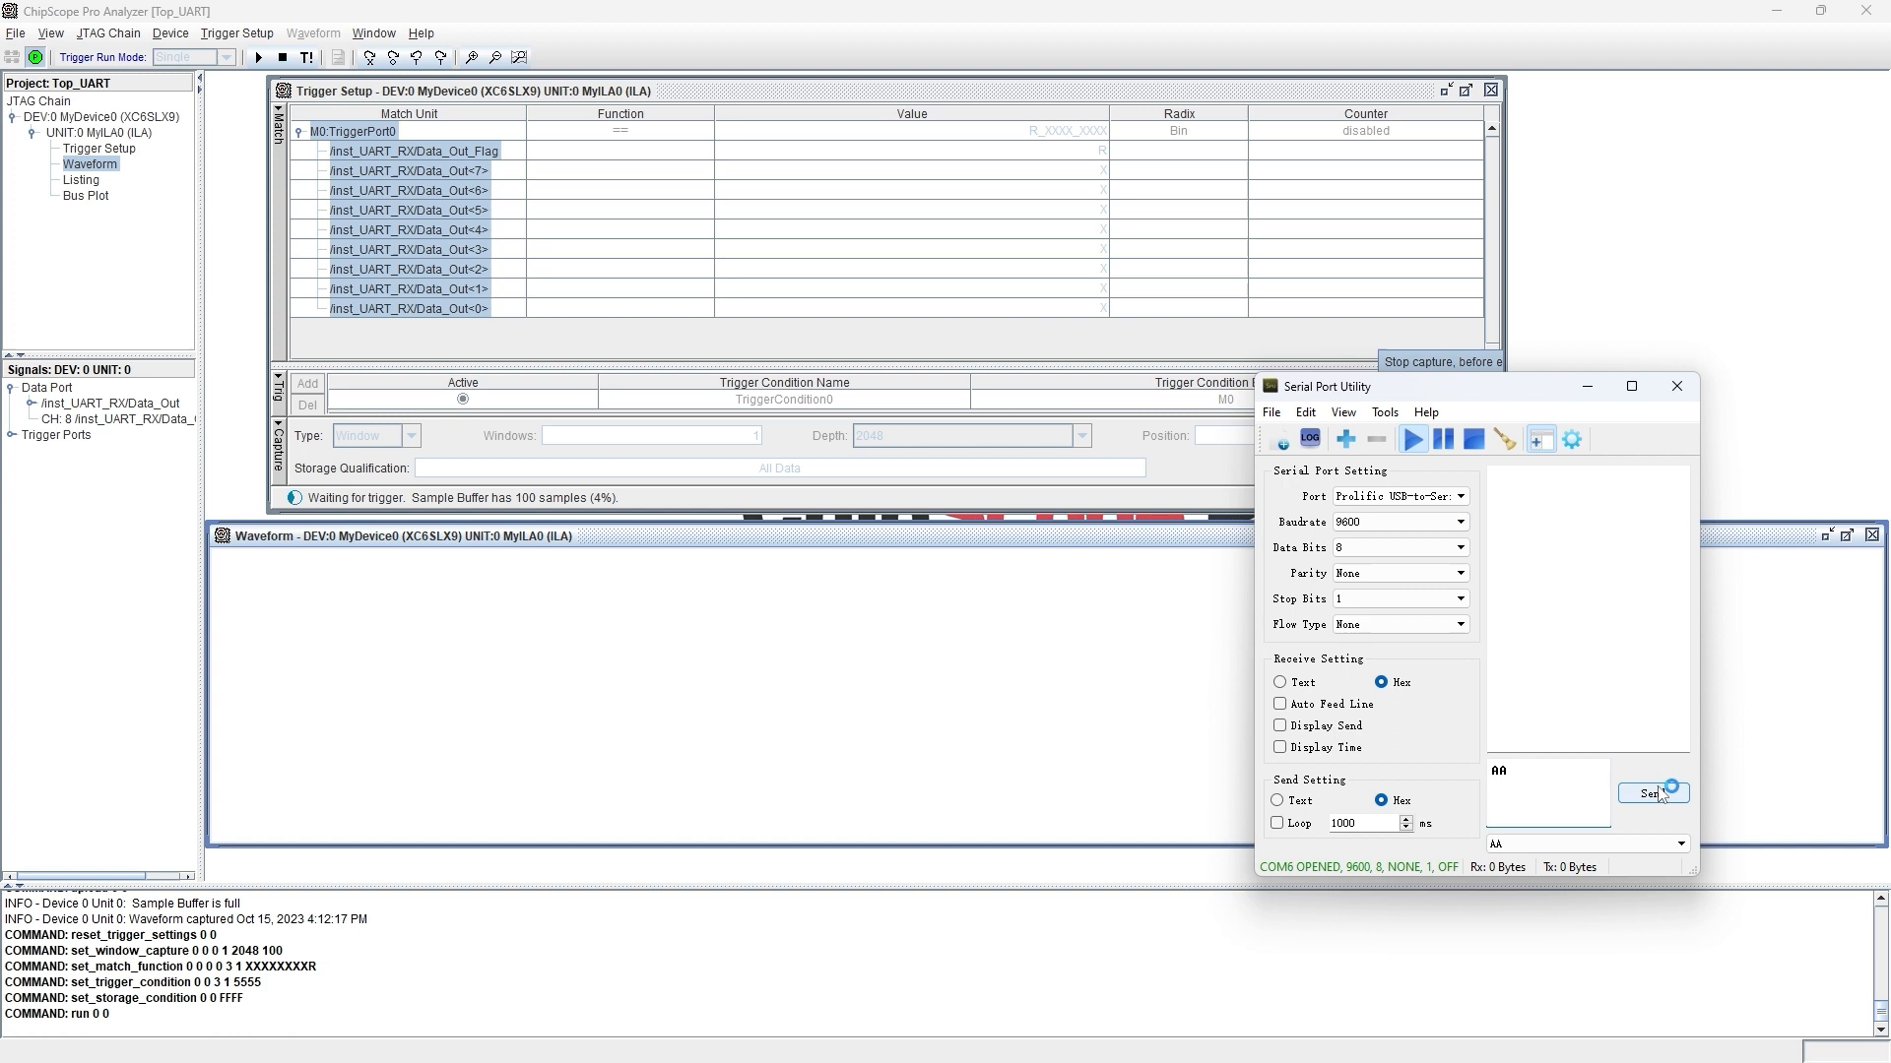
{"action": "mouse_move", "coordinate": [1653, 792]}
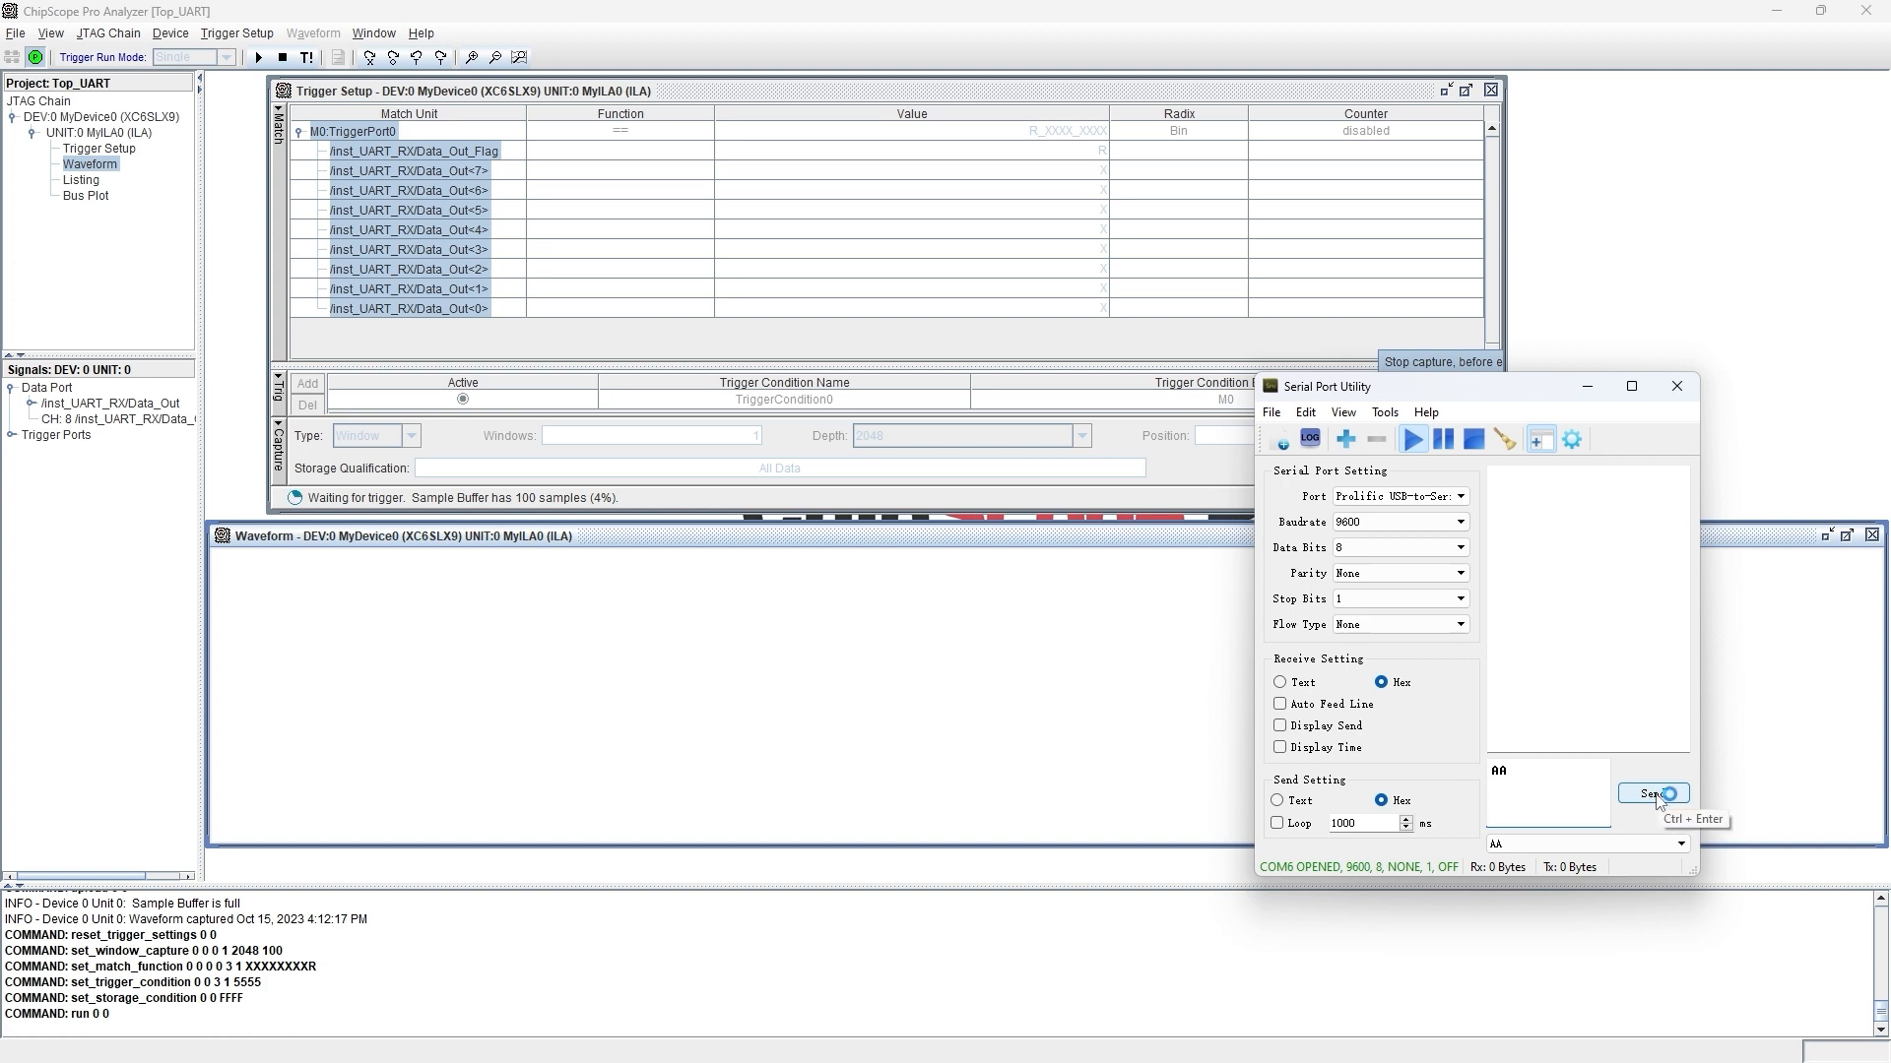
- Send byte AA from Serial Port Utility and view the resulting 55-to-AA capture
{"action": "left_click", "coordinate": [1653, 793]}
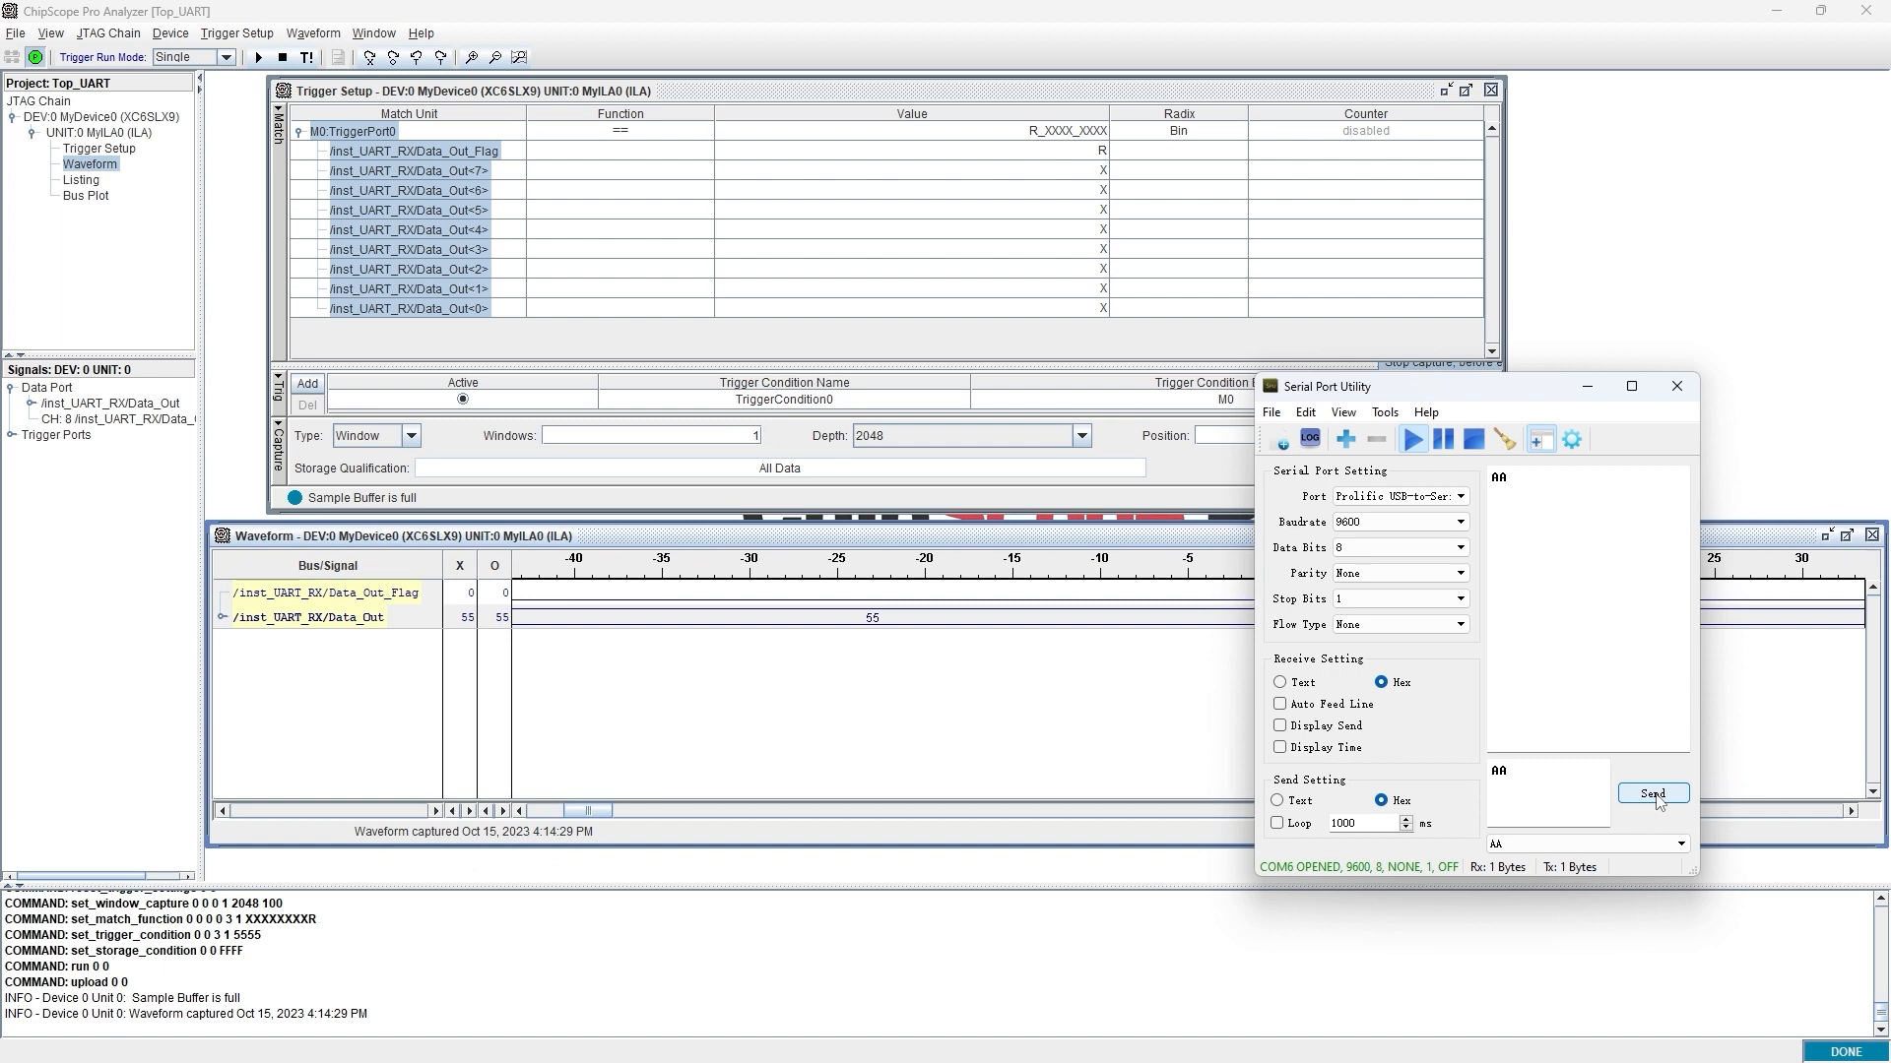
{"action": "left_click", "coordinate": [1652, 794]}
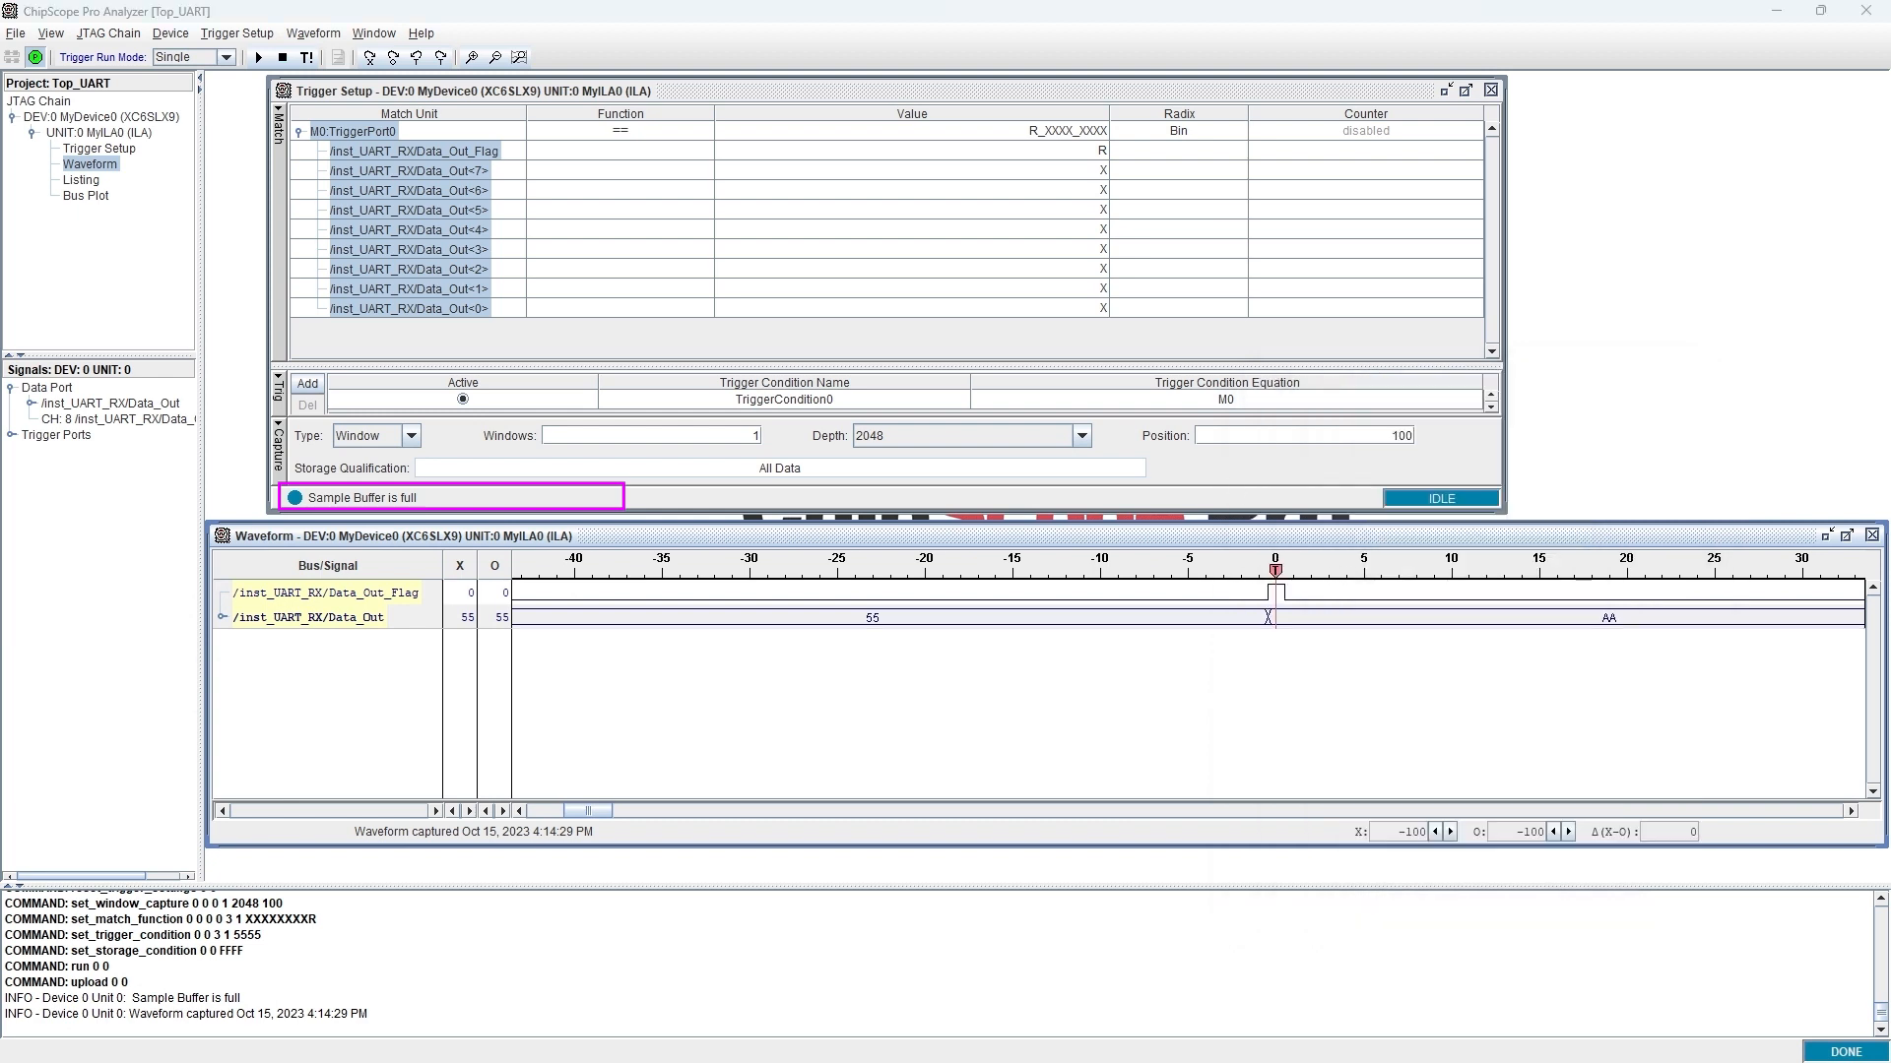
{"action": "mouse_move", "coordinate": [845, 569]}
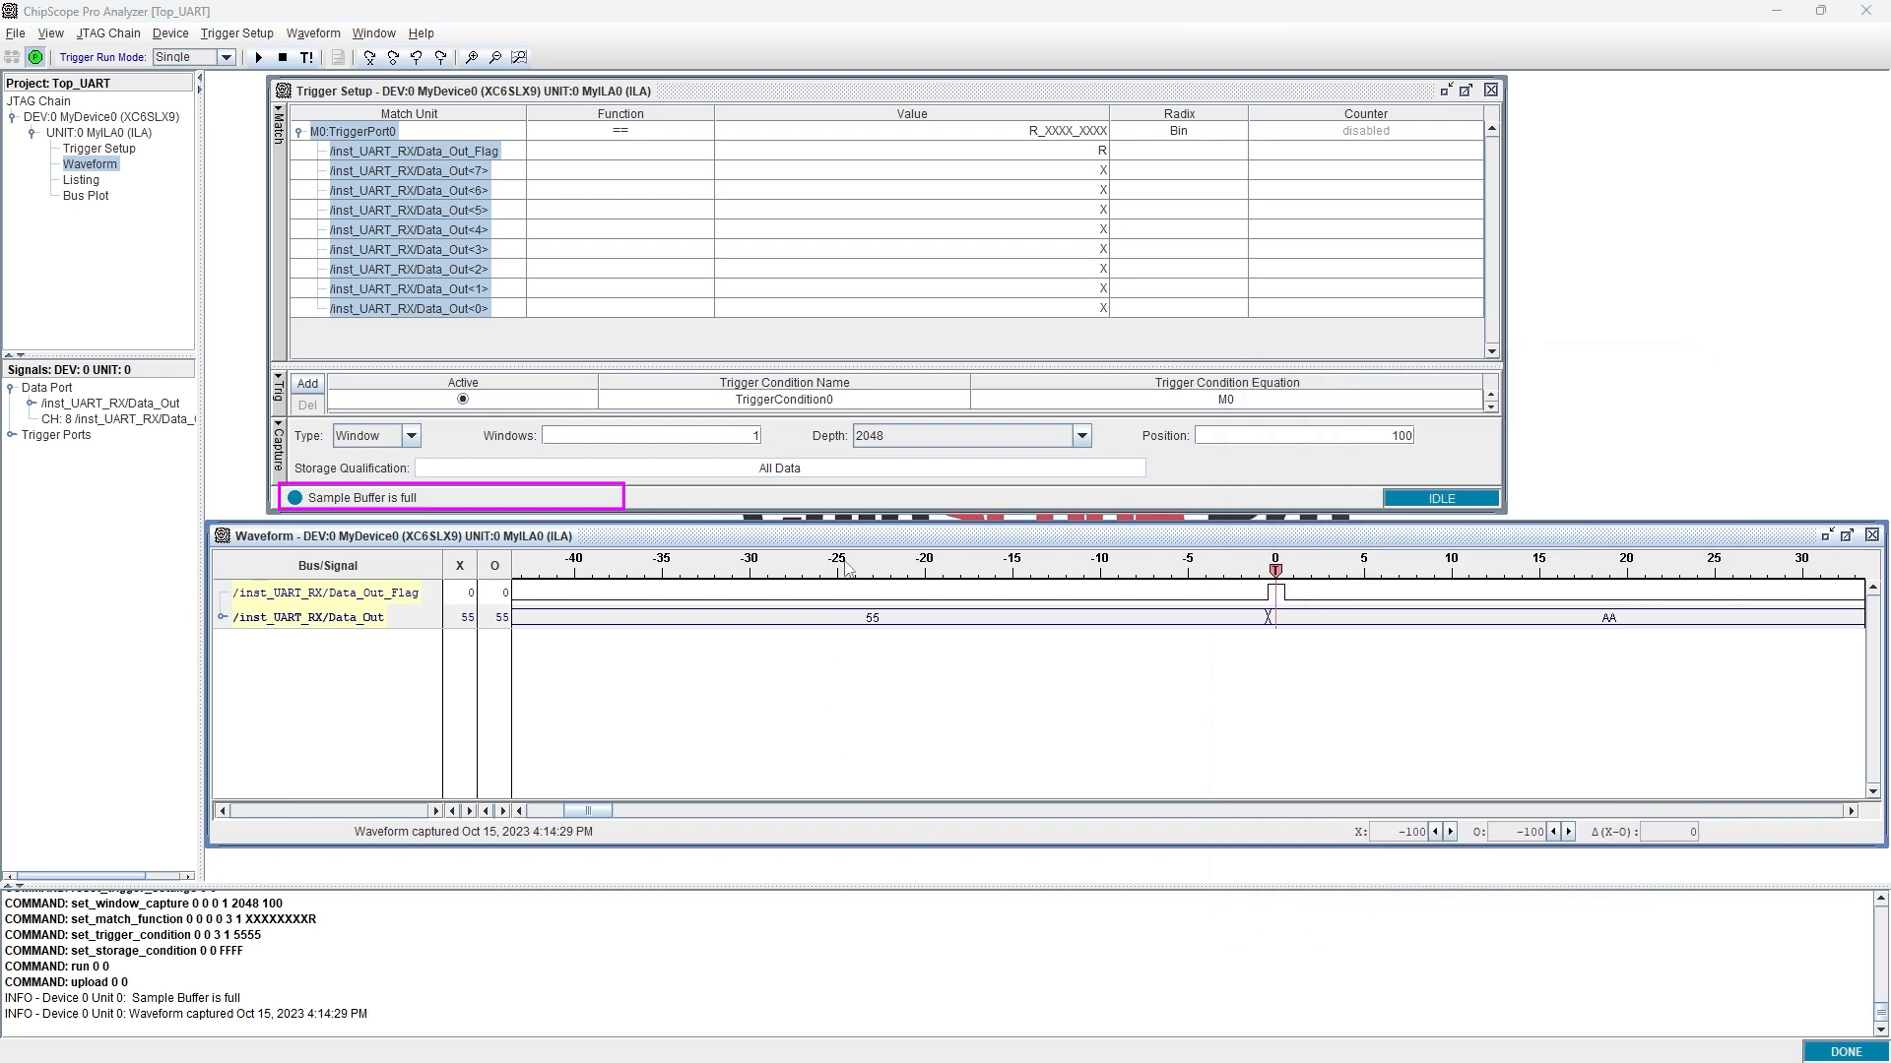
- Inspect the capture after the trigger, then set capture to 16 windows of 128 samples
{"action": "right_click", "coordinate": [844, 569]}
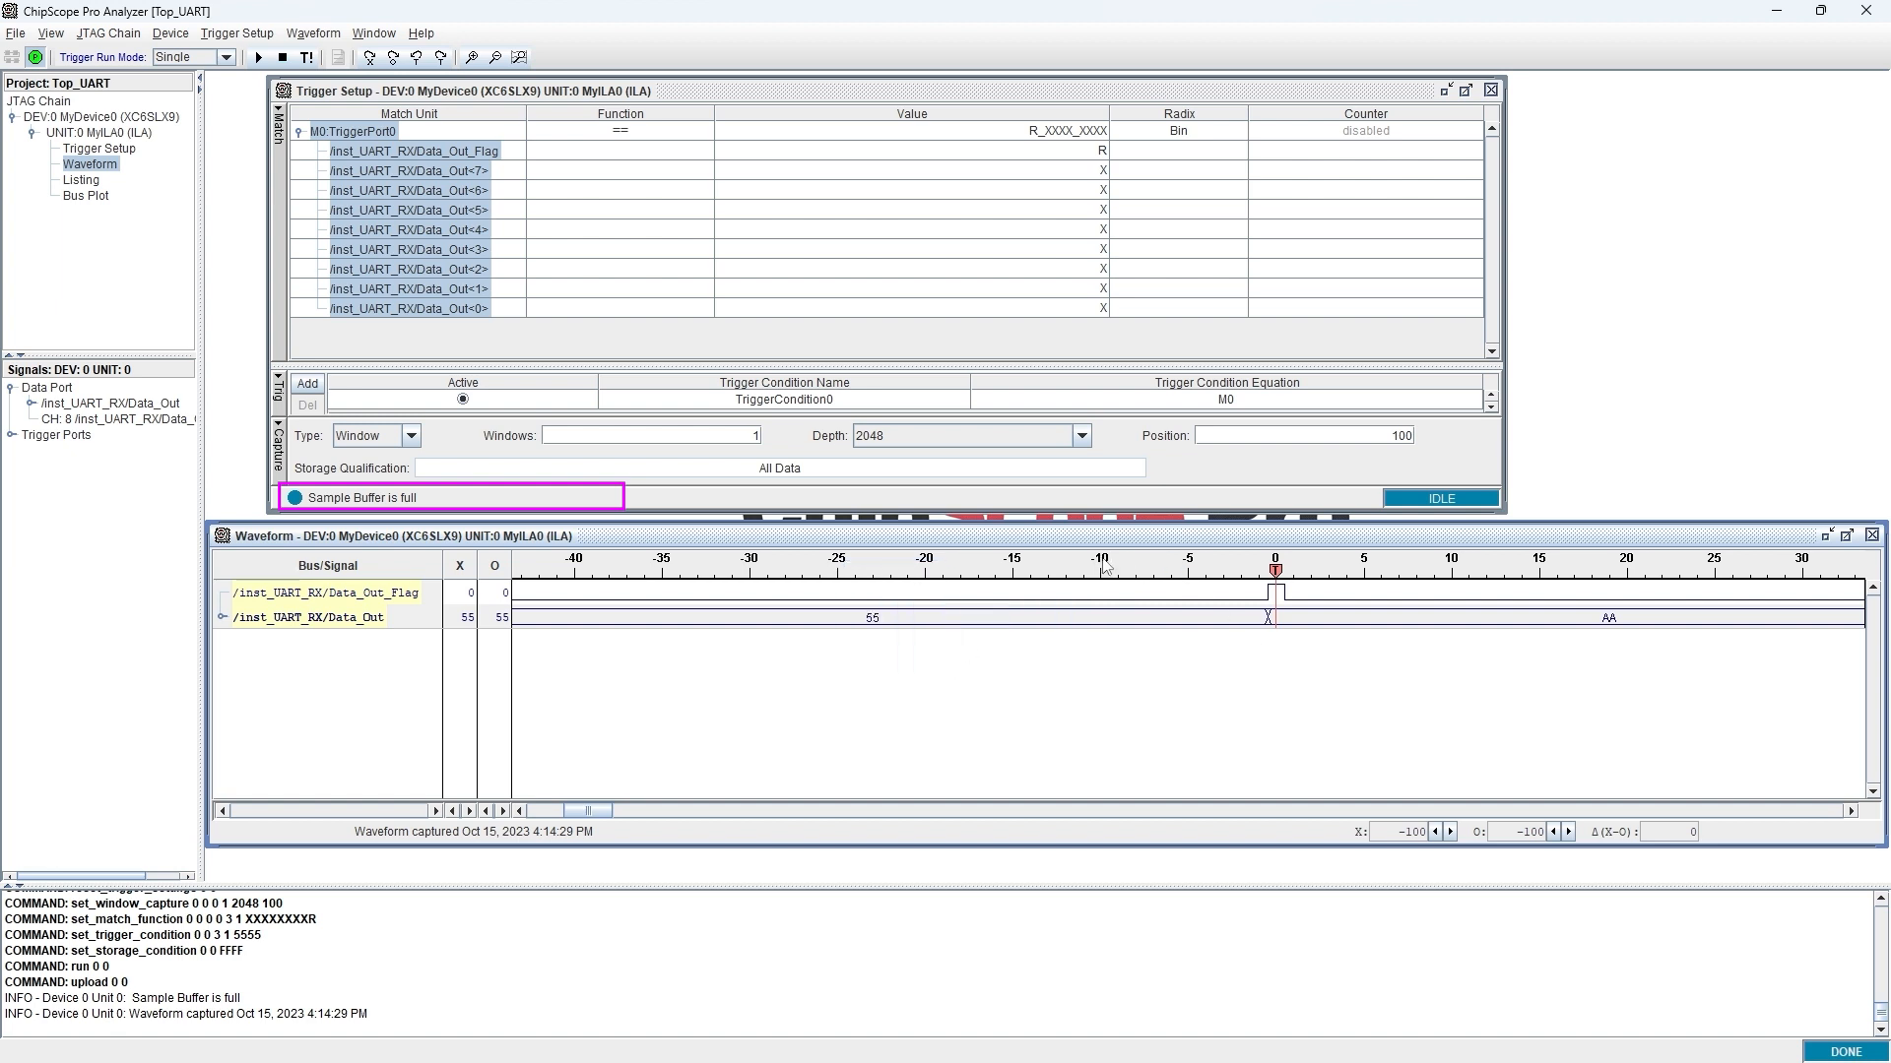
{"action": "left_click", "coordinate": [495, 58]}
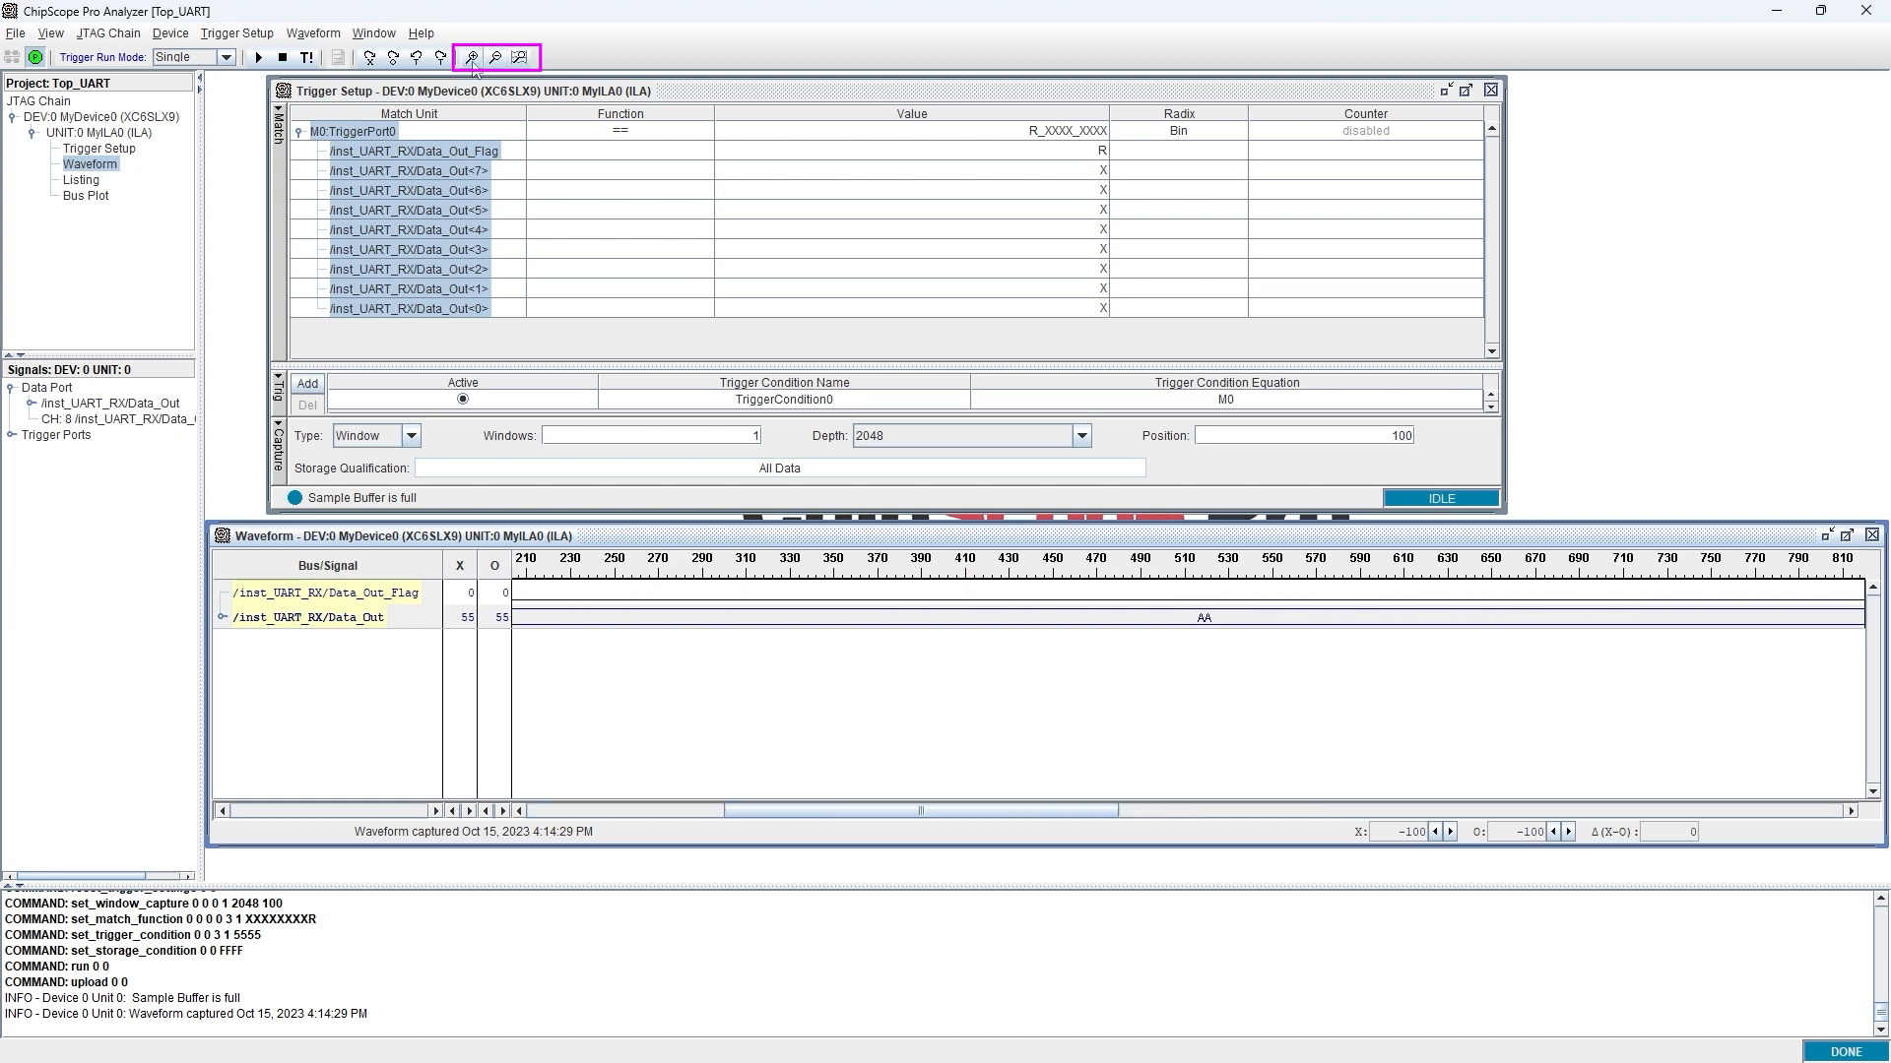
{"action": "mouse_move", "coordinate": [725, 661]}
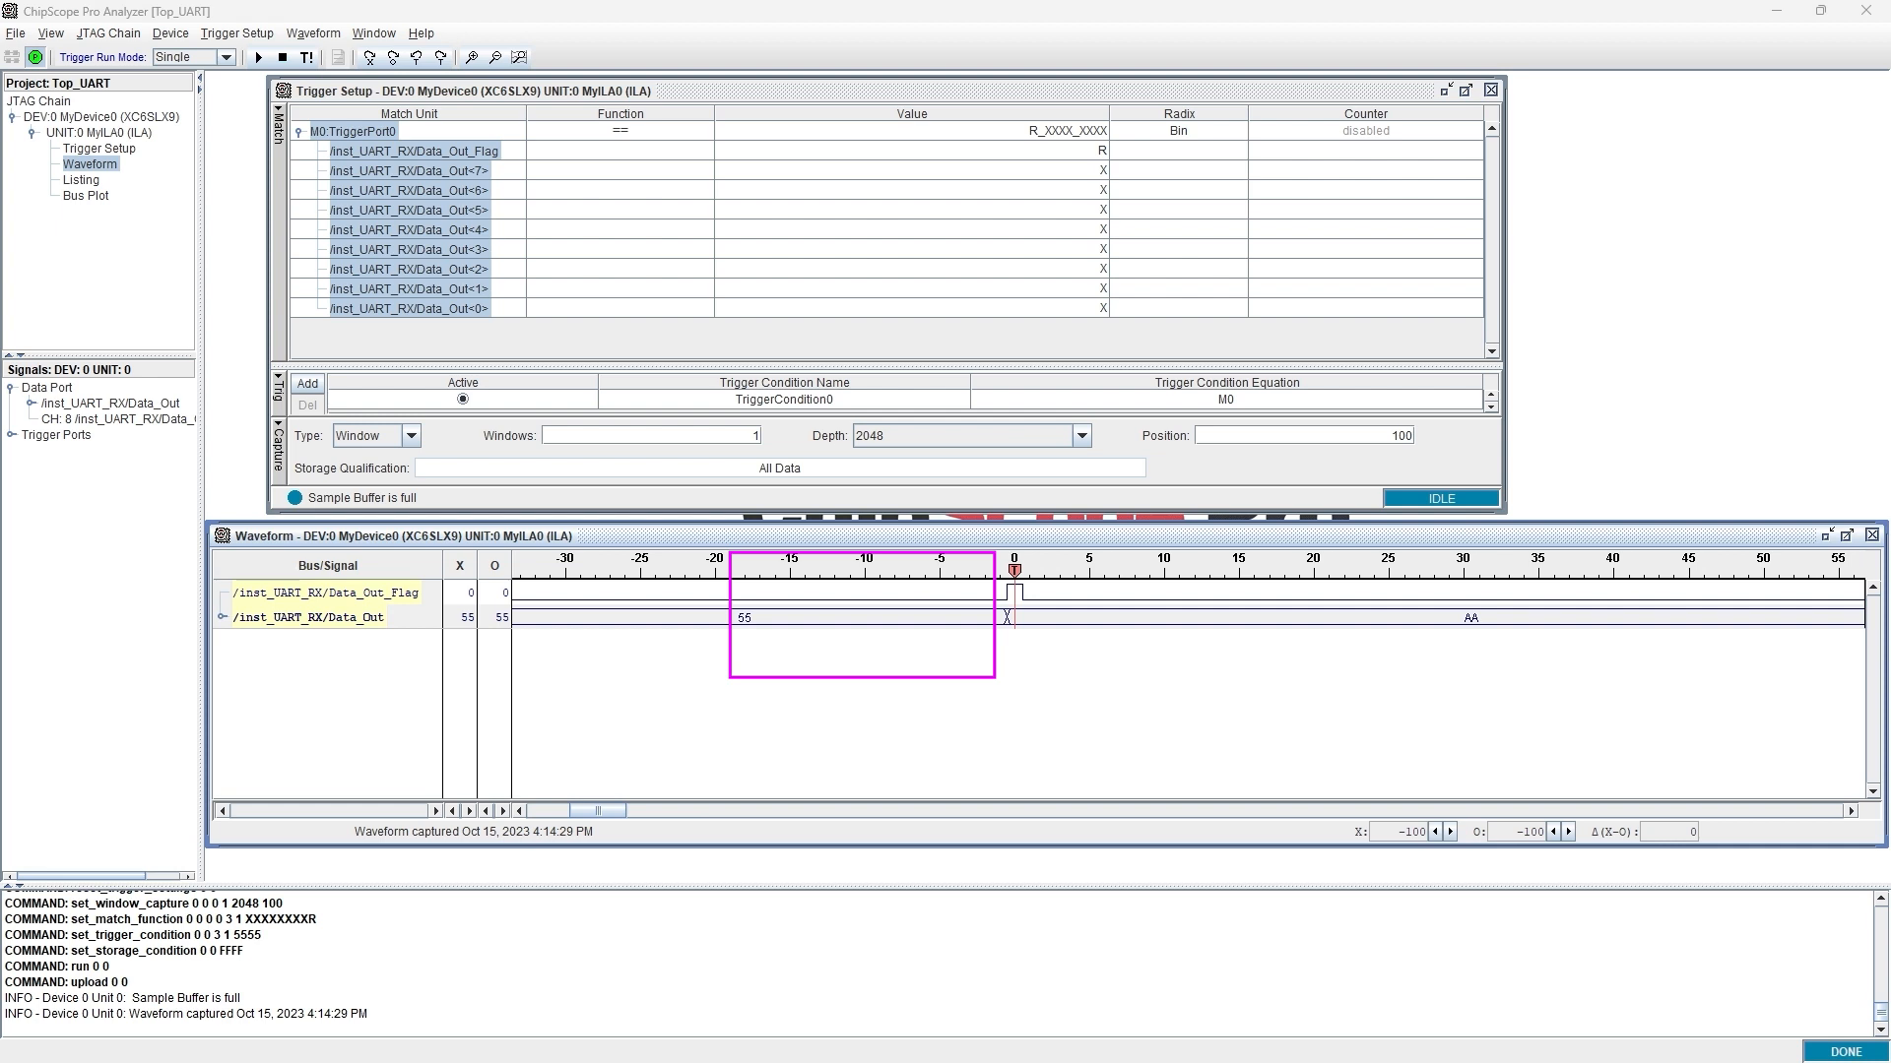
{"action": "left_click", "coordinate": [99, 147]}
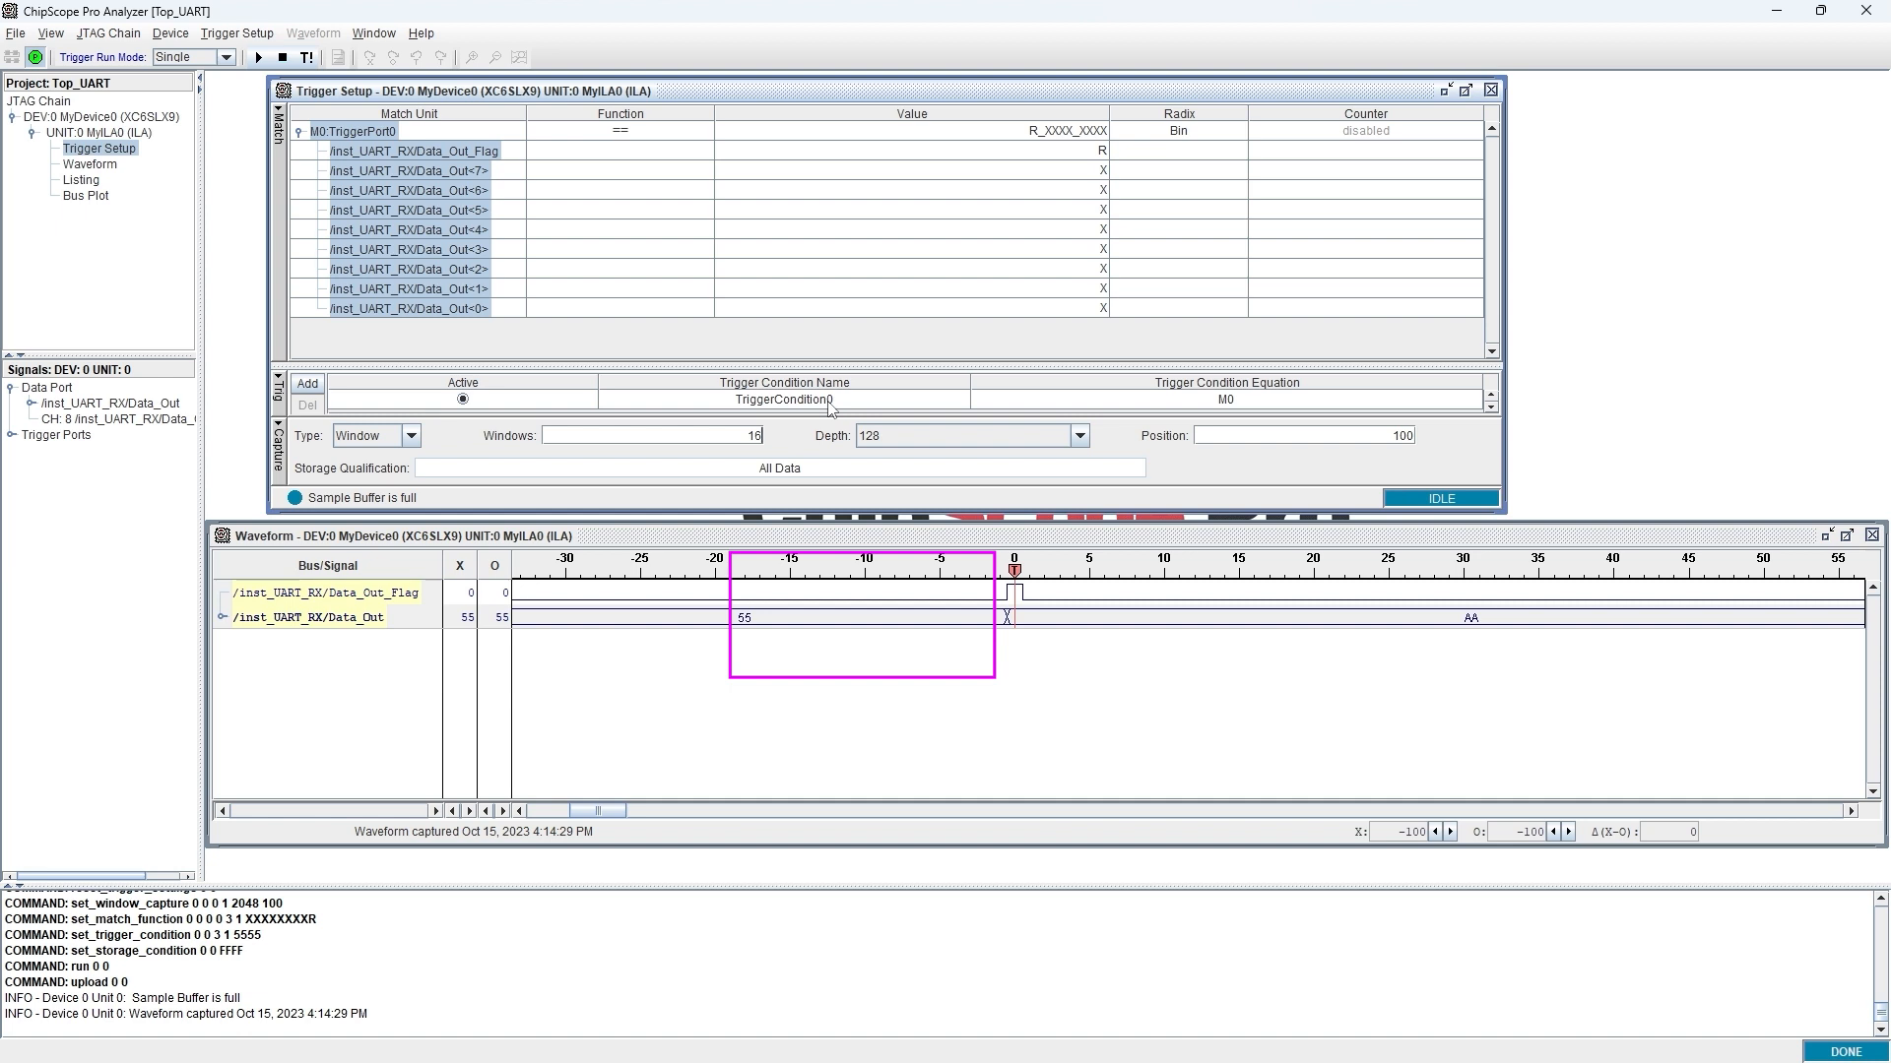
{"action": "mouse_move", "coordinate": [815, 440]}
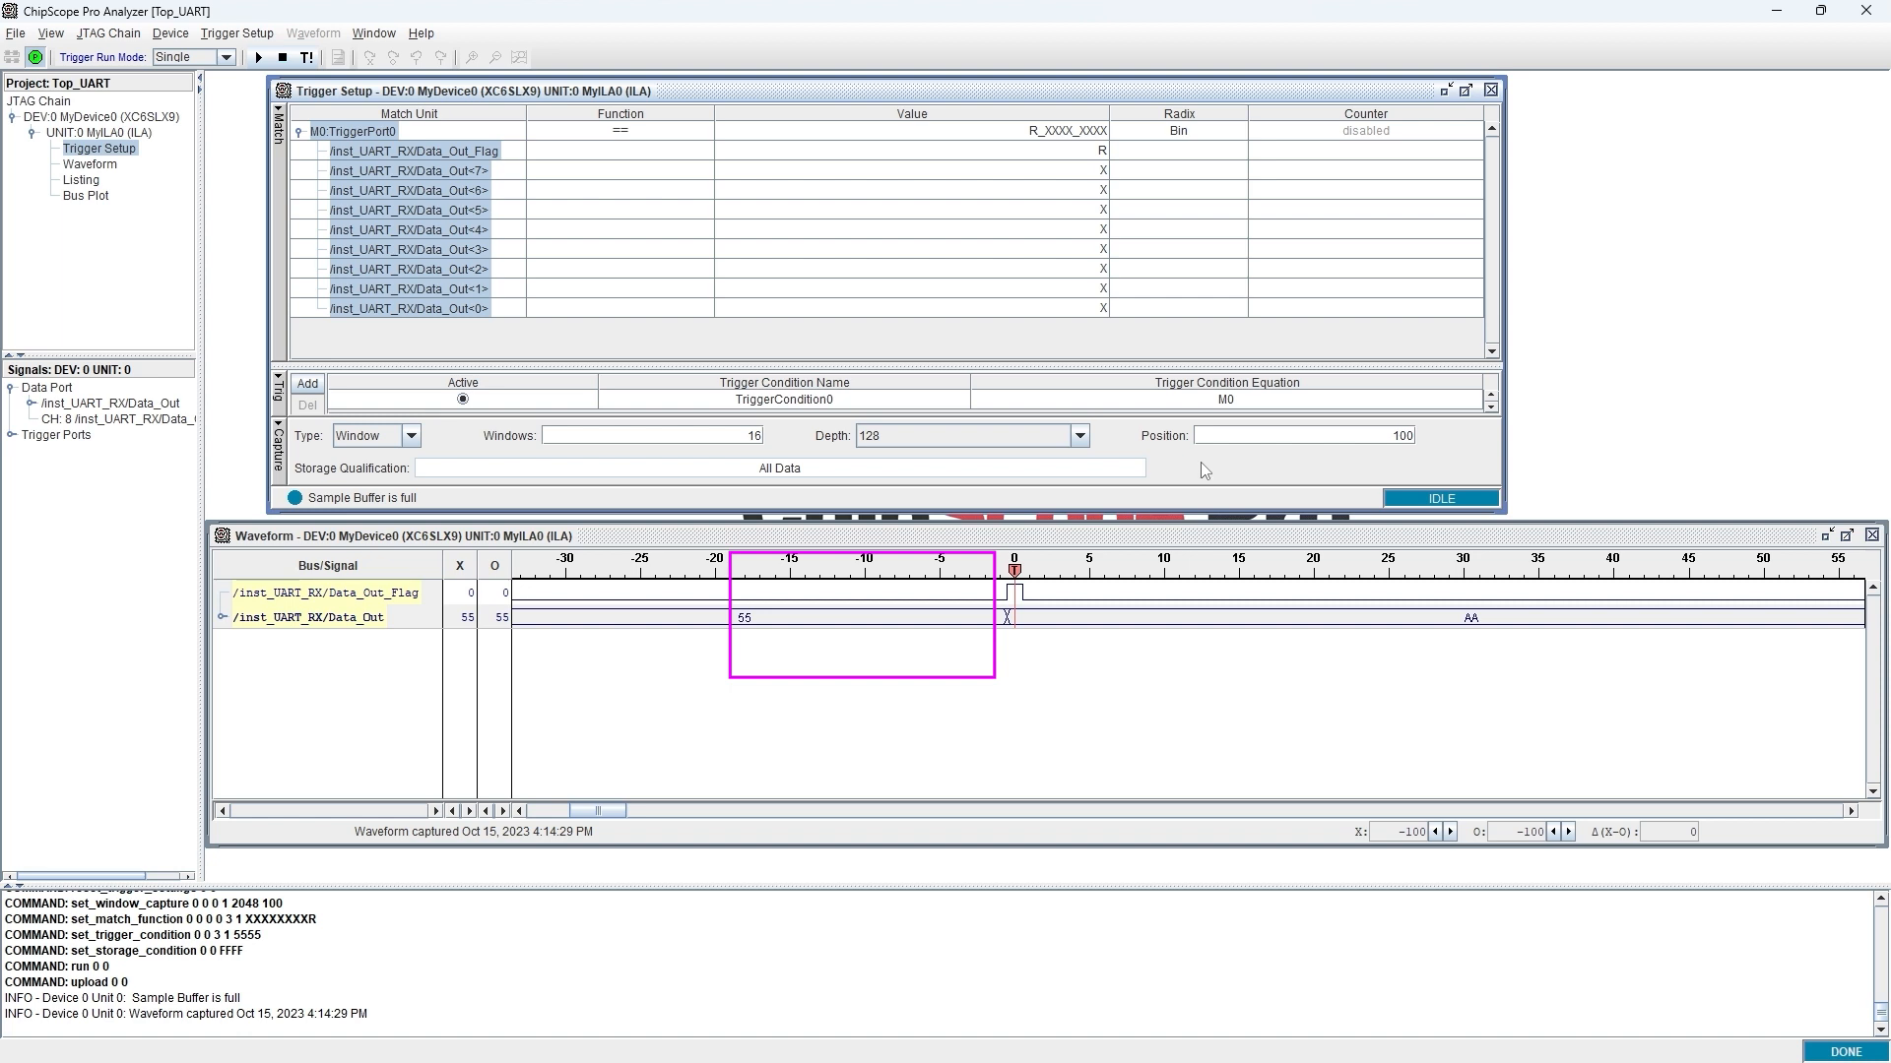
- Arm the 16-window, 128-sample capture so ChipScope waits for the trigger
{"action": "left_click", "coordinate": [258, 57]}
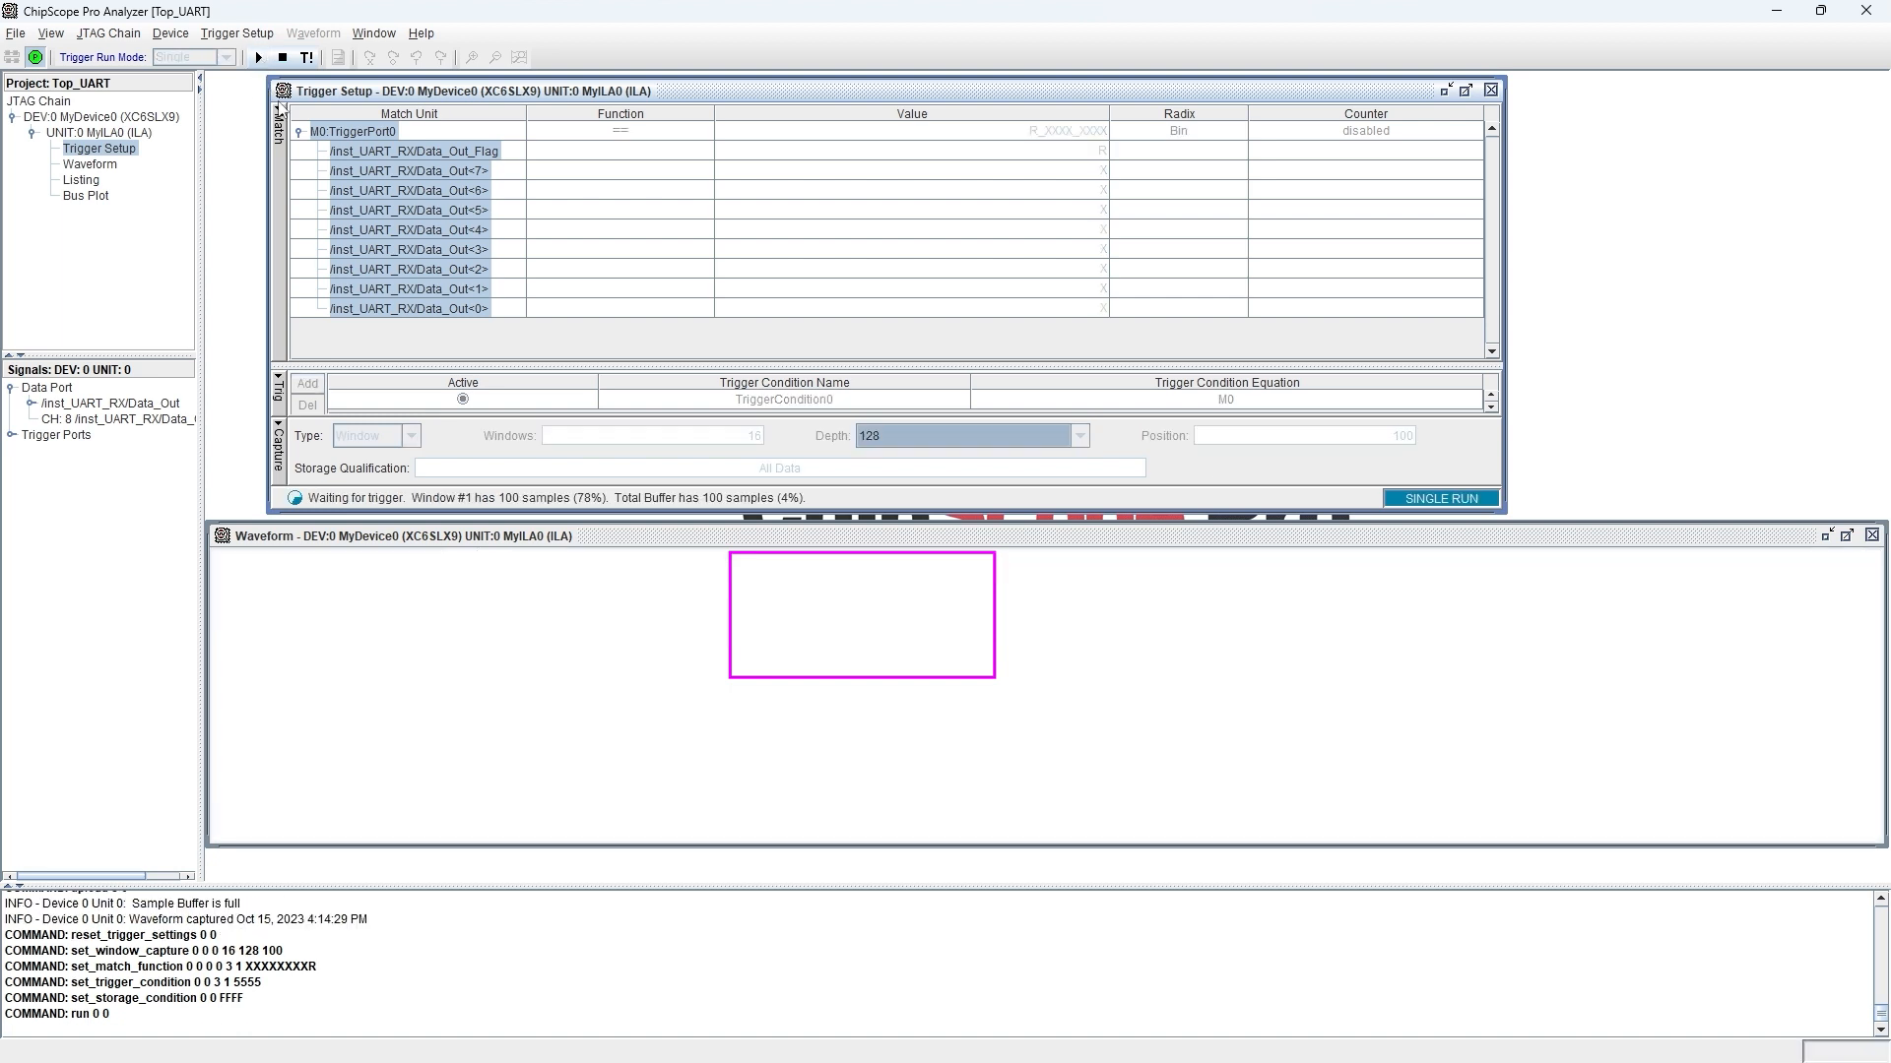
{"action": "mouse_move", "coordinate": [651, 652]}
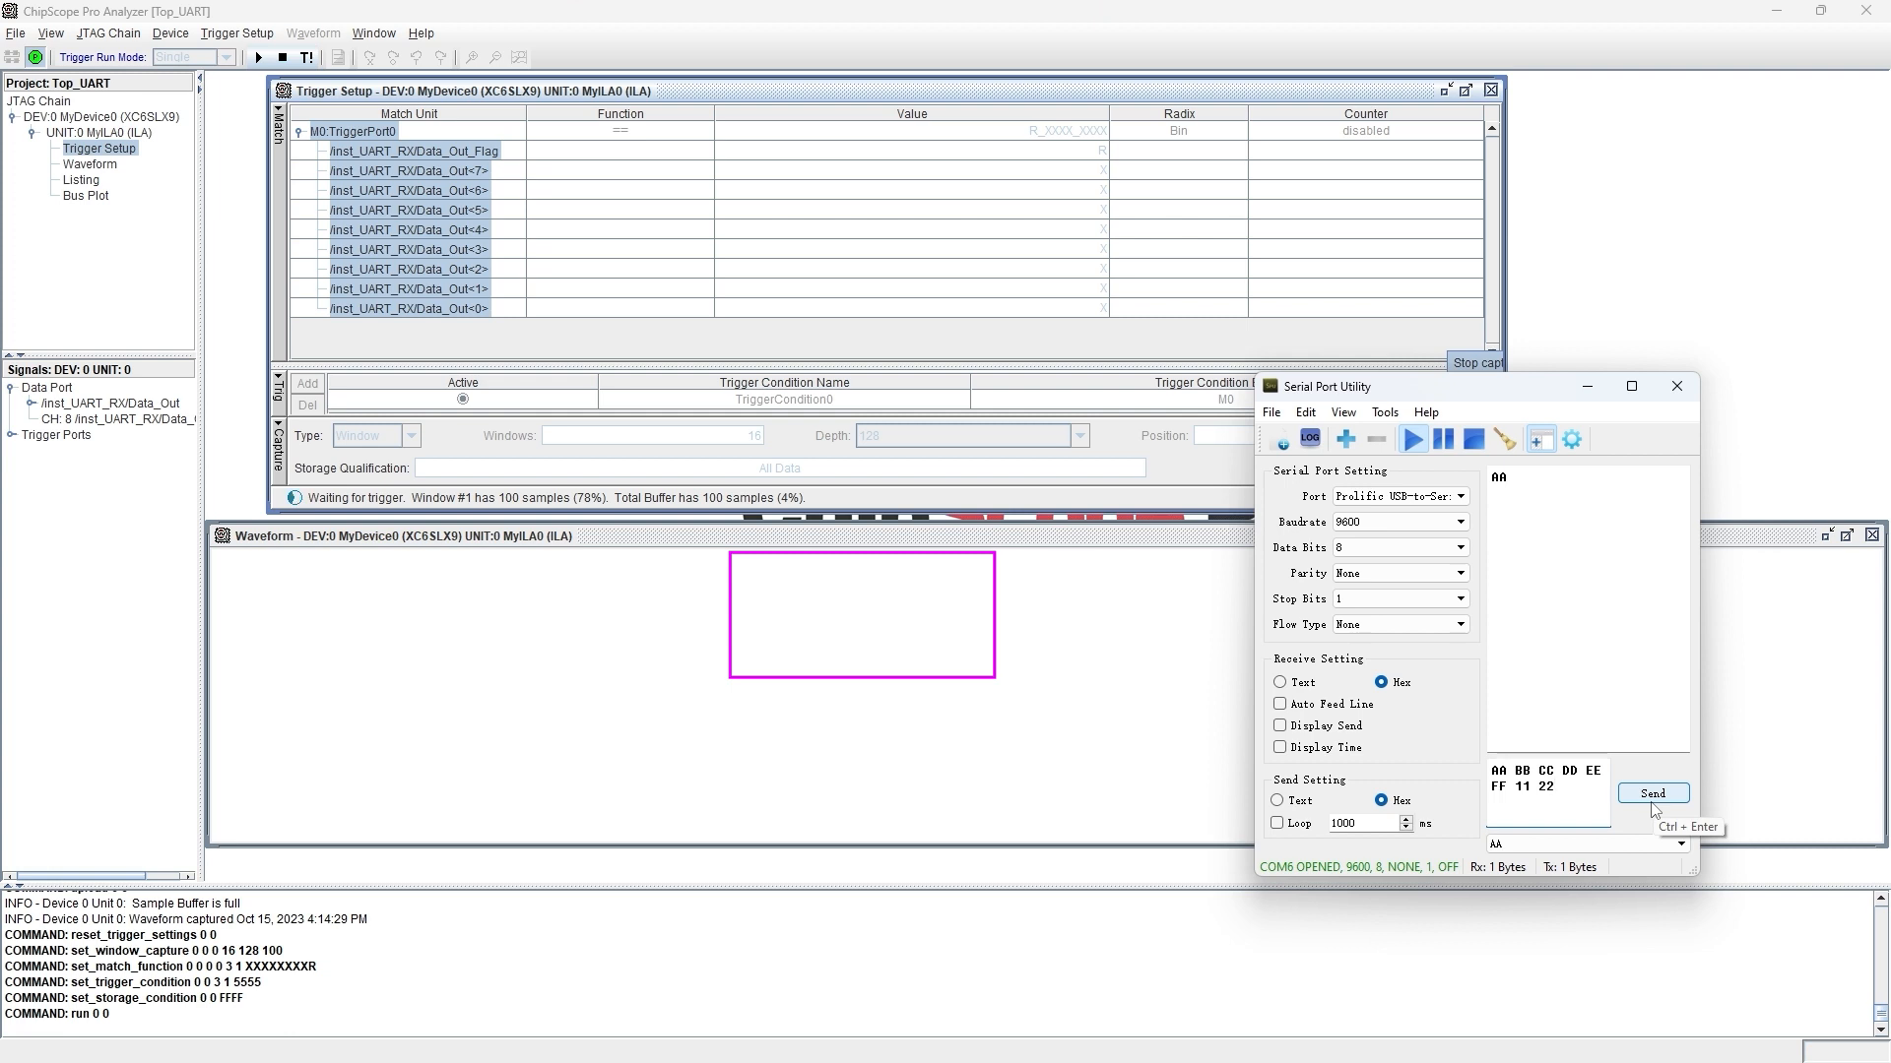
- Send the hex bytes AA BB CC DD EE FF 11 22 from Serial Port Utility
{"action": "left_click", "coordinate": [1650, 792]}
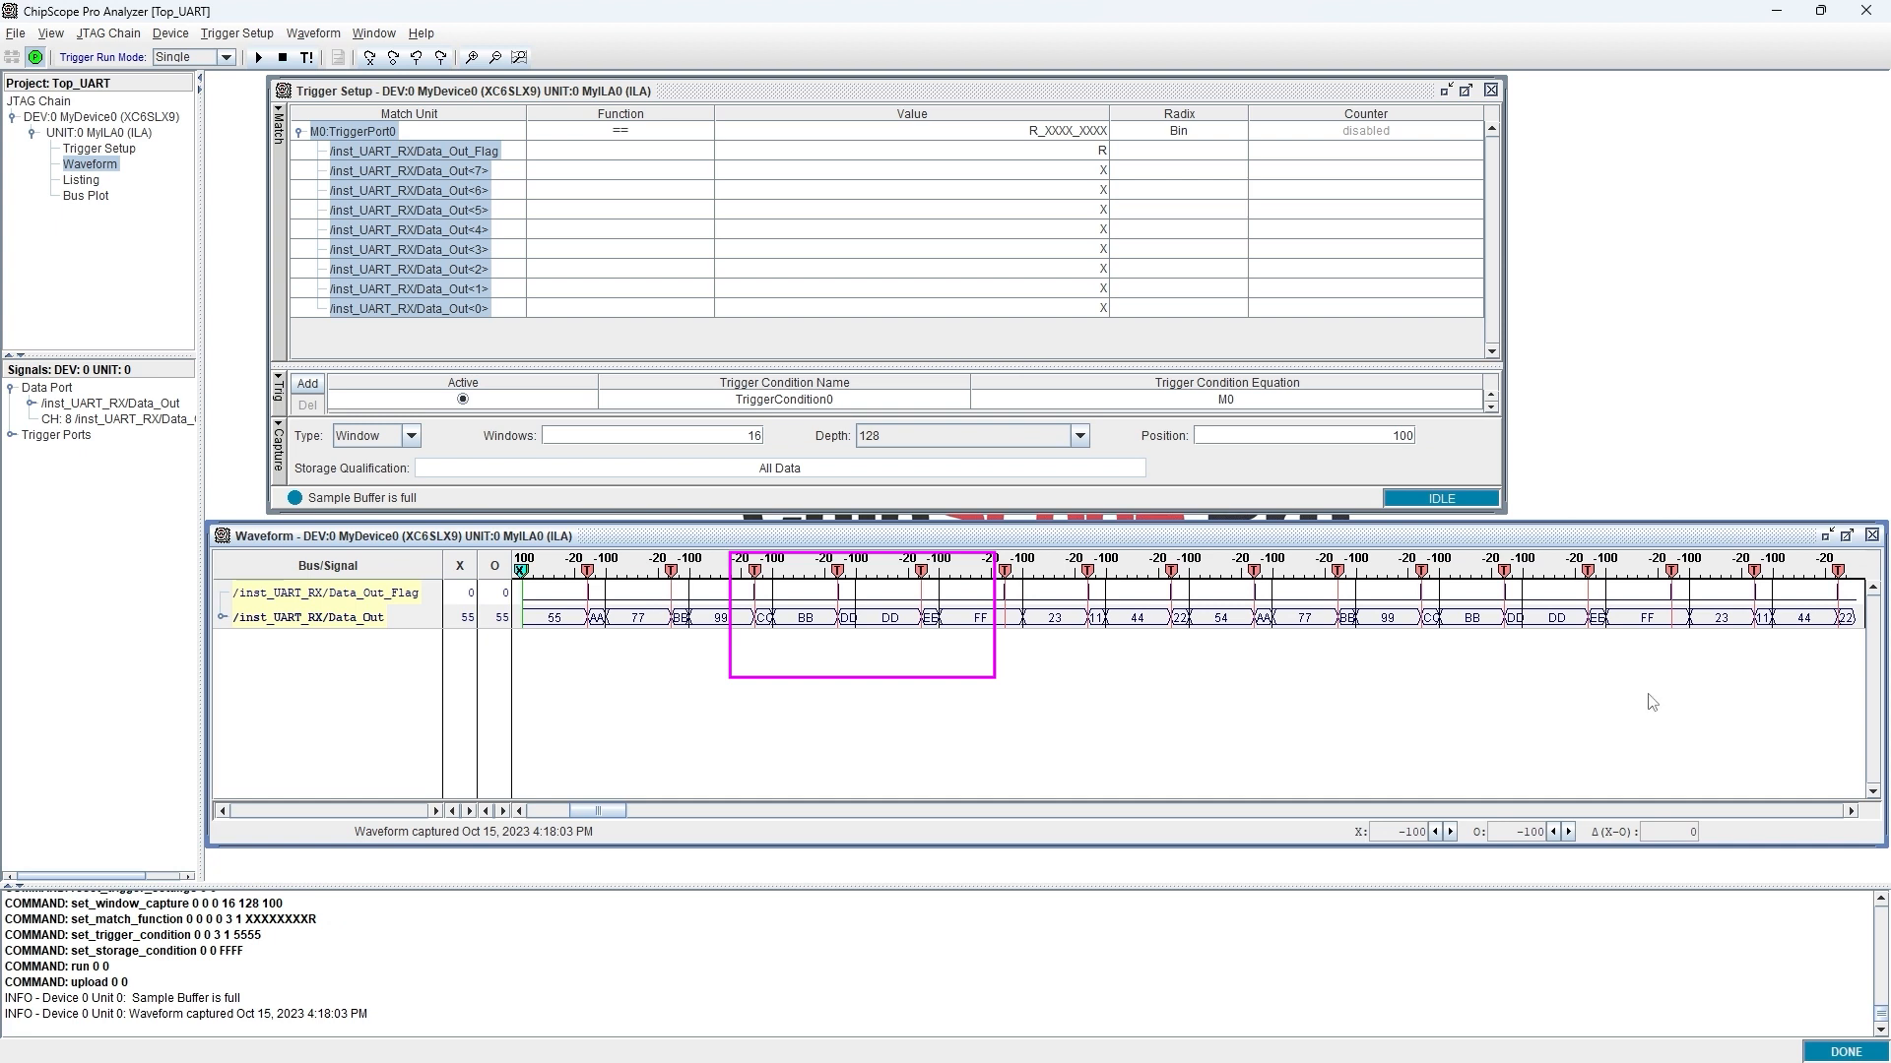
{"action": "mouse_move", "coordinate": [551, 815]}
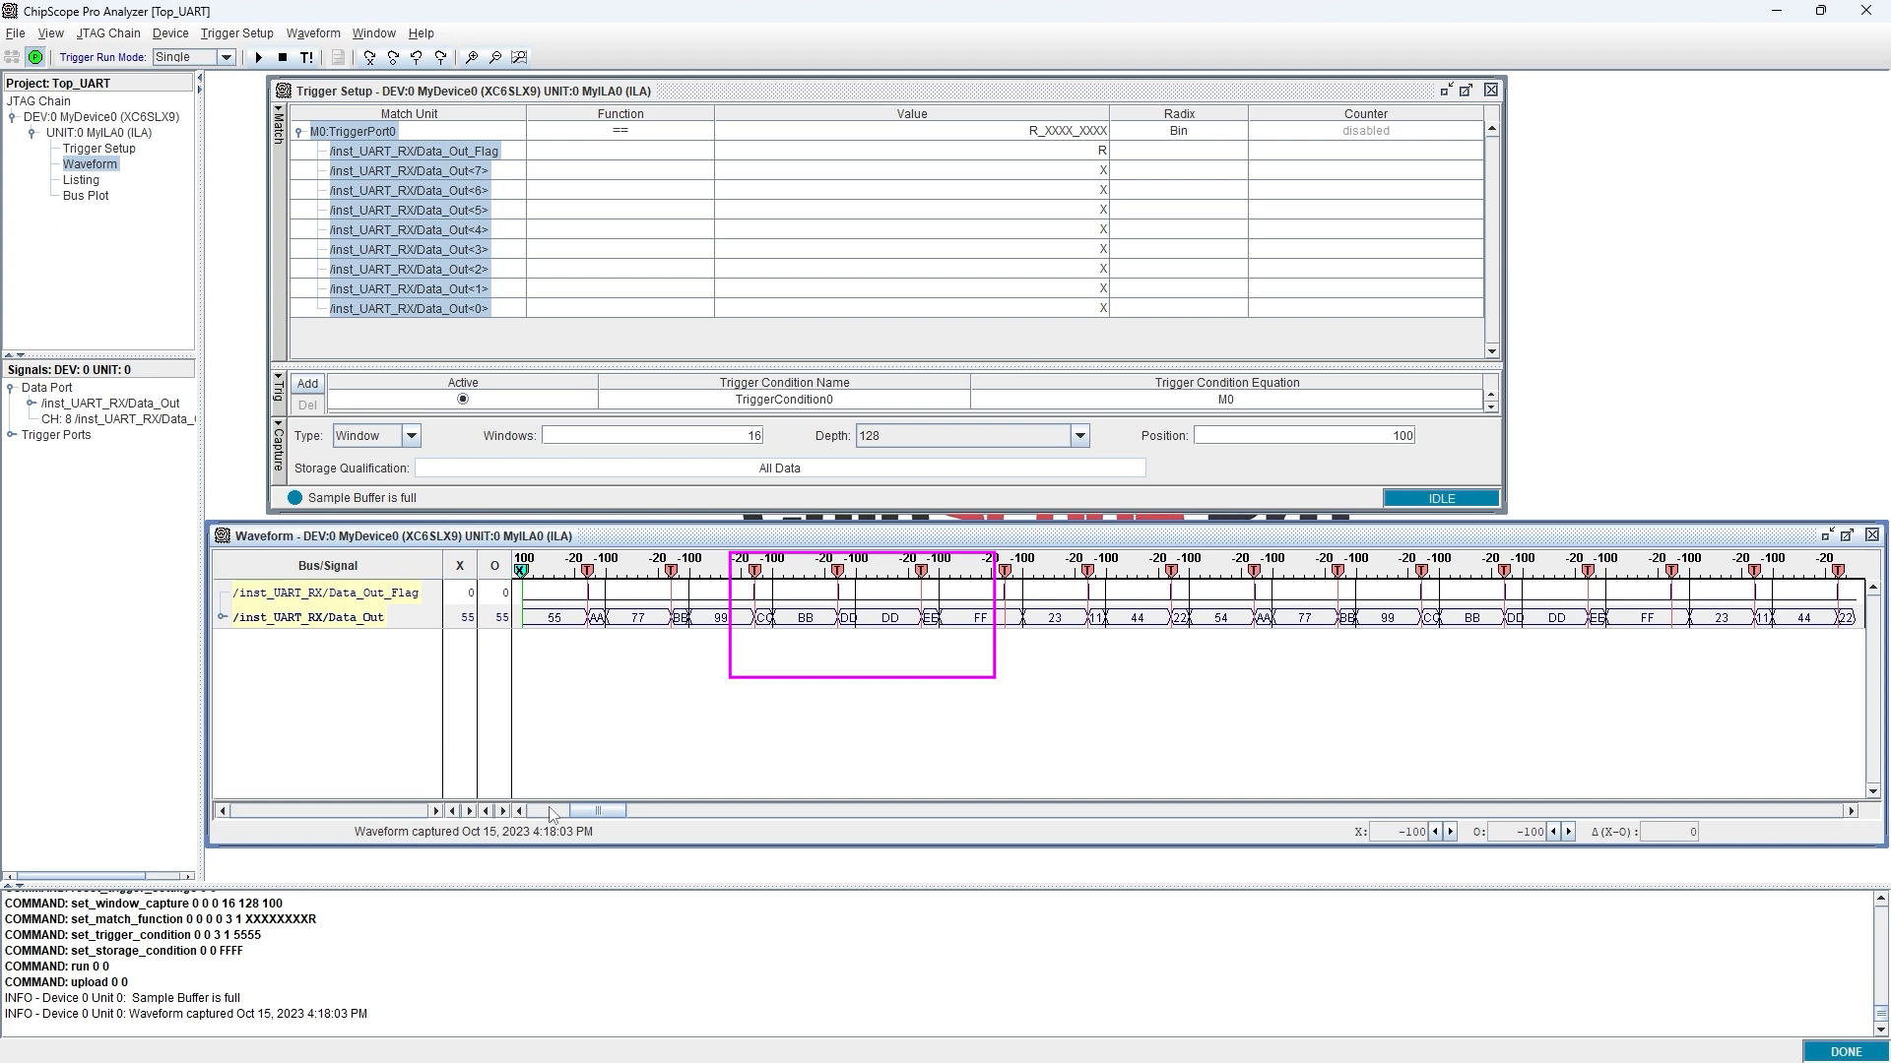